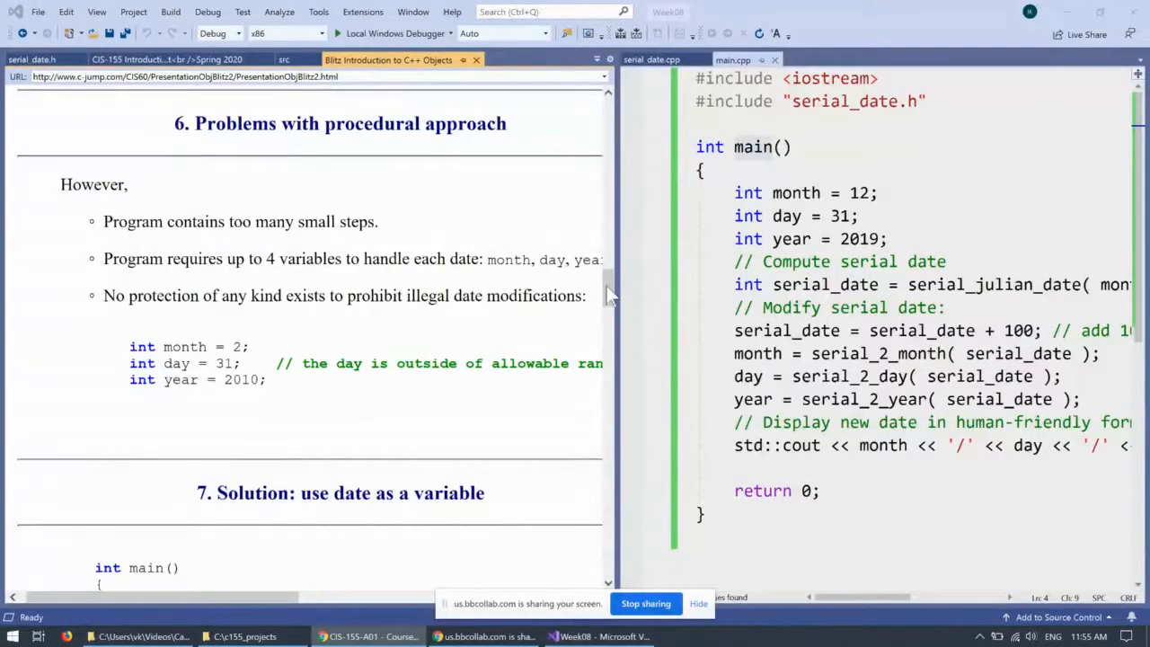
Scroll the tutorial from section 6 to section 7, highlighting Problems, date and the birthday variable
double_click(234, 126)
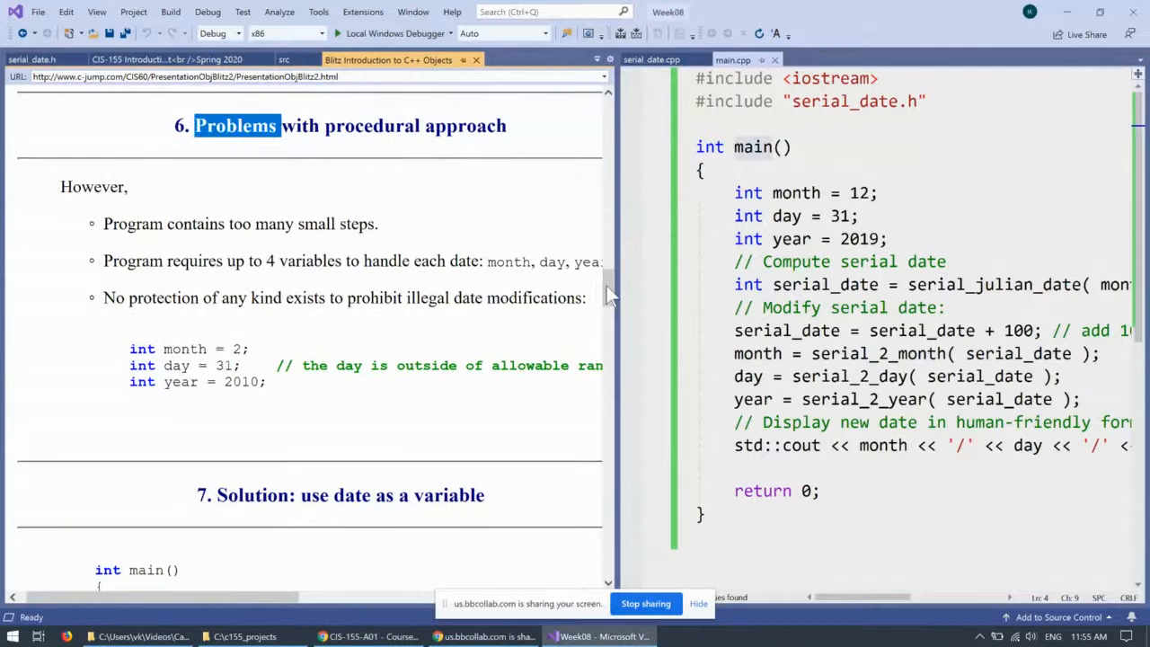
scroll("down", 3)
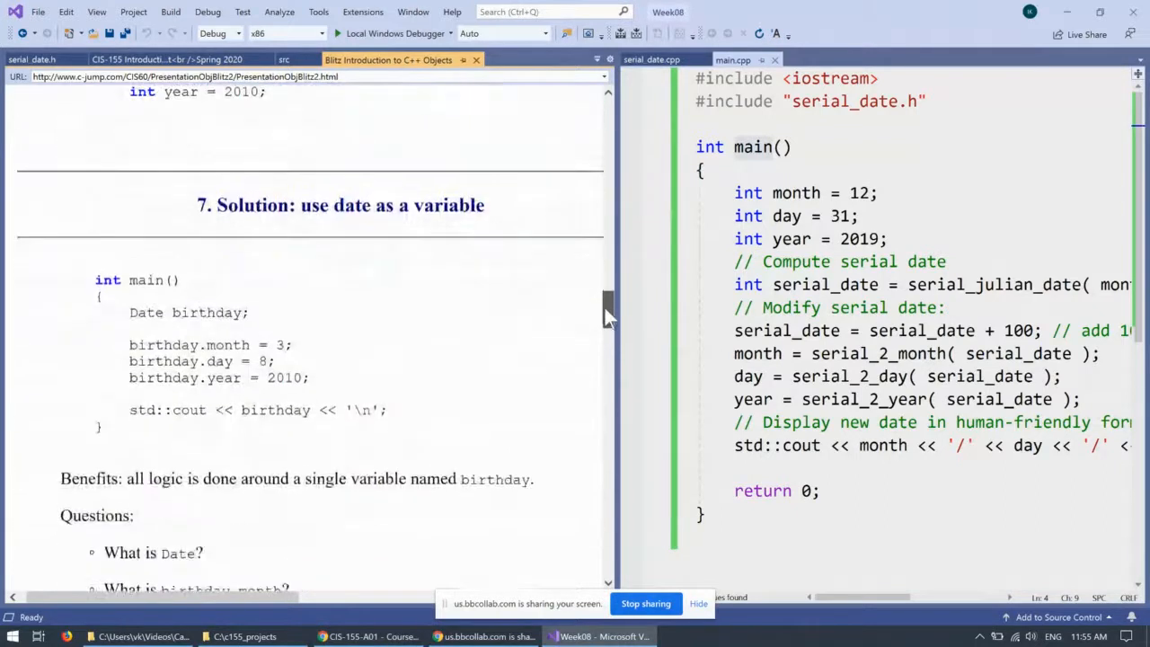
scroll("down", 3)
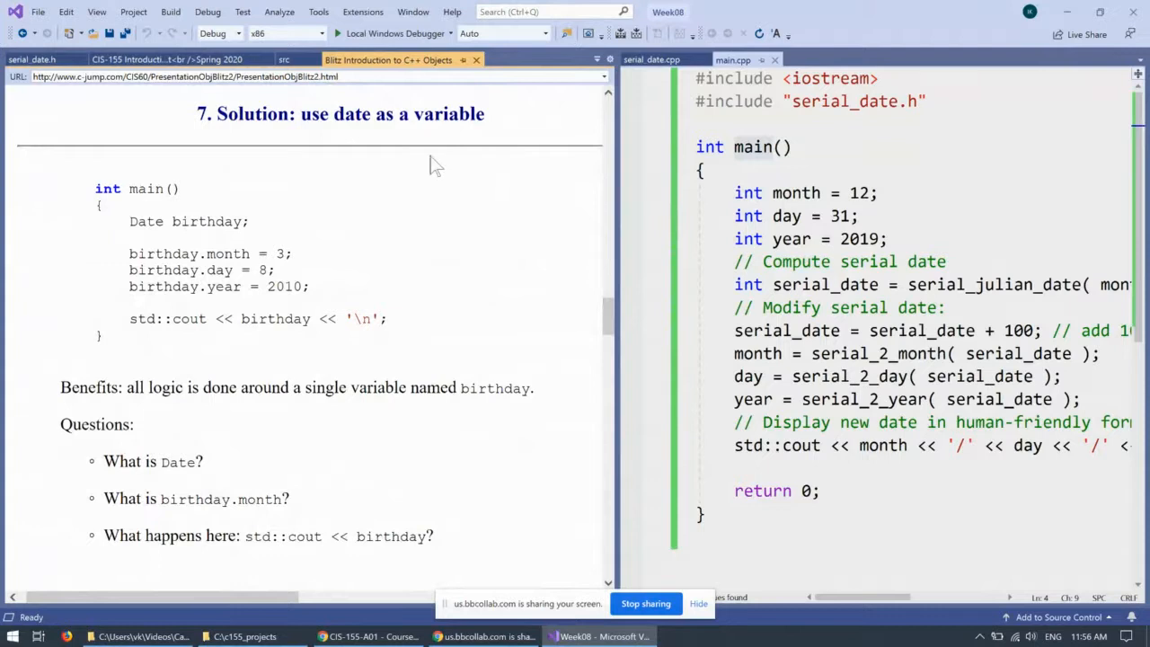
double_click(348, 113)
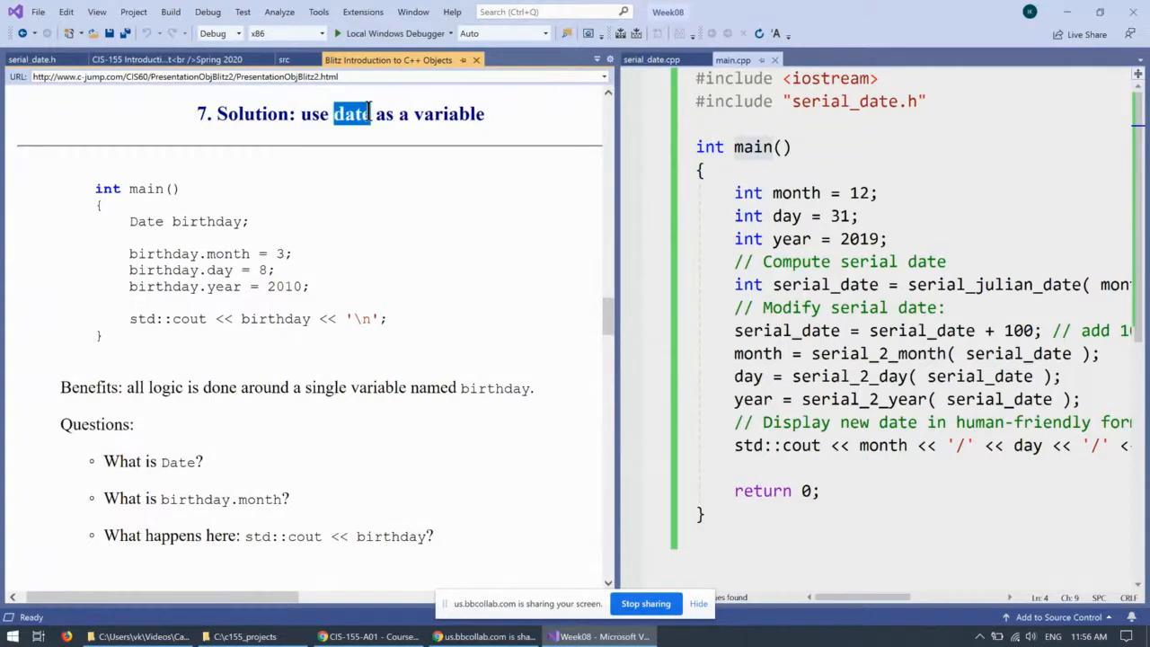
mouse_move(462, 234)
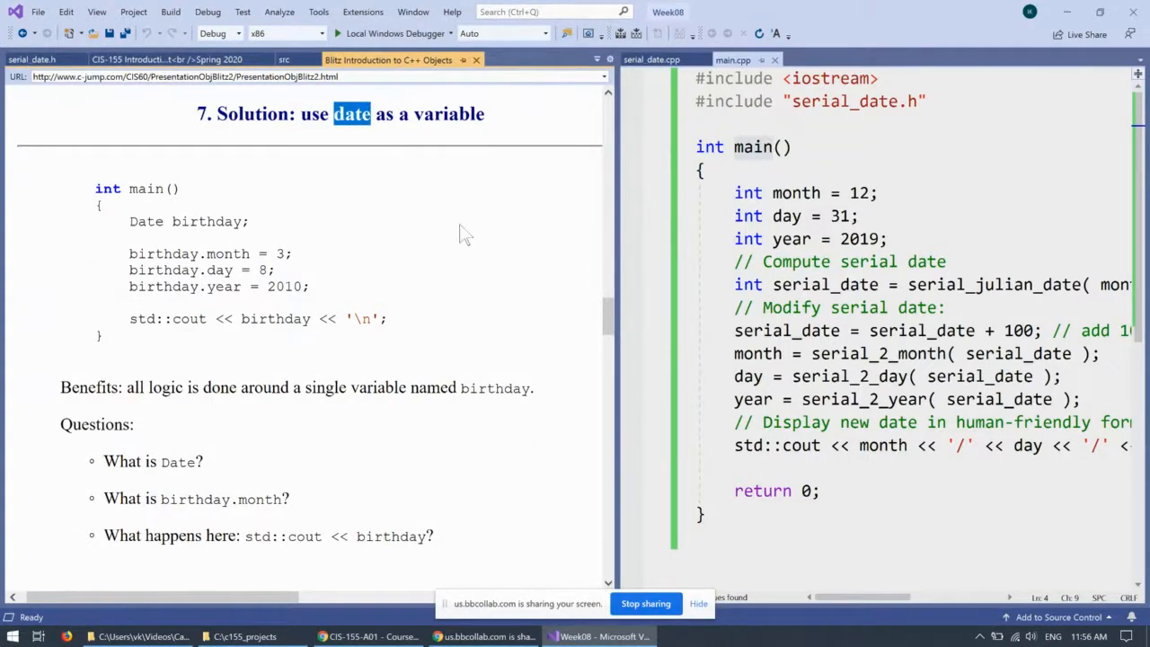
mouse_move(360, 135)
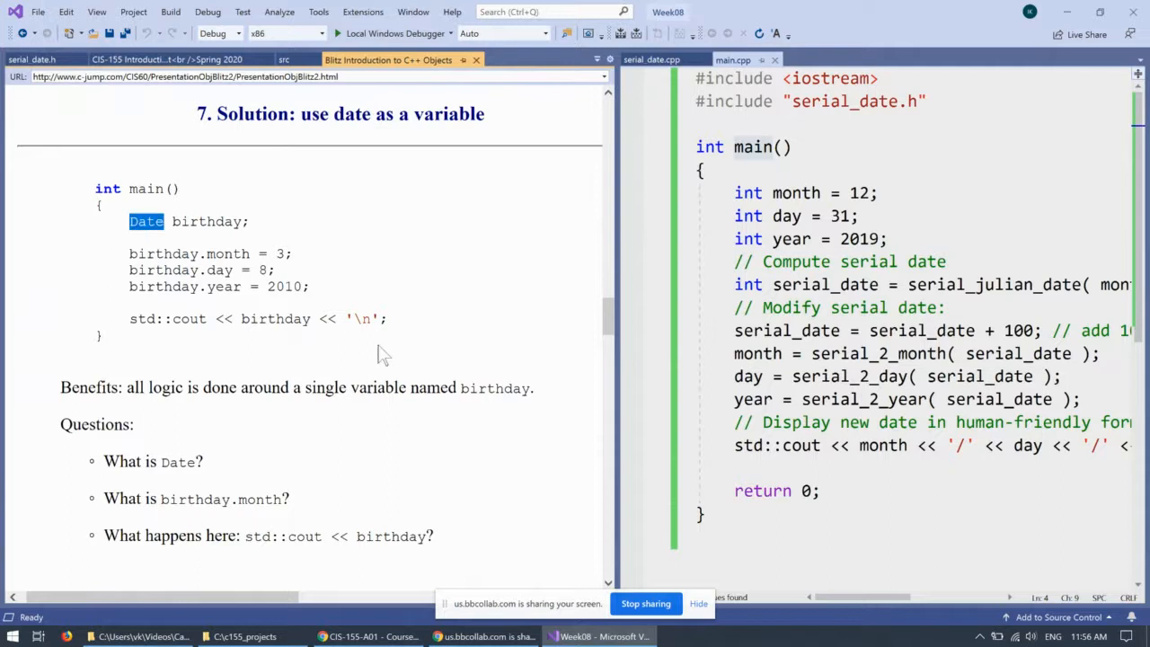
mouse_move(223, 251)
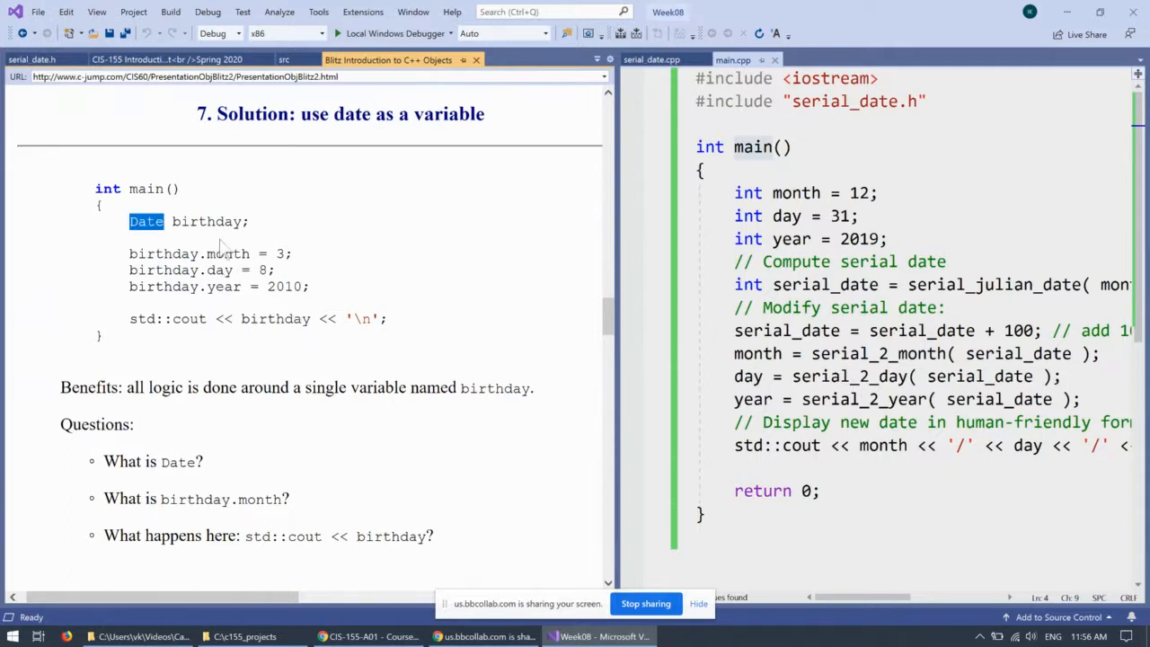
double_click(206, 221)
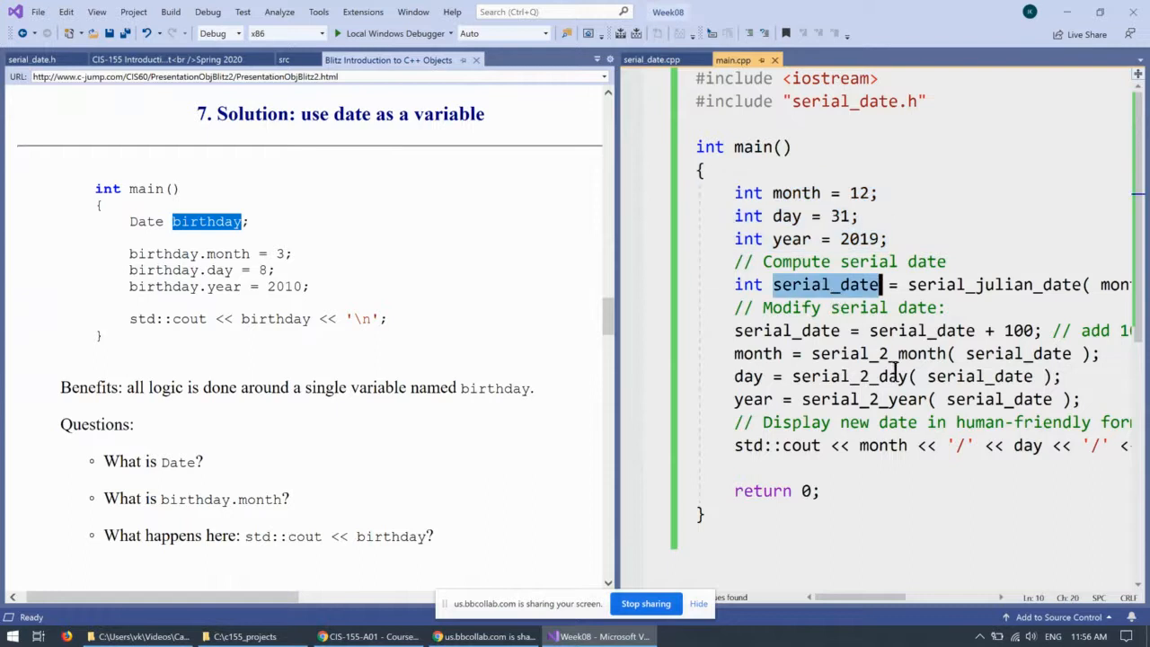
mouse_move(260, 317)
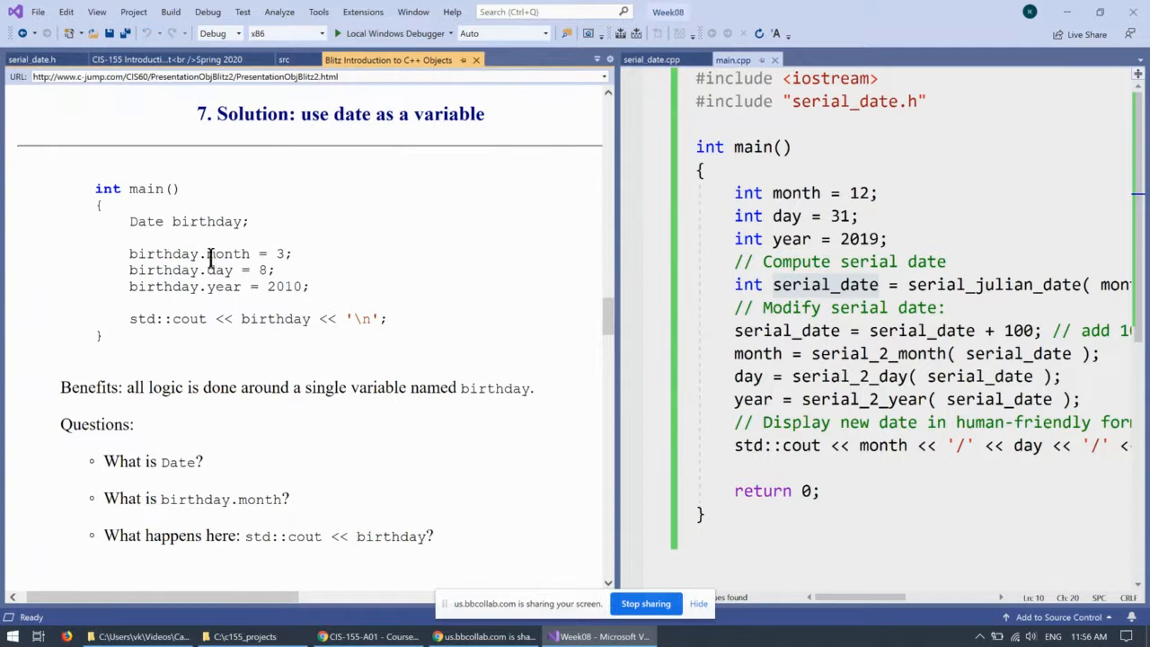
double_click(227, 253)
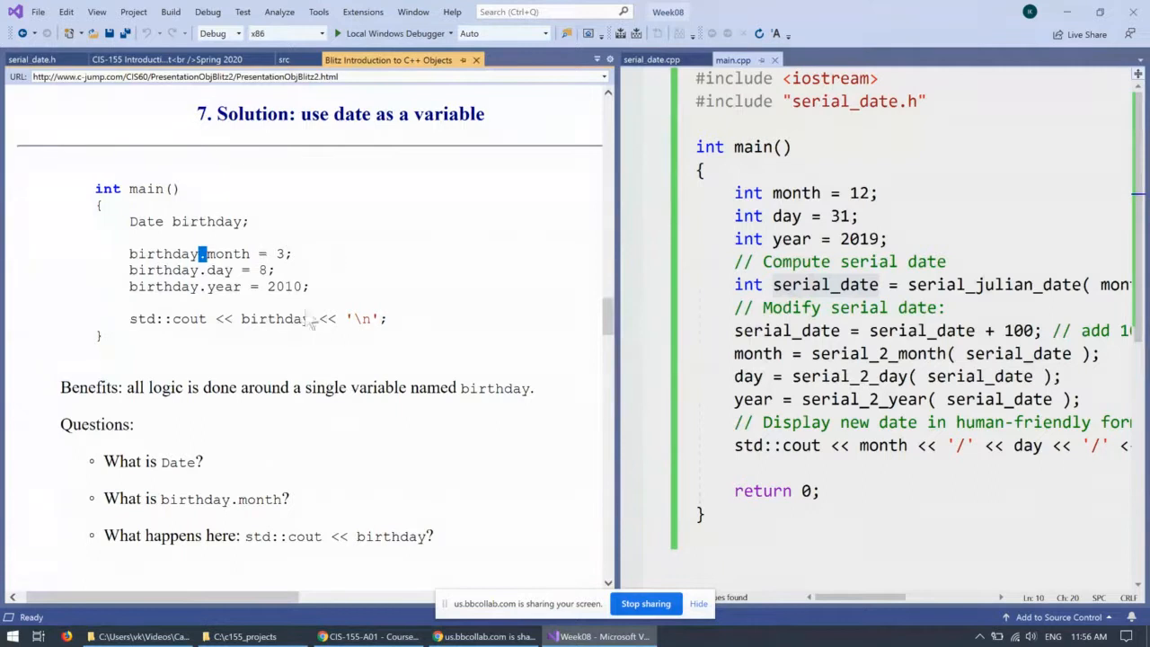
mouse_move(305, 348)
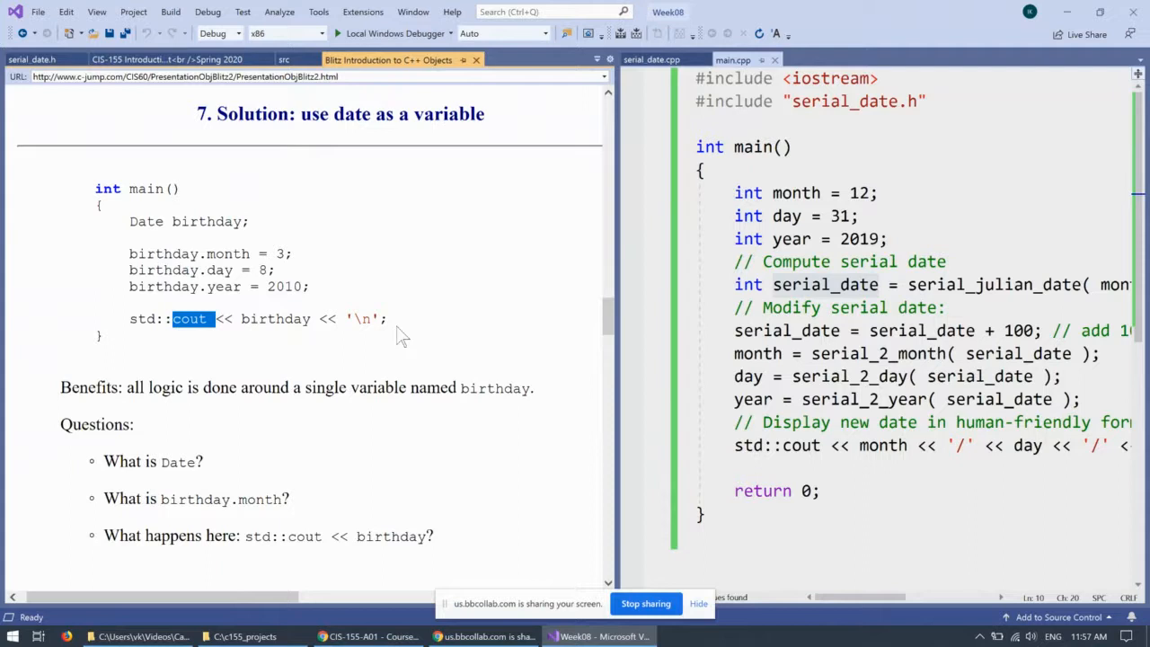
Select the month, day, year declarations in main.cpp and scroll the tutorial to section 8, highlighting Date
double_click(88, 388)
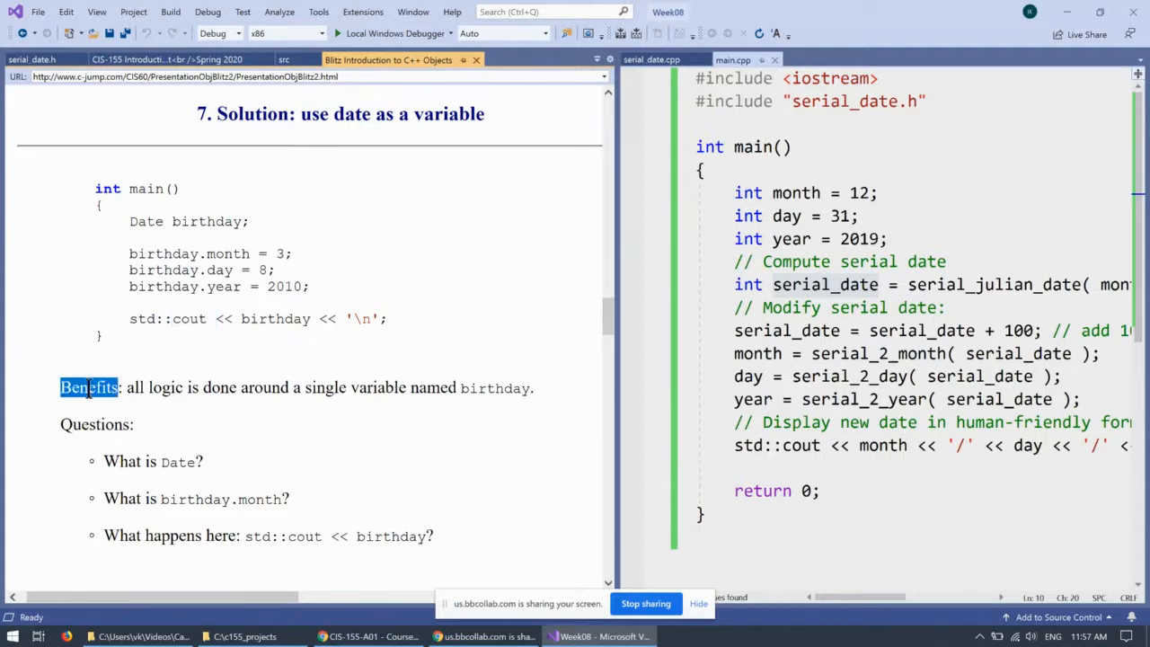
mouse_move(275, 393)
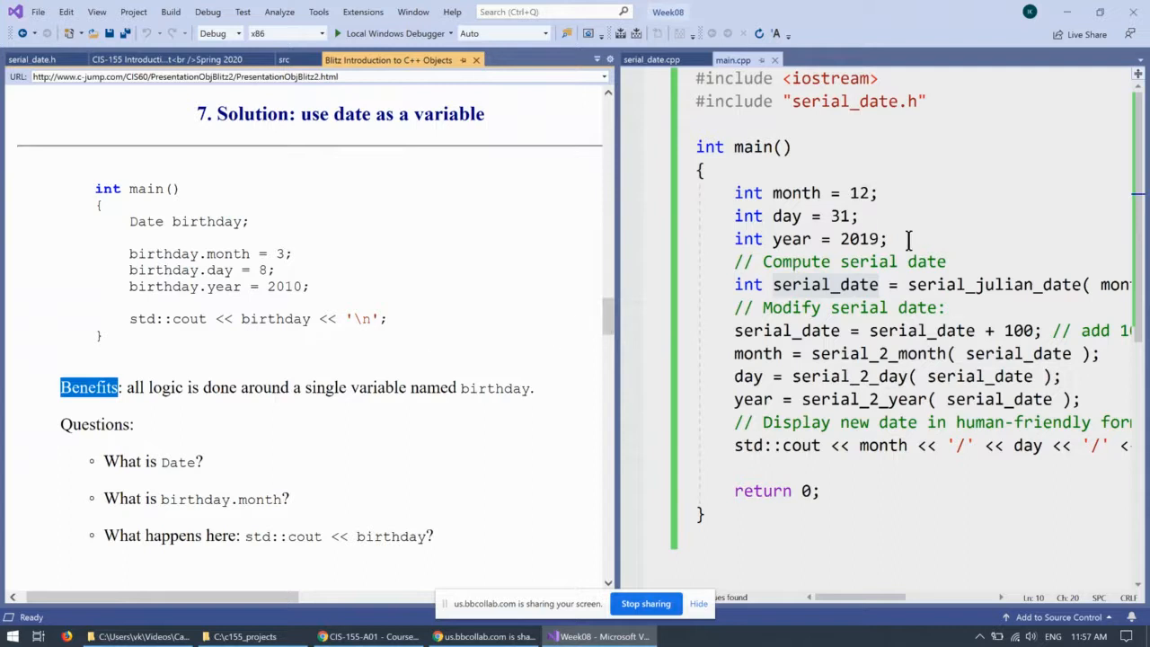
left_click_drag(733, 192, 884, 237)
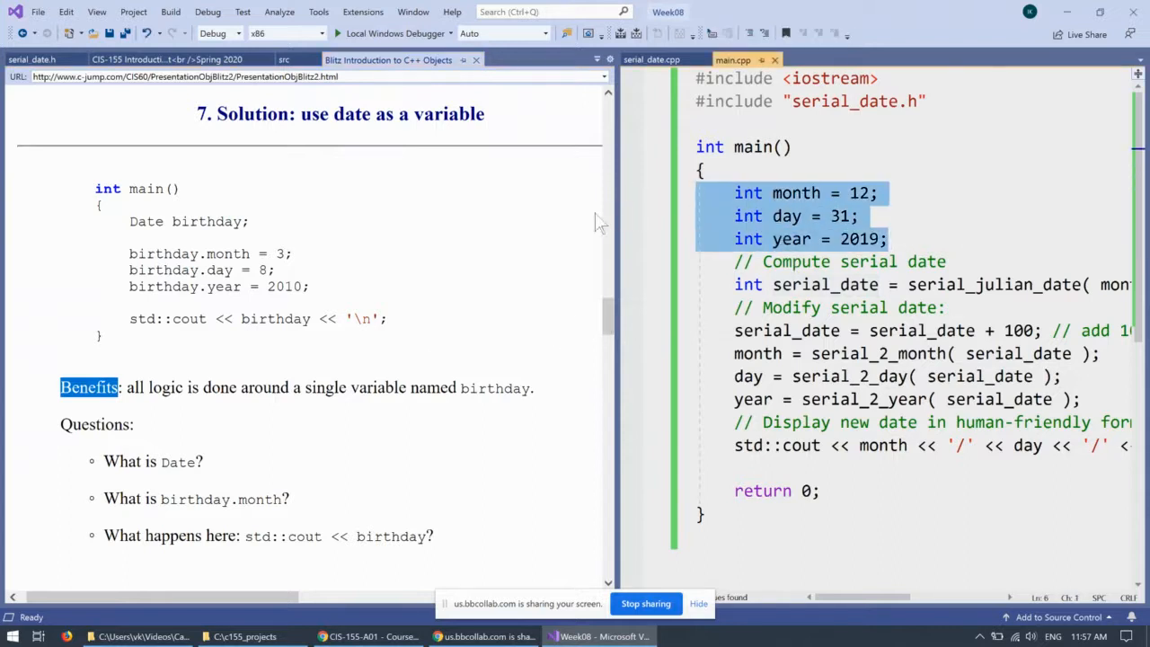
mouse_move(925, 307)
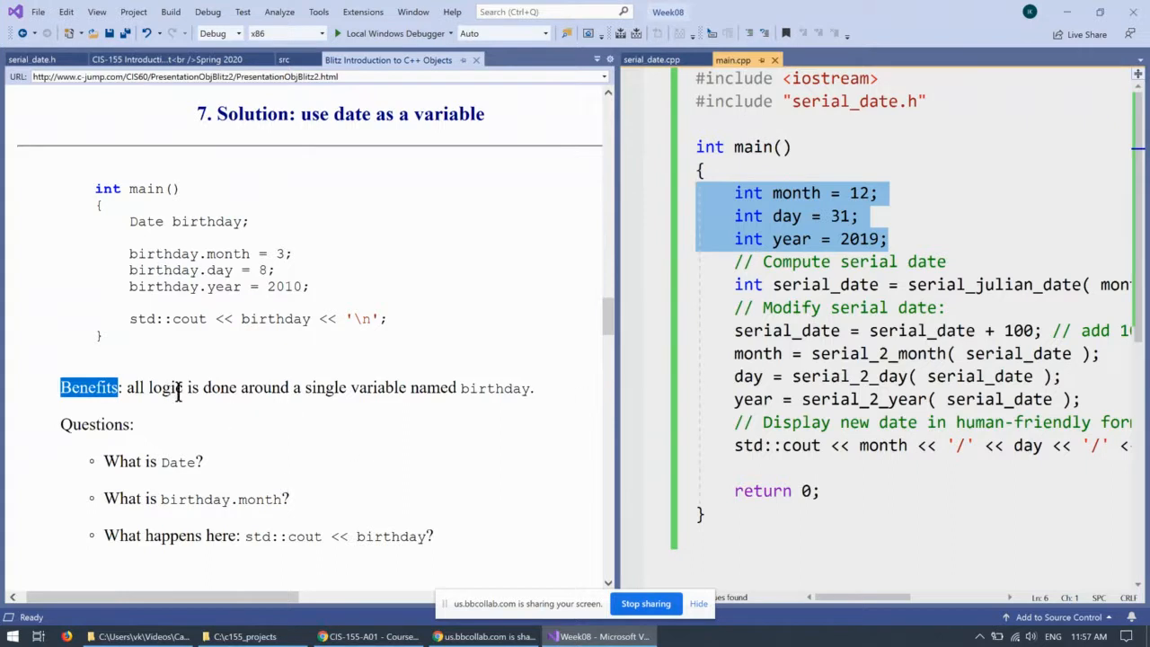
mouse_move(432, 388)
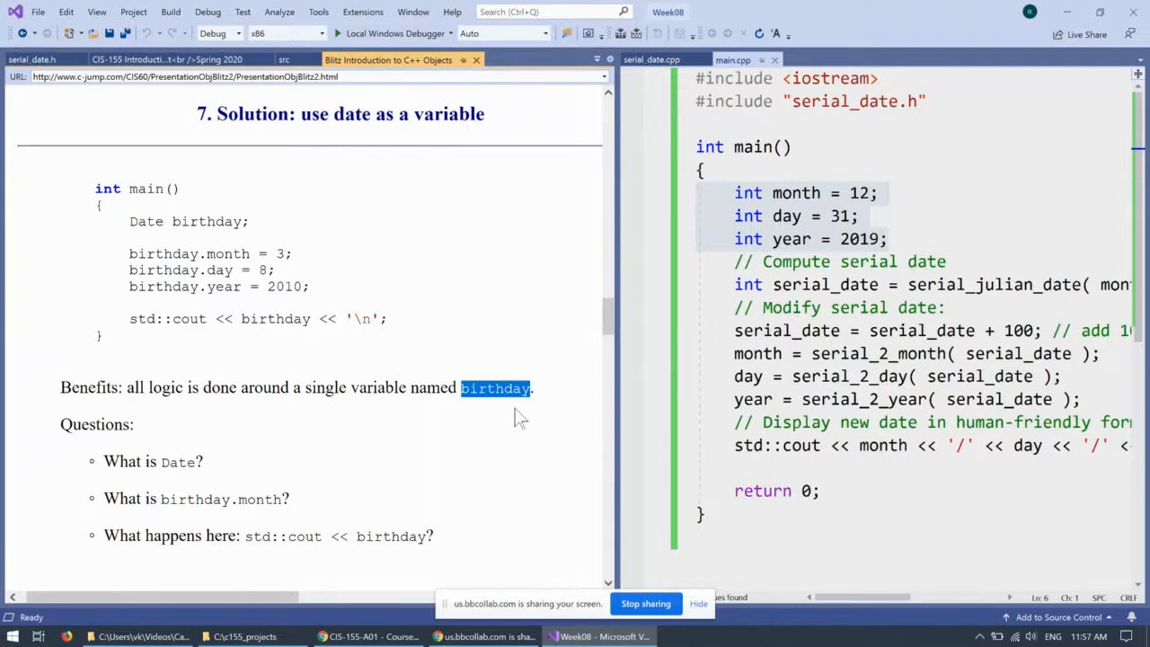
mouse_move(595, 370)
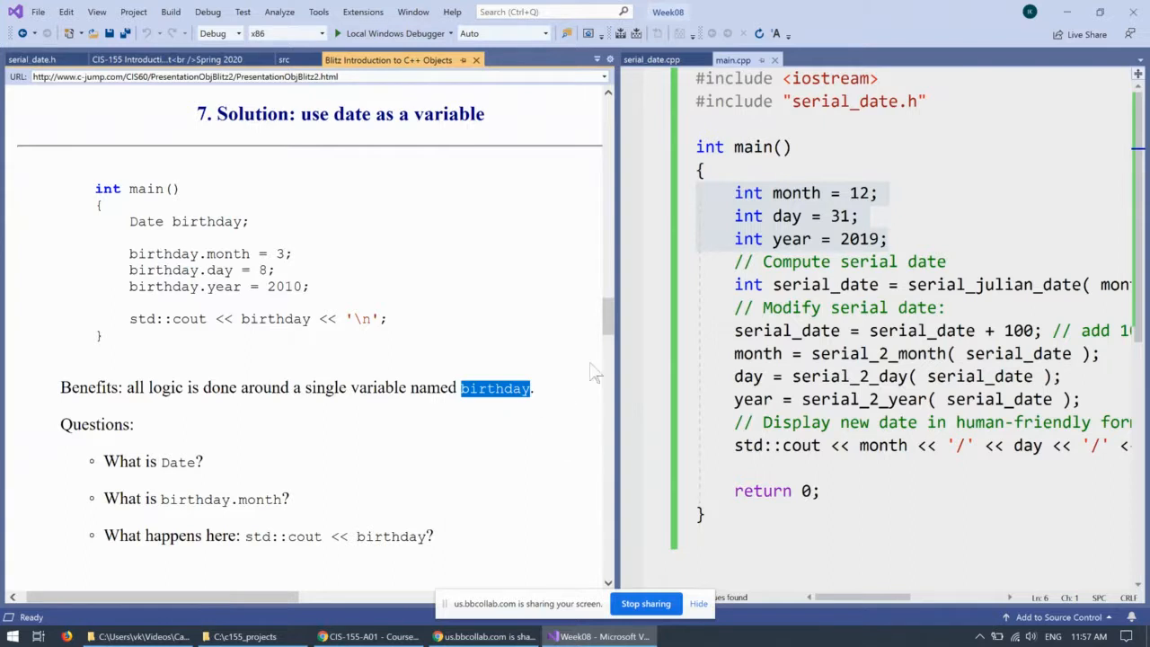
scroll("down", 3)
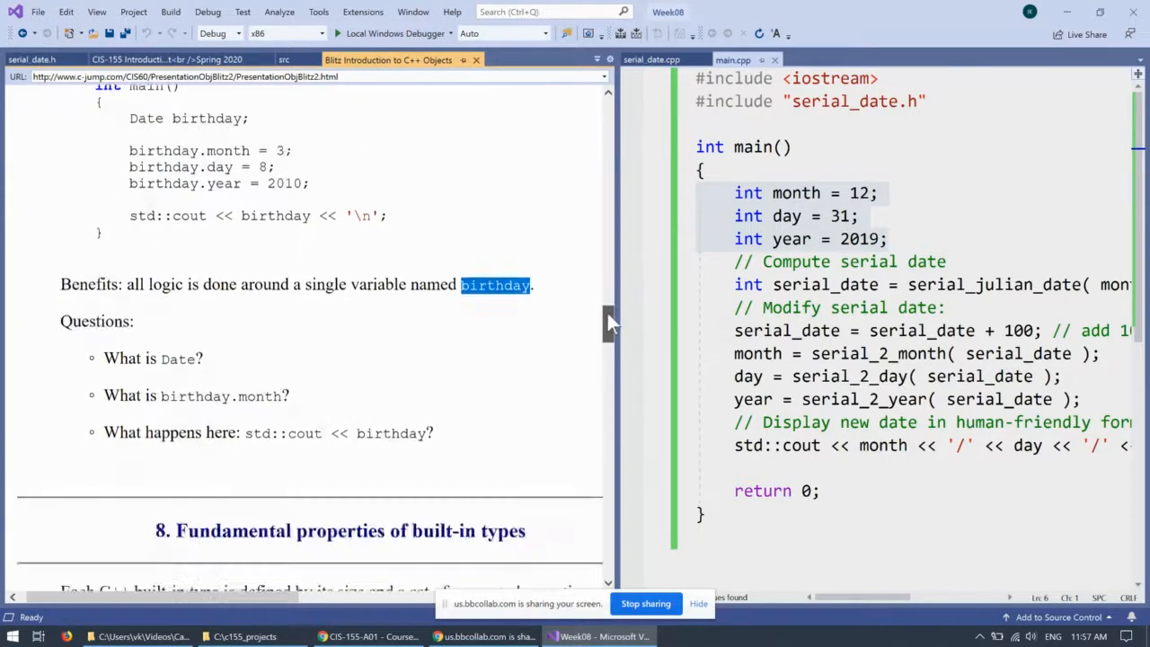
scroll("down", 3)
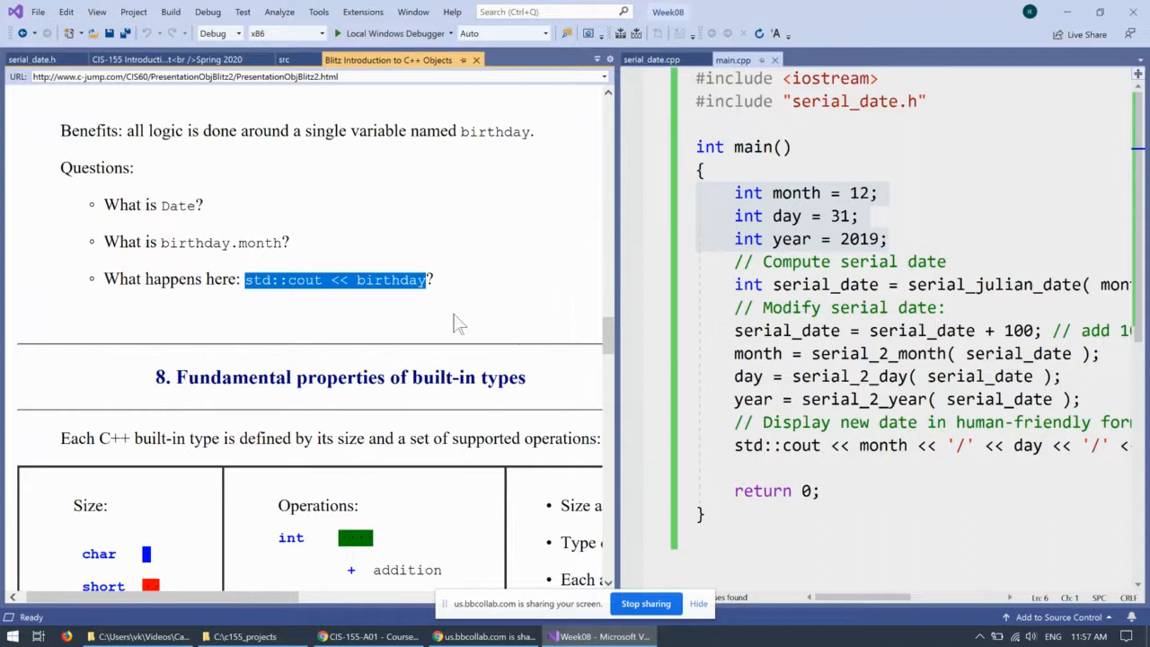
left_click(500, 270)
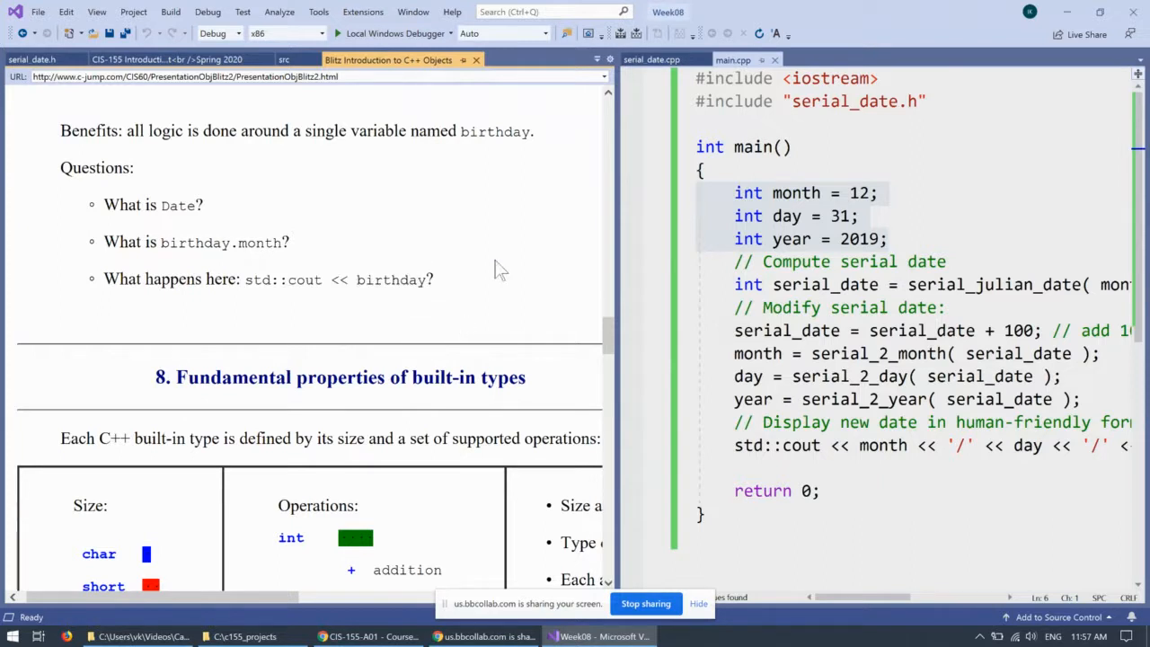
mouse_move(609, 339)
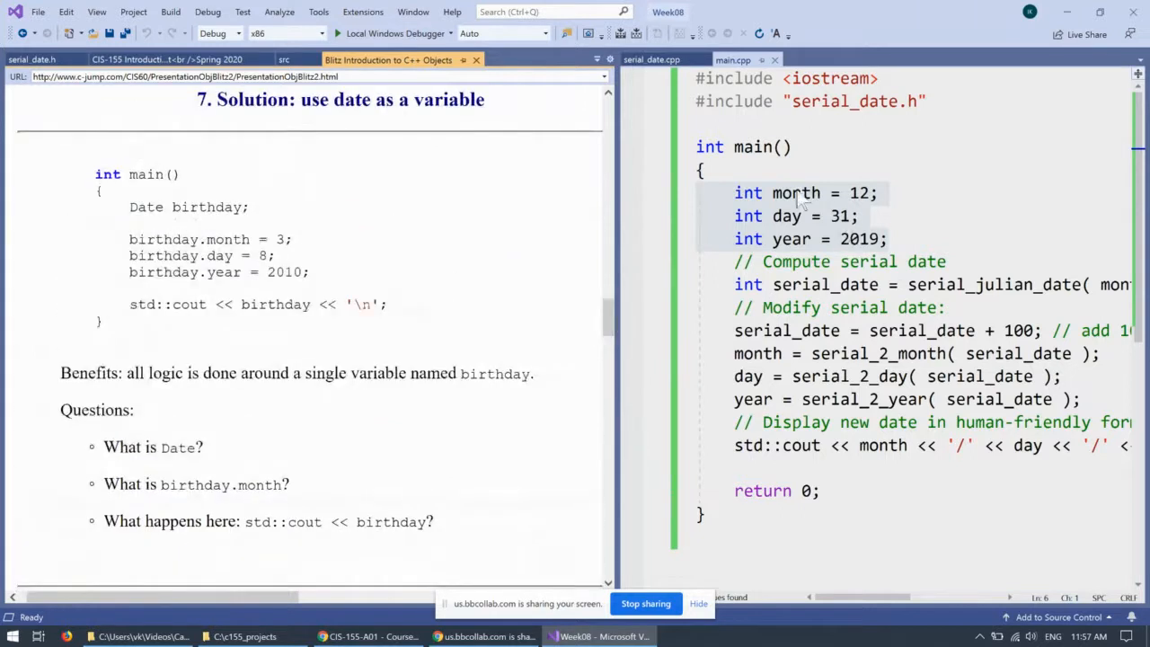
mouse_move(190, 206)
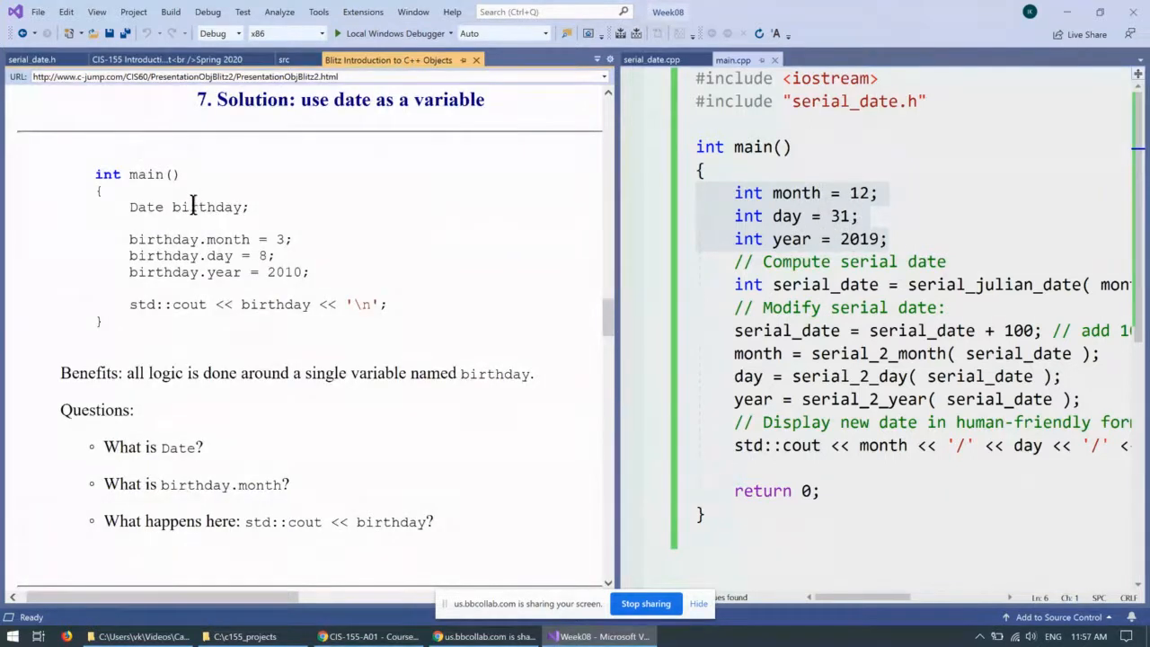
double_click(148, 207)
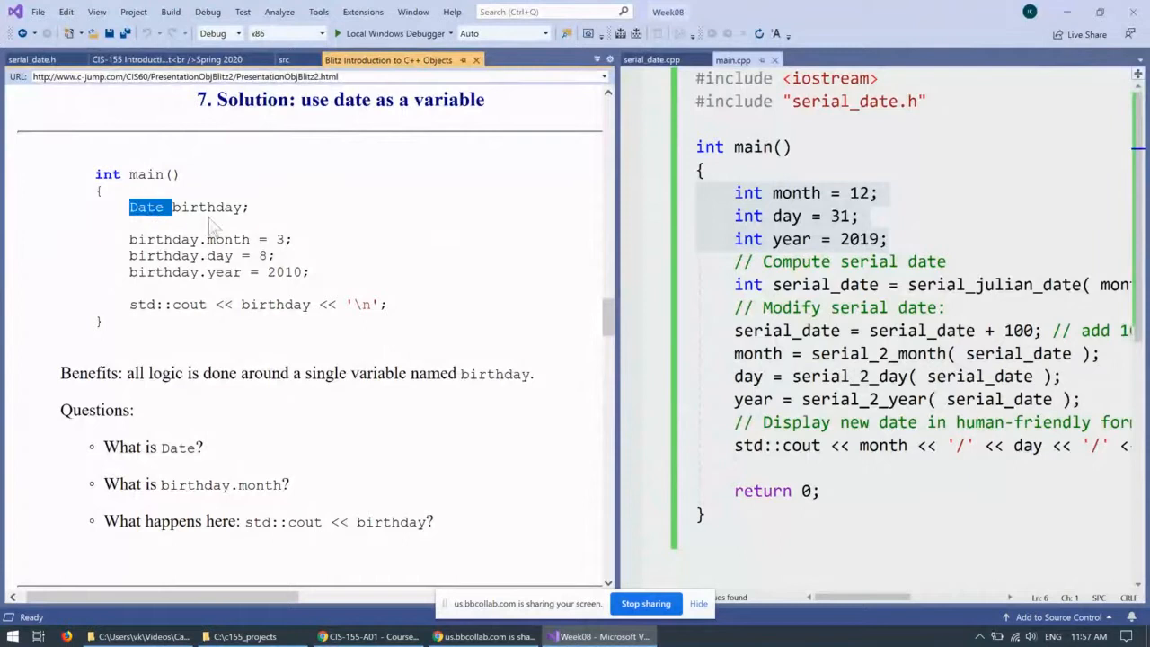
mouse_move(614, 320)
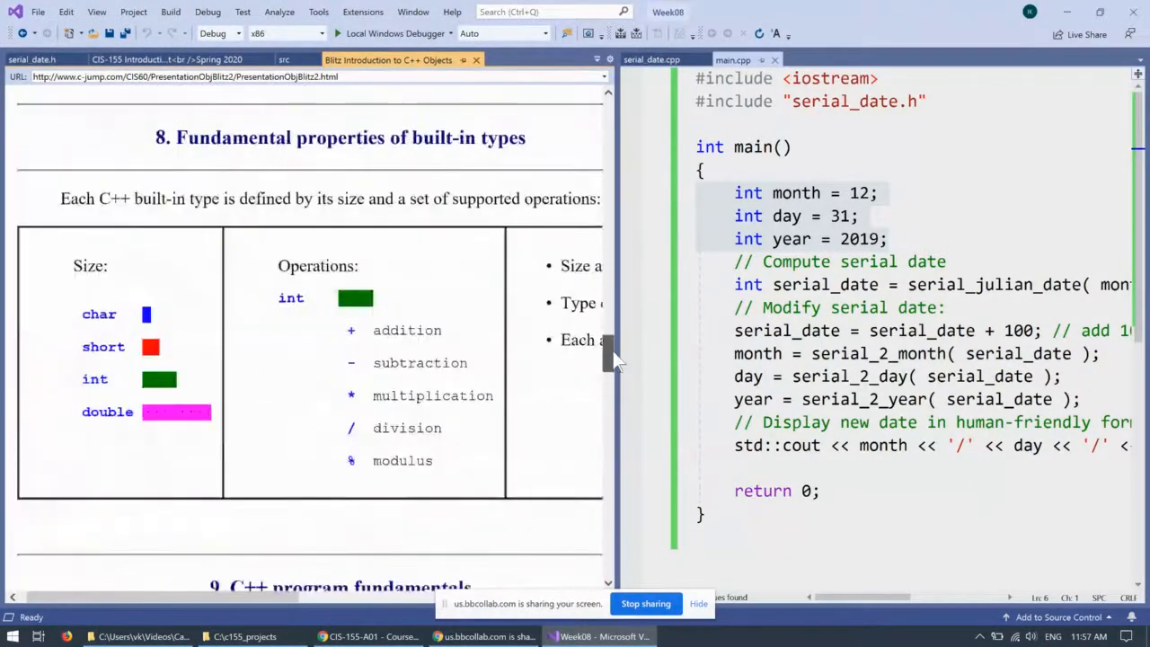
scroll("down", 3)
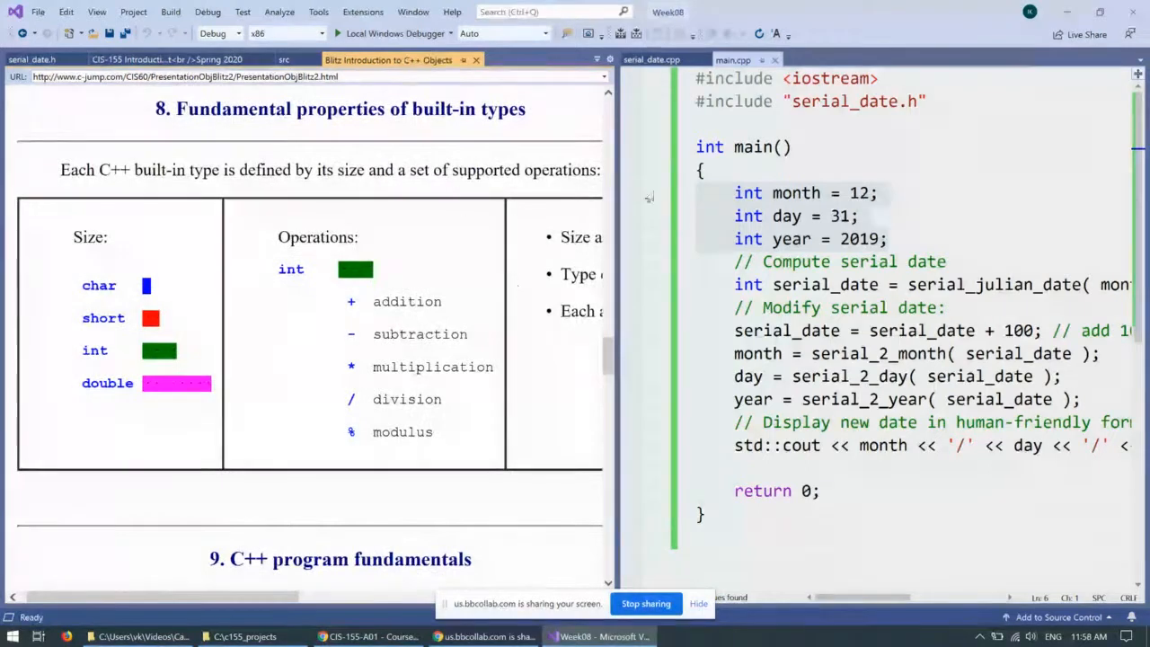
double_click(747, 192)
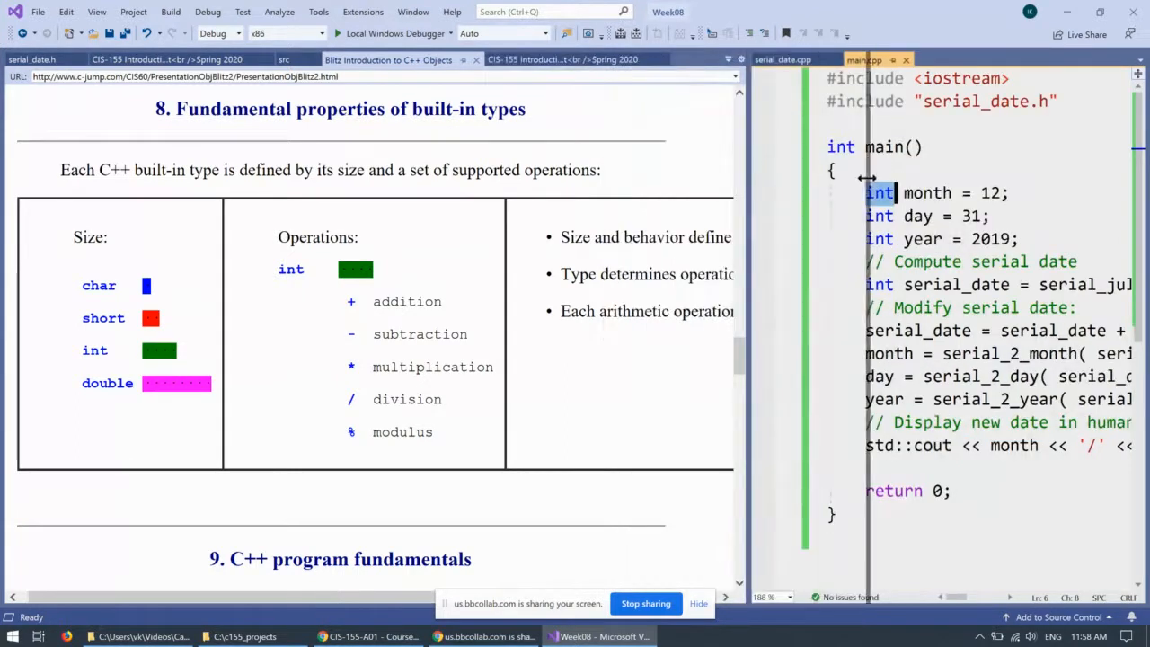
left_click_drag(862, 180, 931, 183)
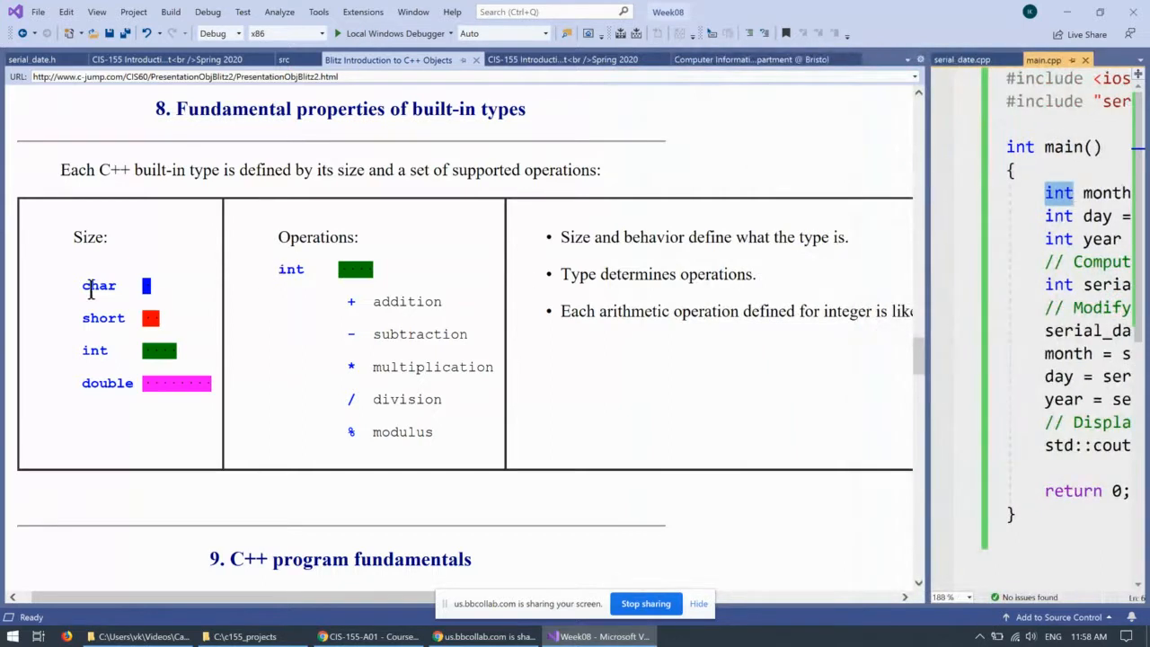
double_click(86, 237)
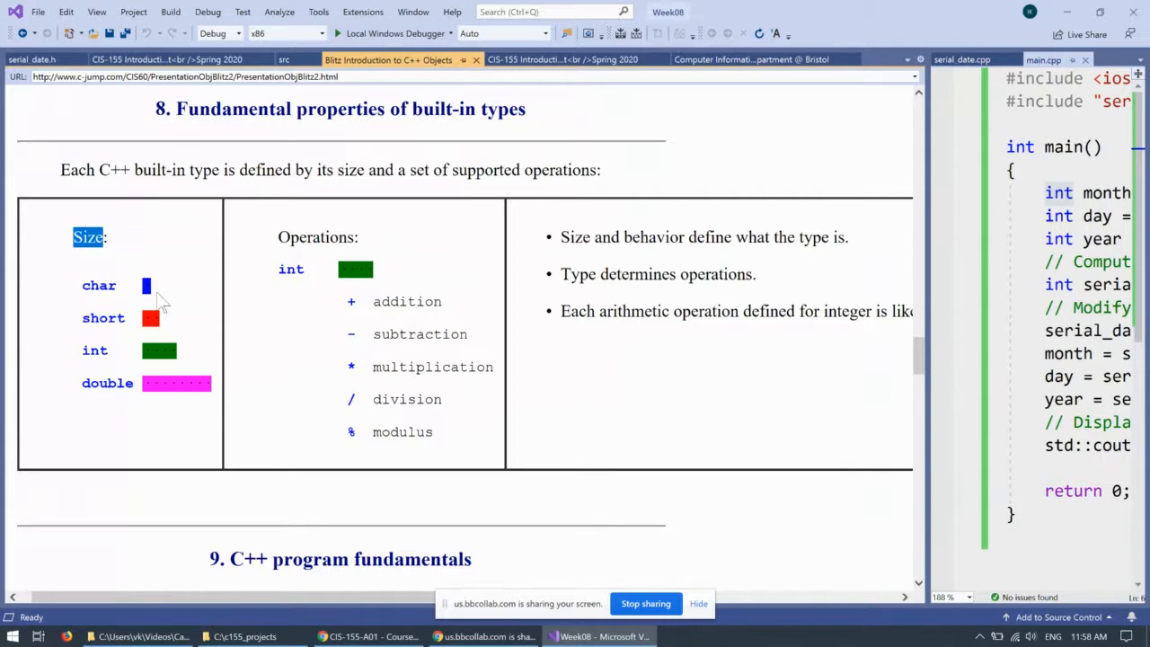
mouse_move(147, 323)
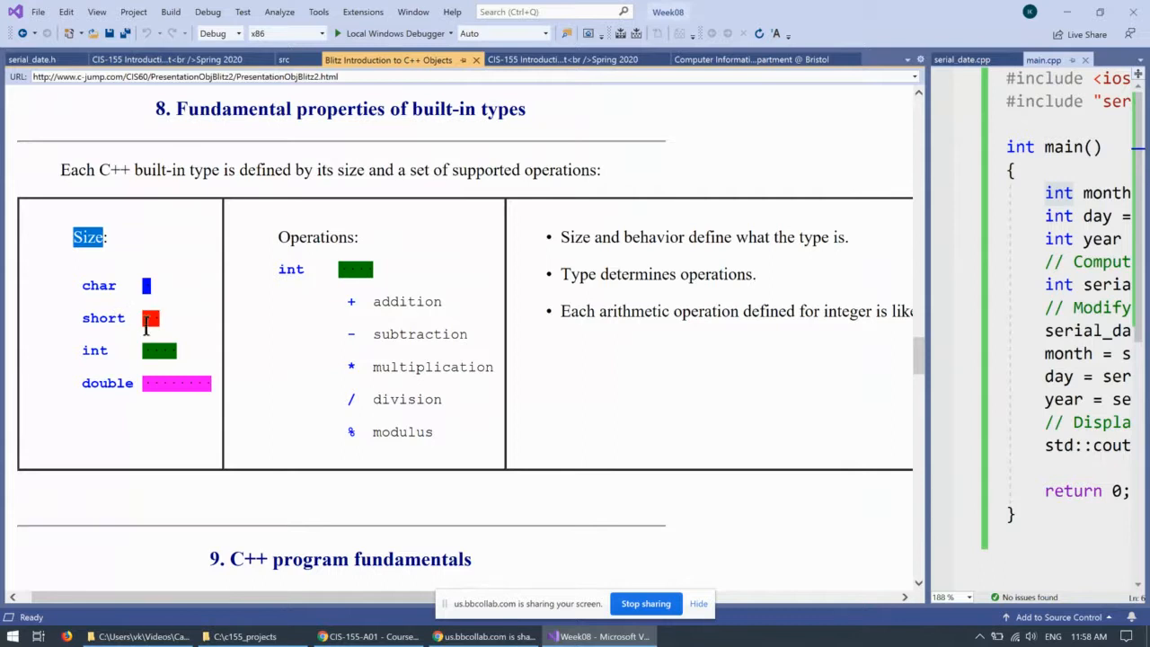
mouse_move(172, 332)
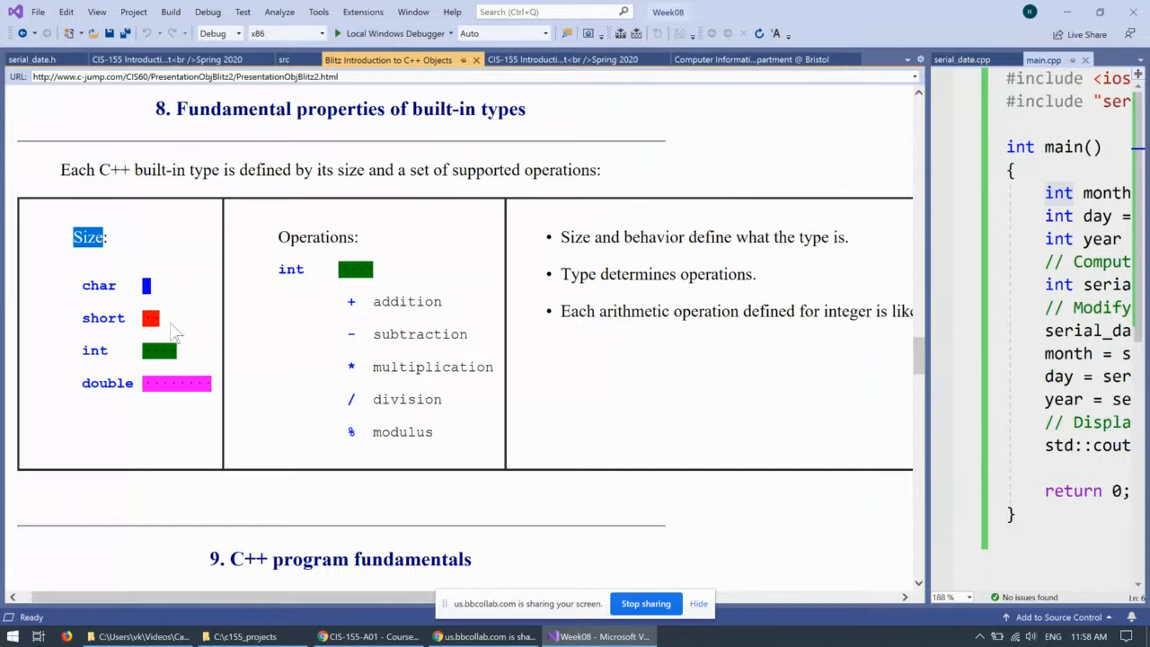
mouse_move(158, 355)
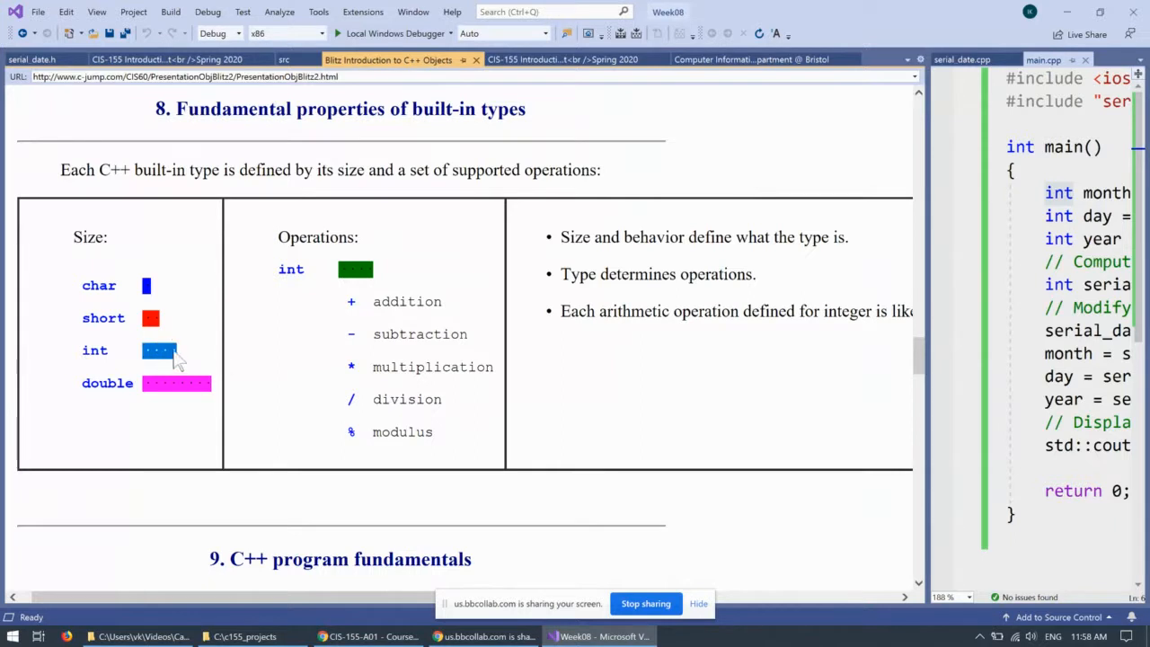
mouse_move(201, 363)
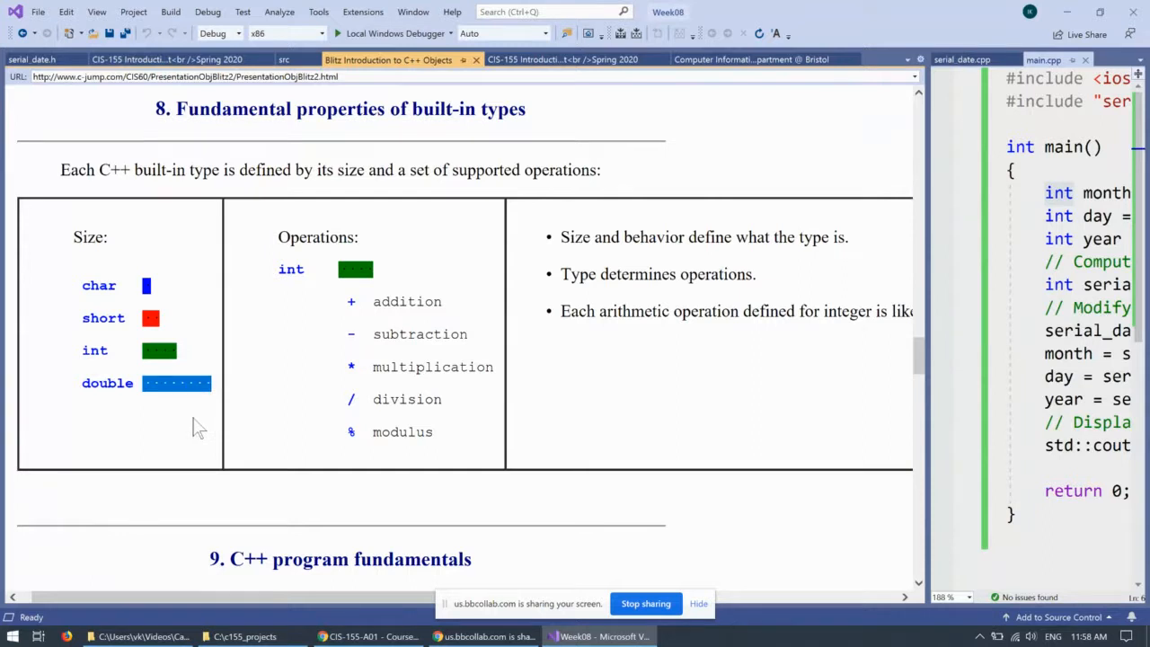
double_click(107, 382)
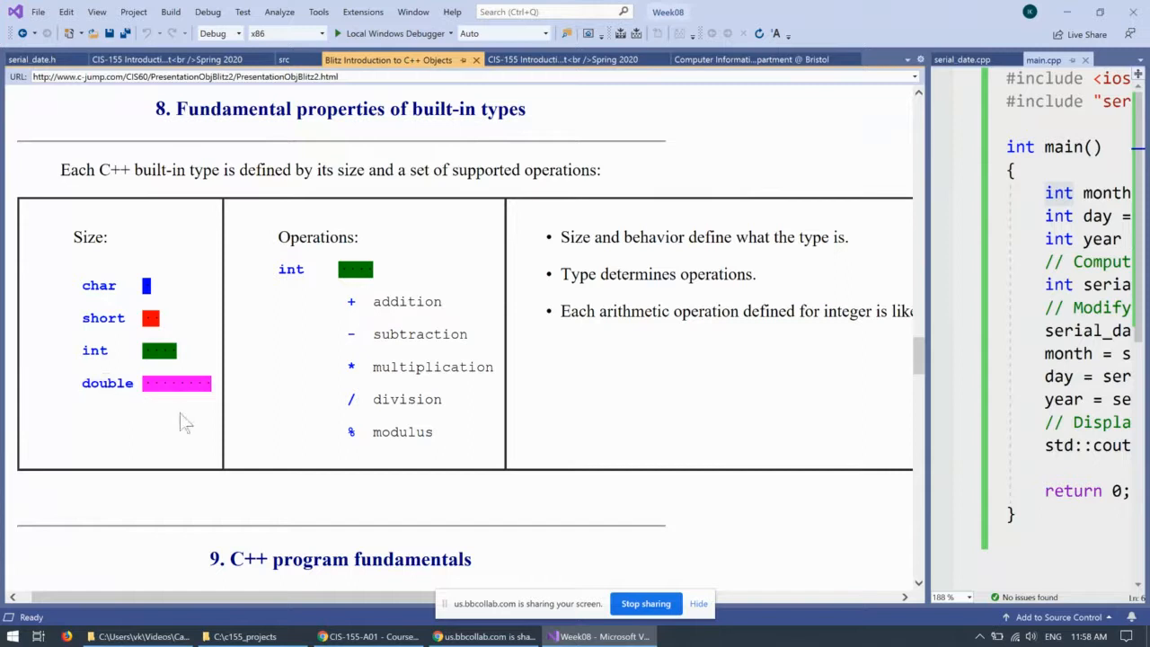
mouse_move(181, 445)
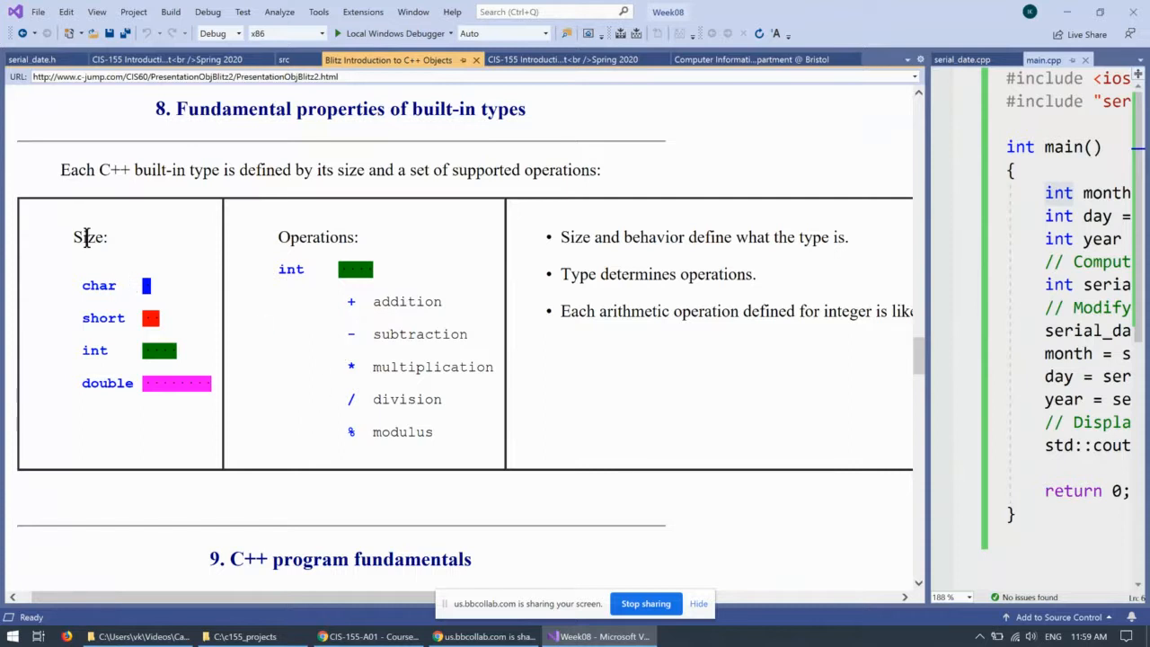
mouse_move(126, 245)
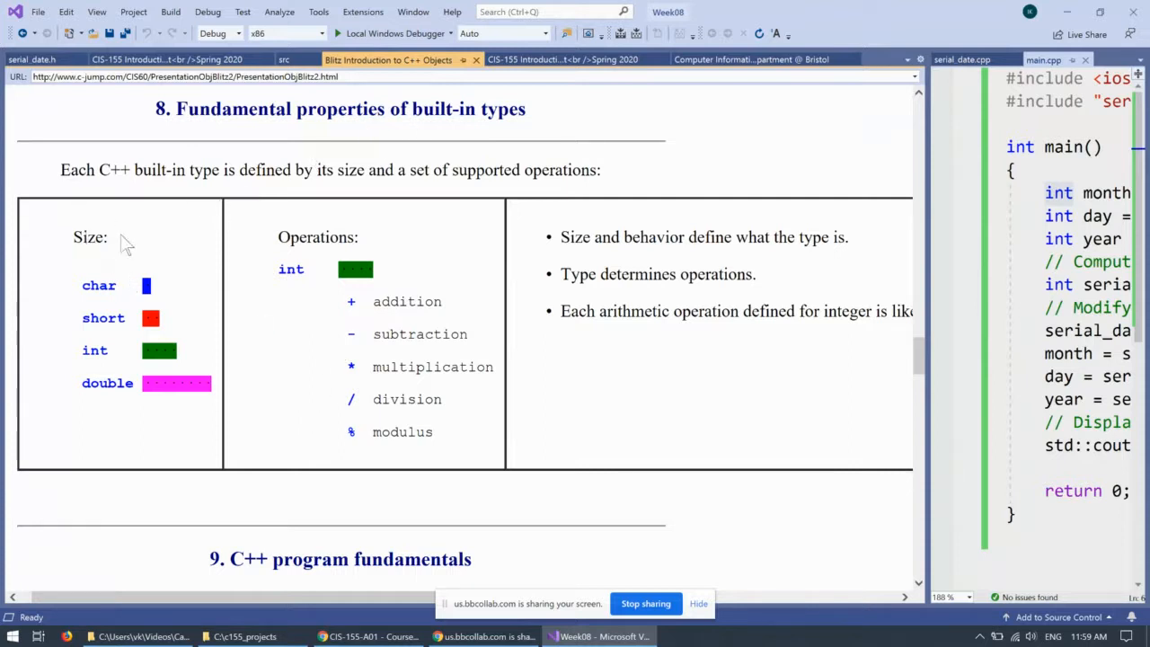
double_click(86, 237)
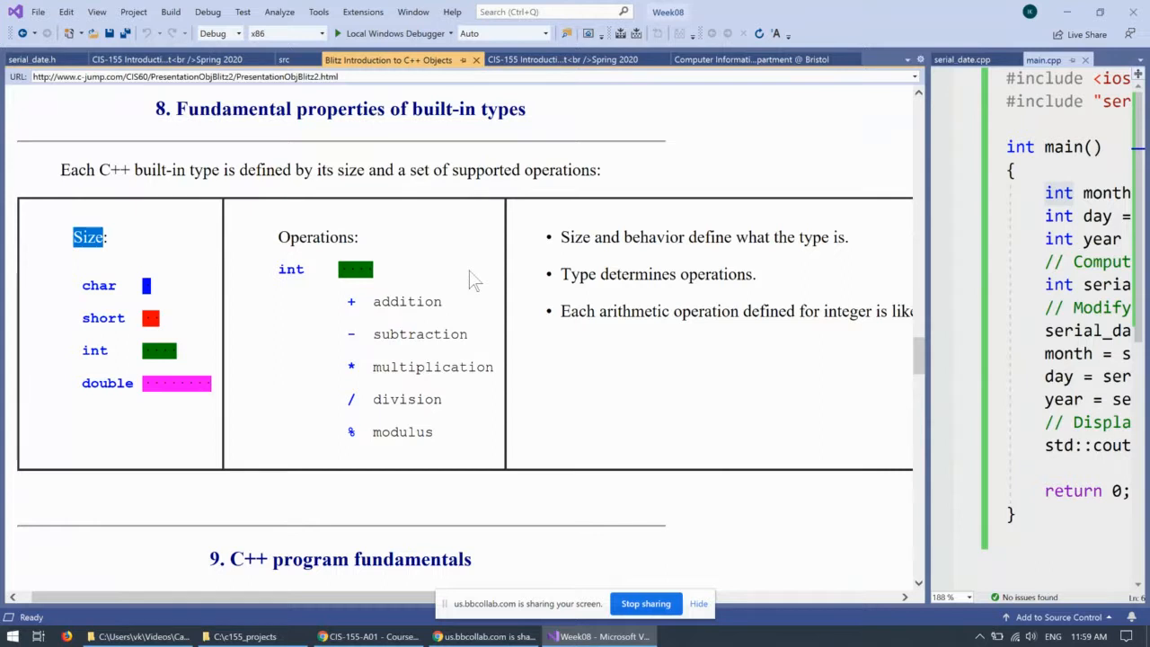
mouse_move(458, 223)
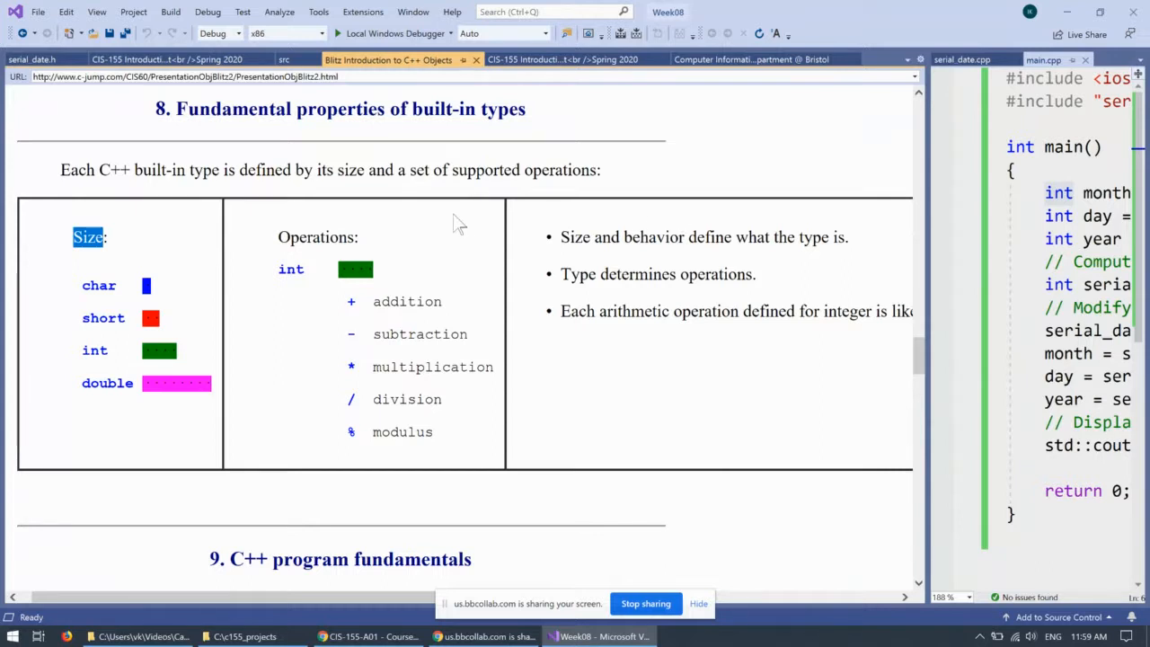
double_click(316, 237)
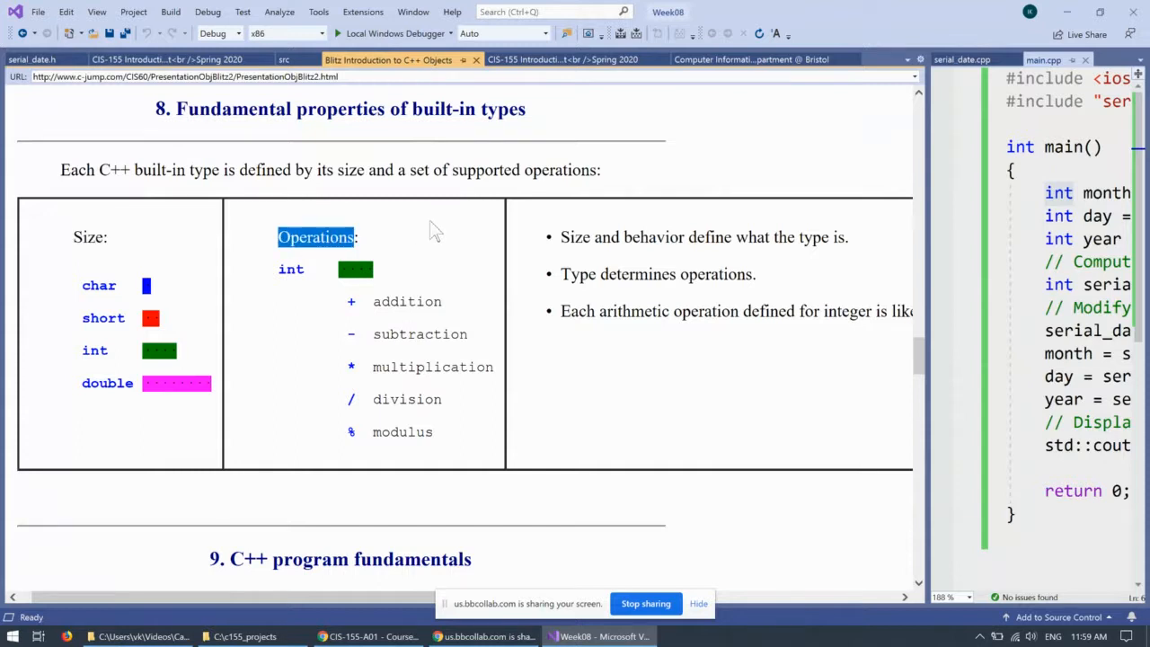
mouse_move(359, 302)
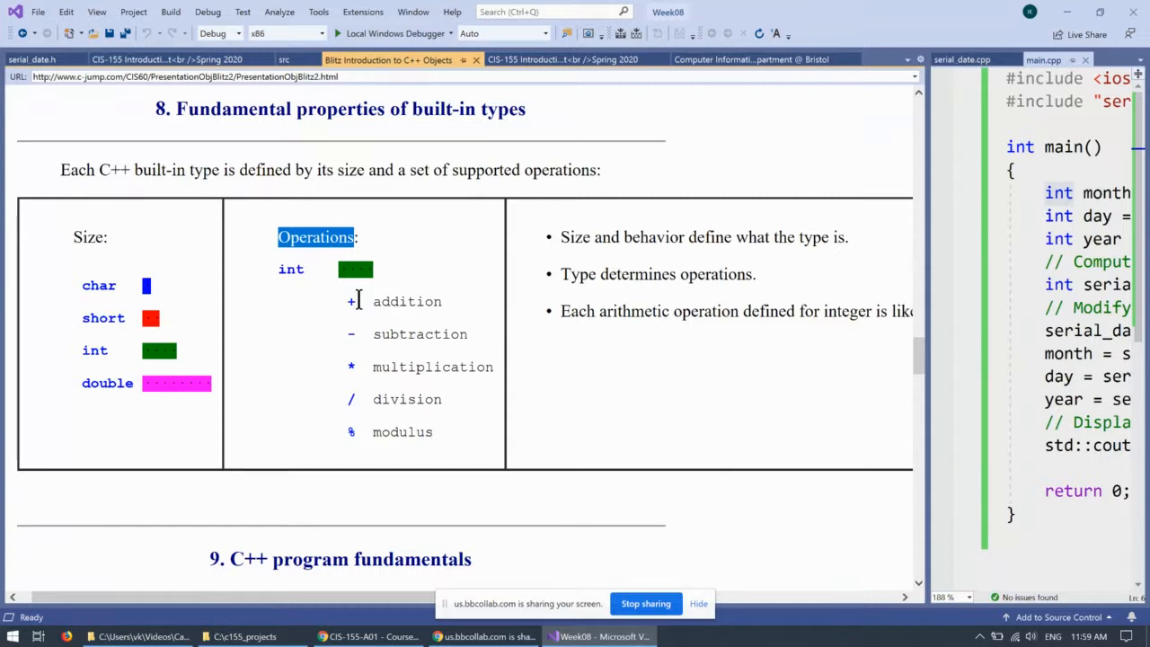
mouse_move(905, 304)
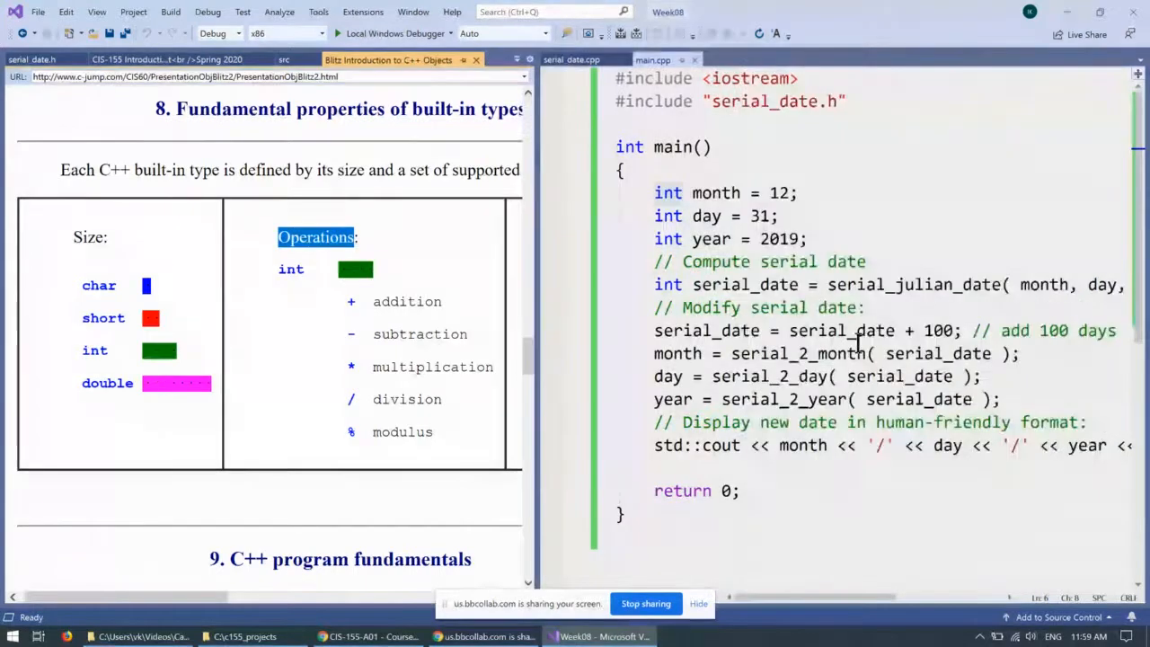
left_click_drag(788, 331, 955, 331)
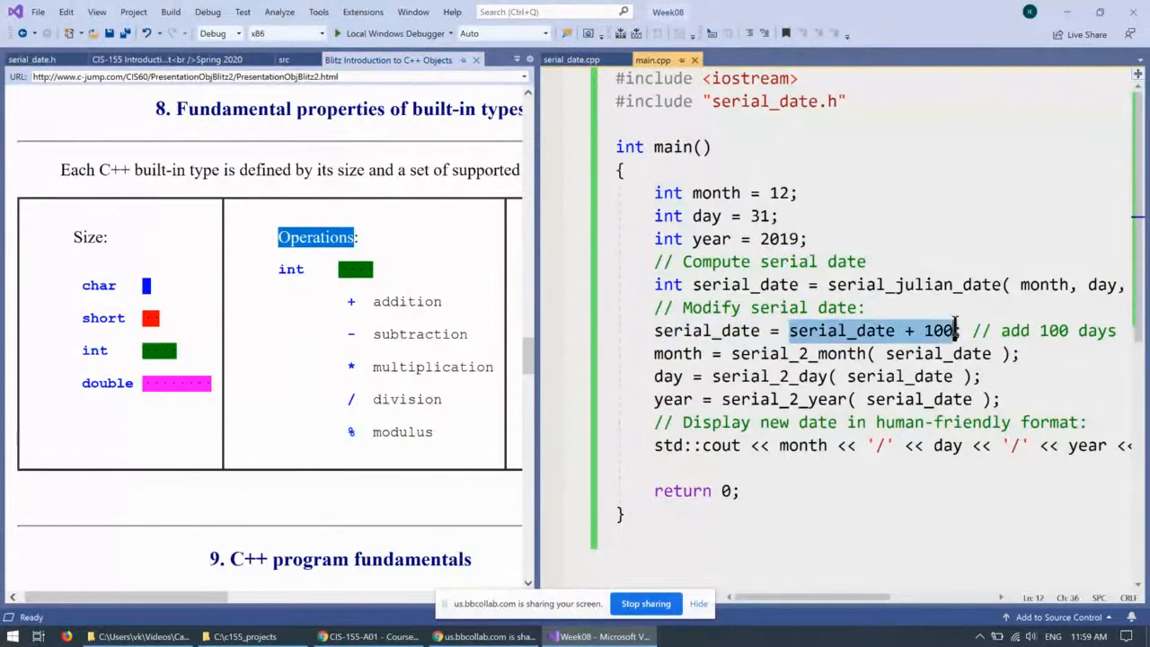
mouse_move(466, 324)
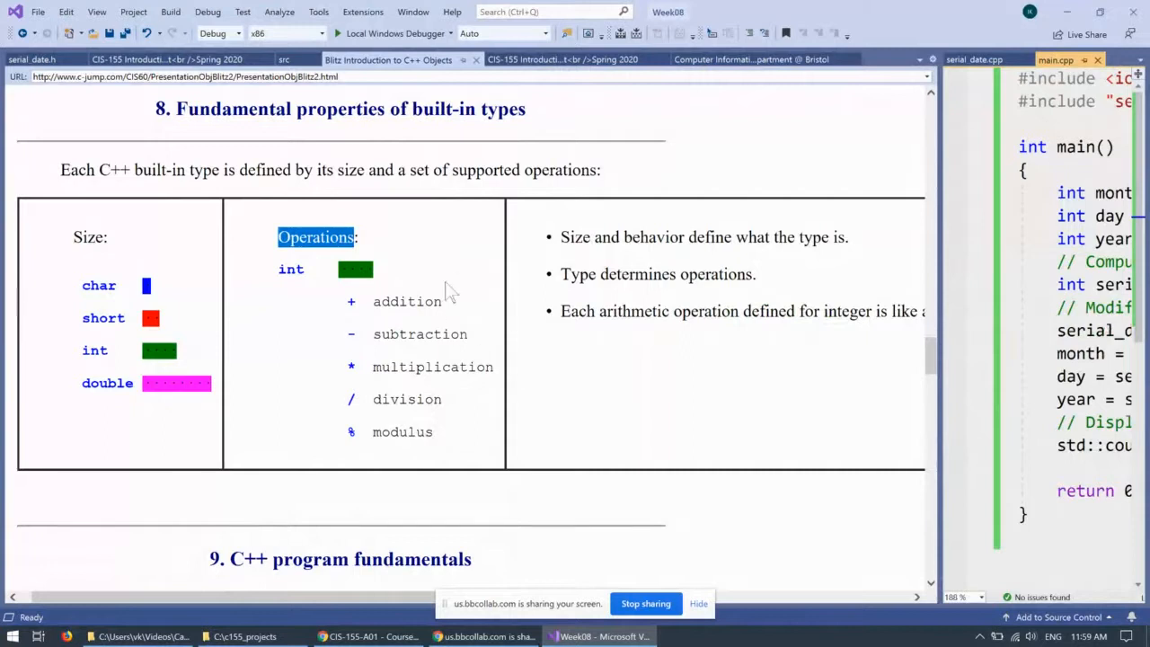
mouse_move(327, 255)
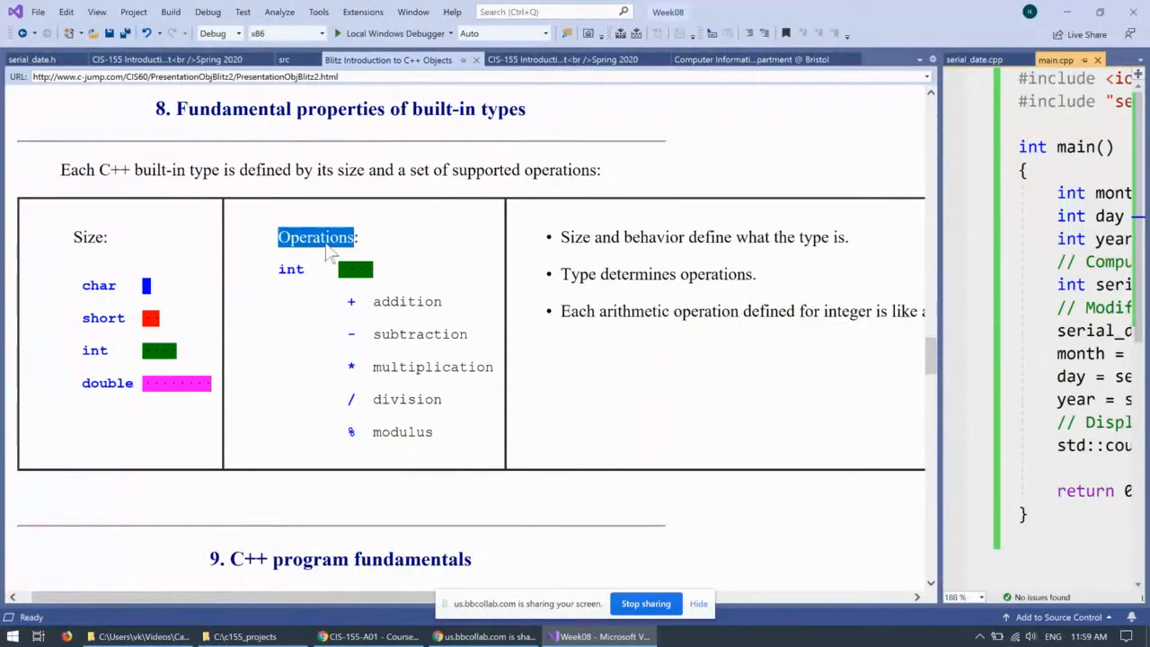
mouse_move(410, 135)
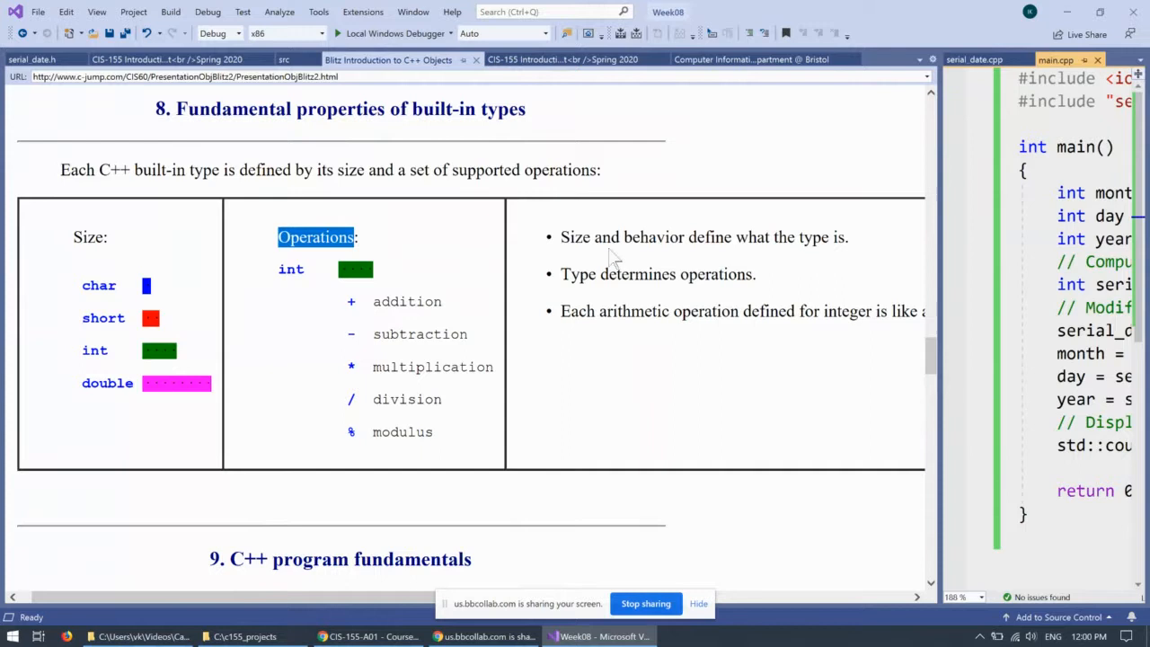
mouse_move(840, 241)
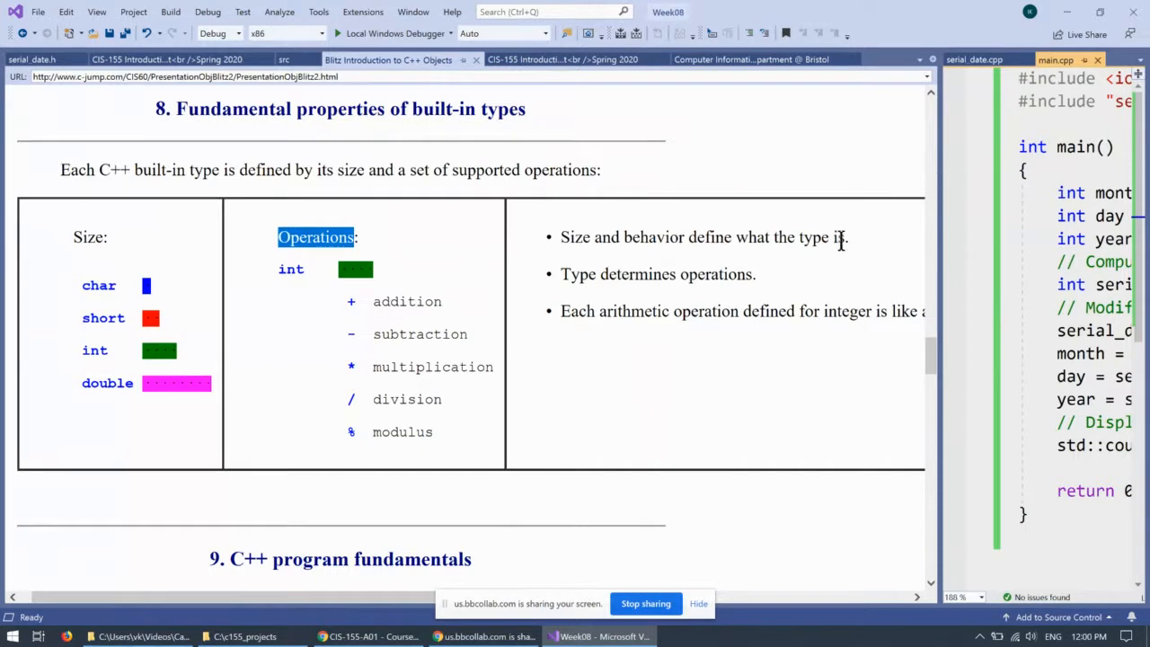
mouse_move(701, 273)
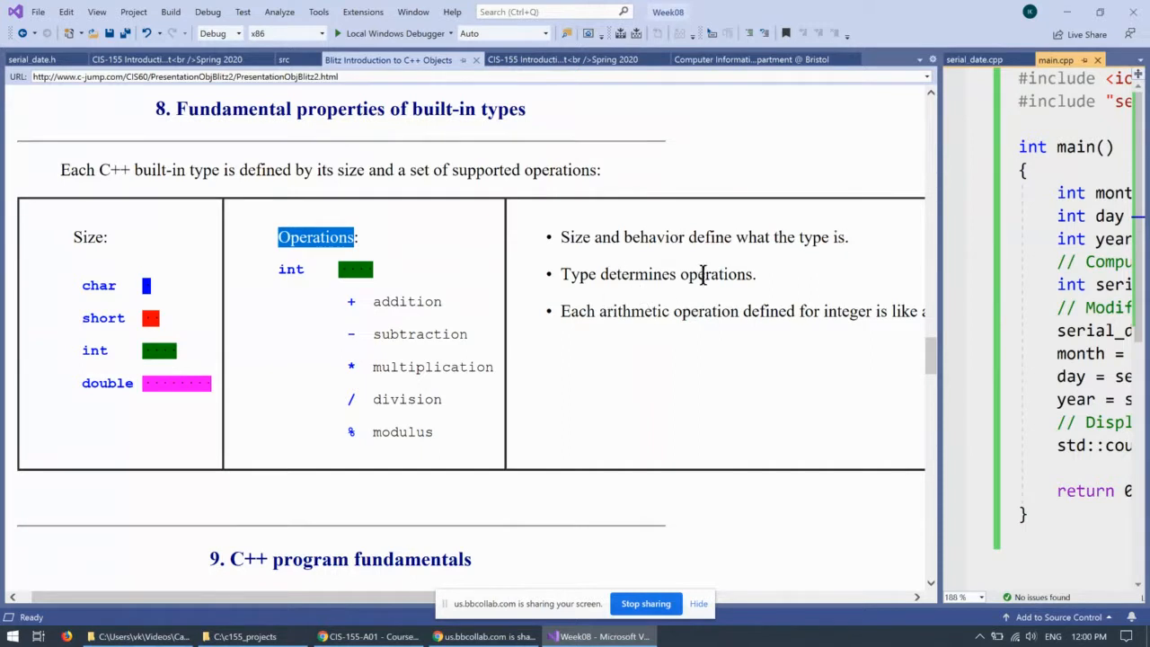
double_click(715, 274)
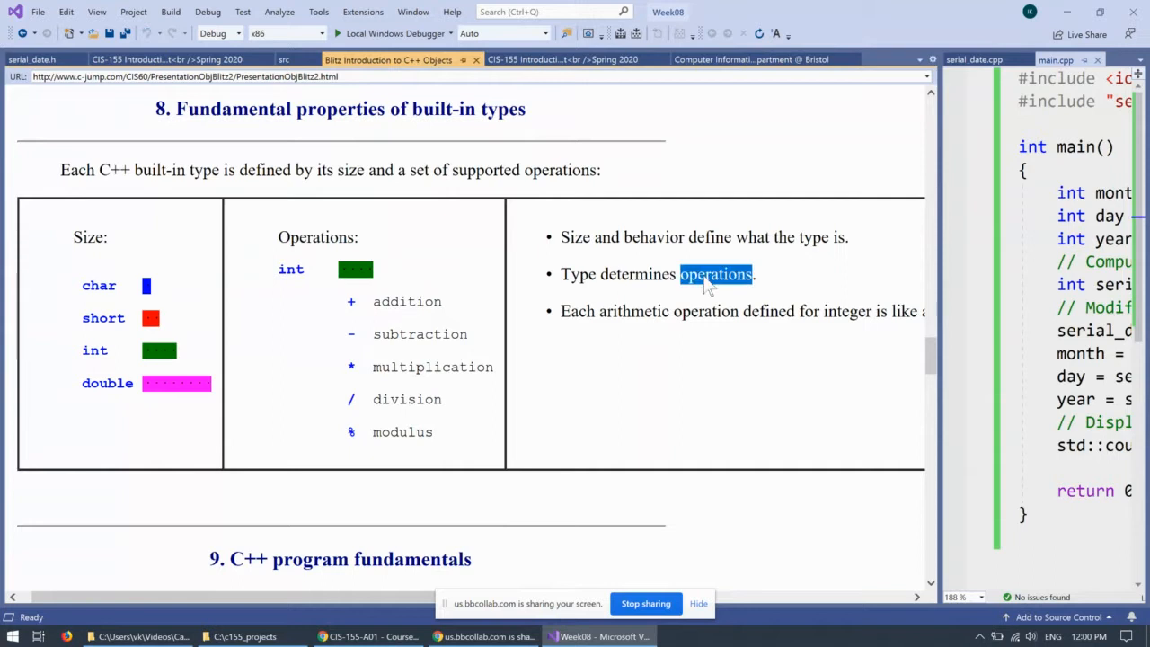
mouse_move(334, 305)
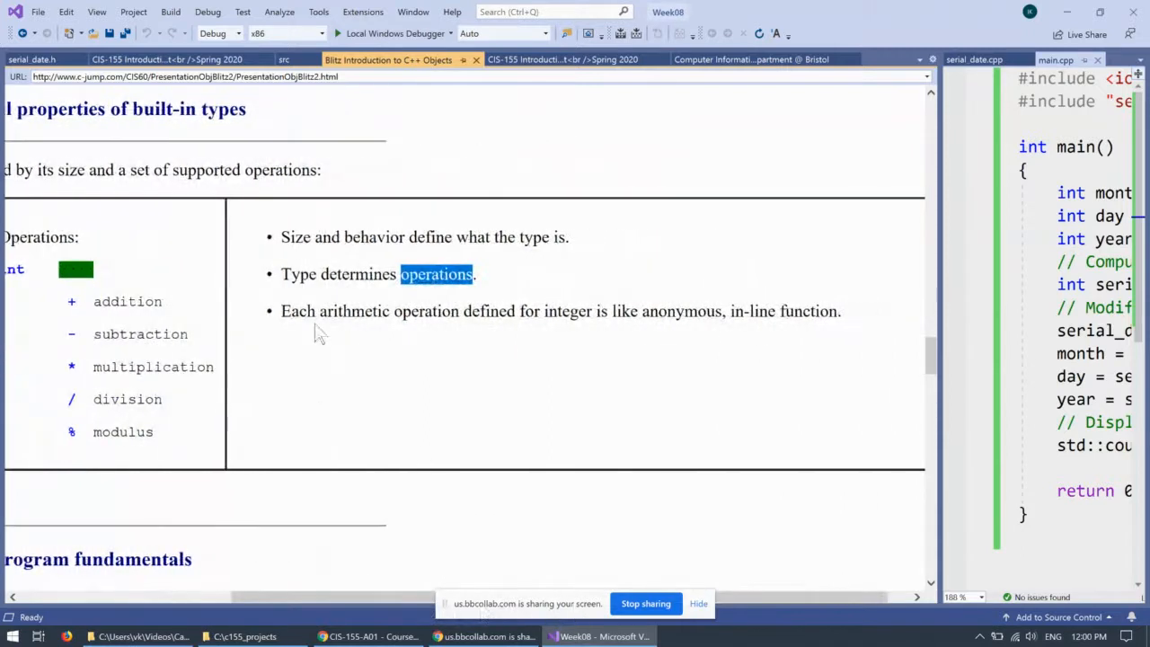
mouse_move(575, 319)
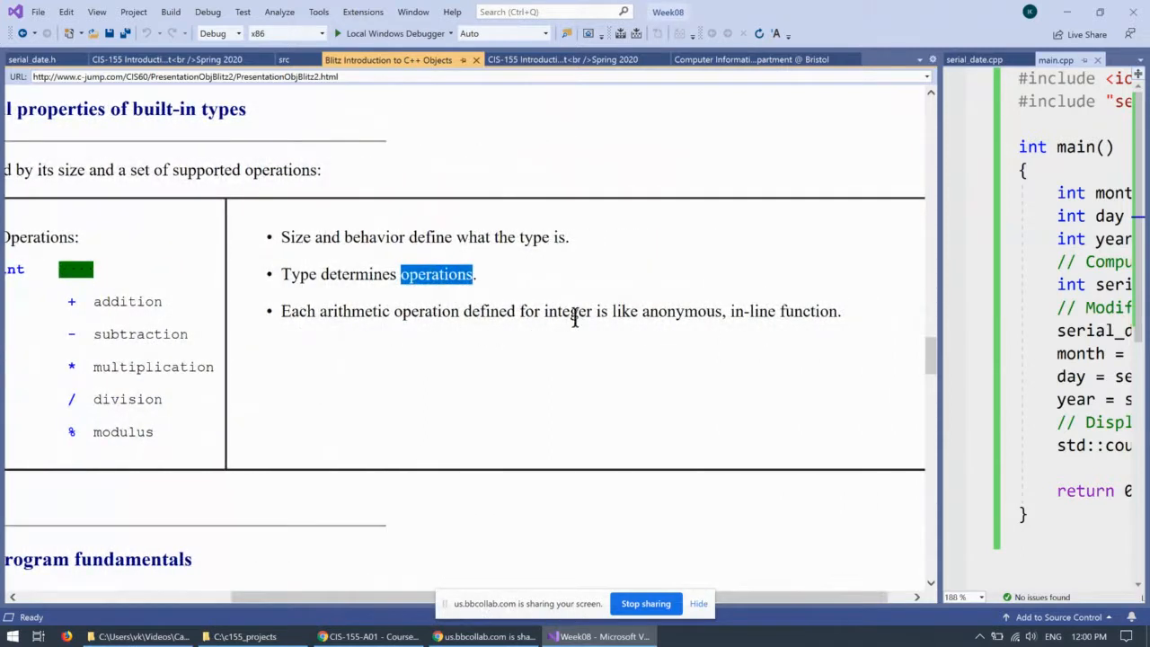
mouse_move(812, 336)
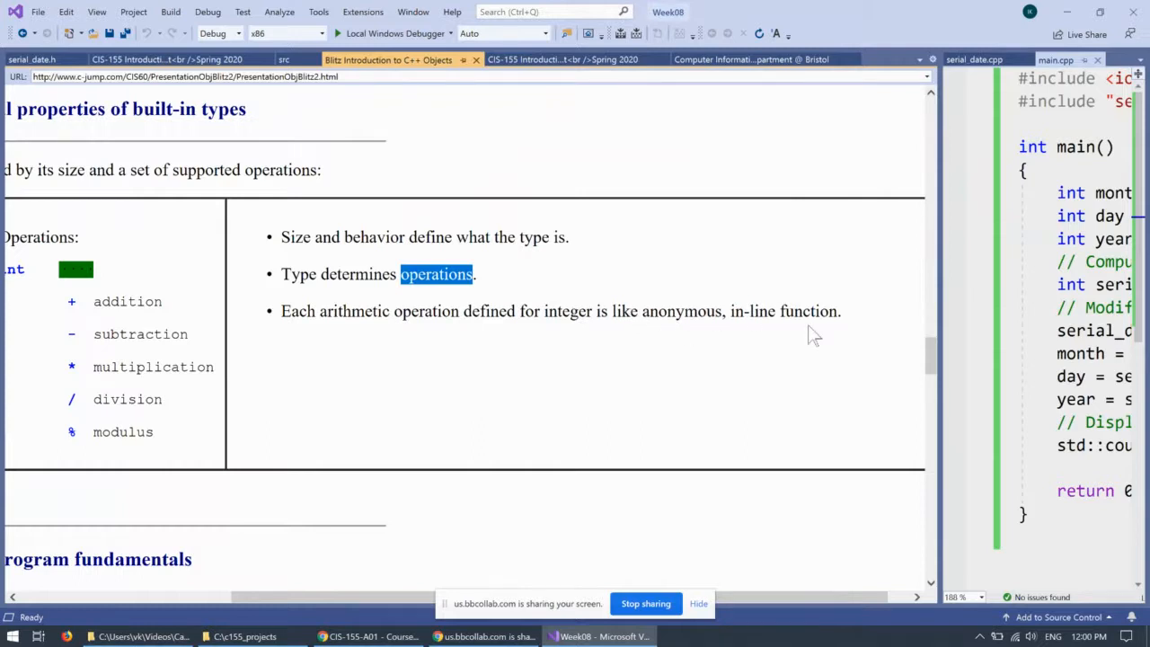
mouse_move(158, 365)
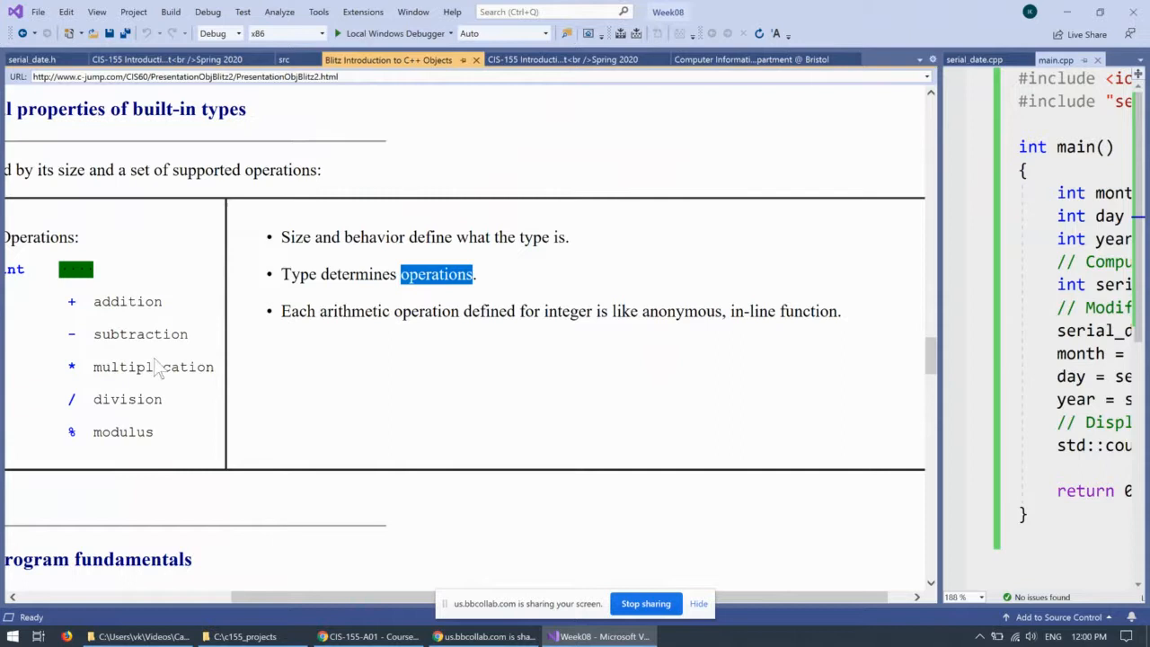
mouse_move(374, 603)
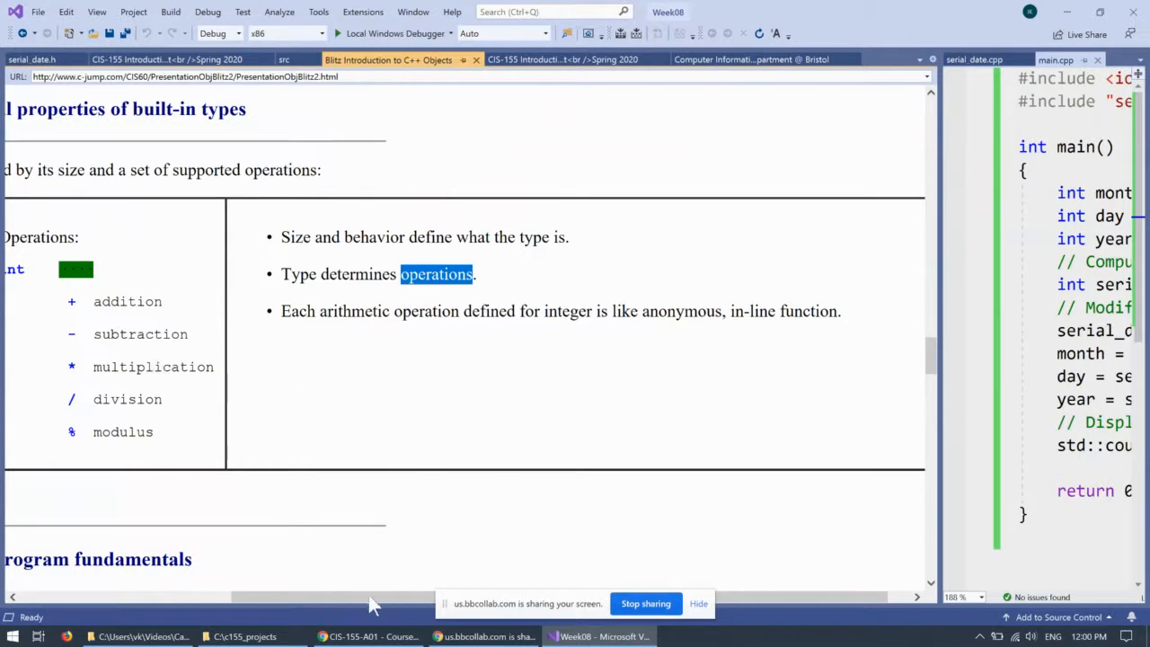
scroll("right", 3)
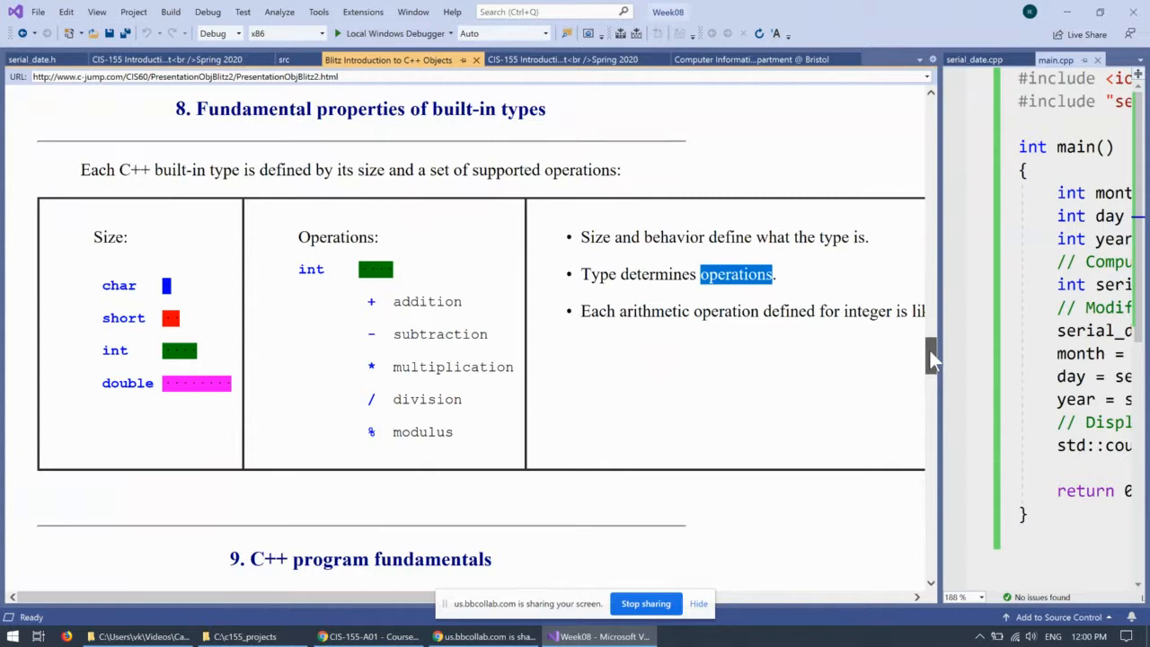
scroll("down", 3)
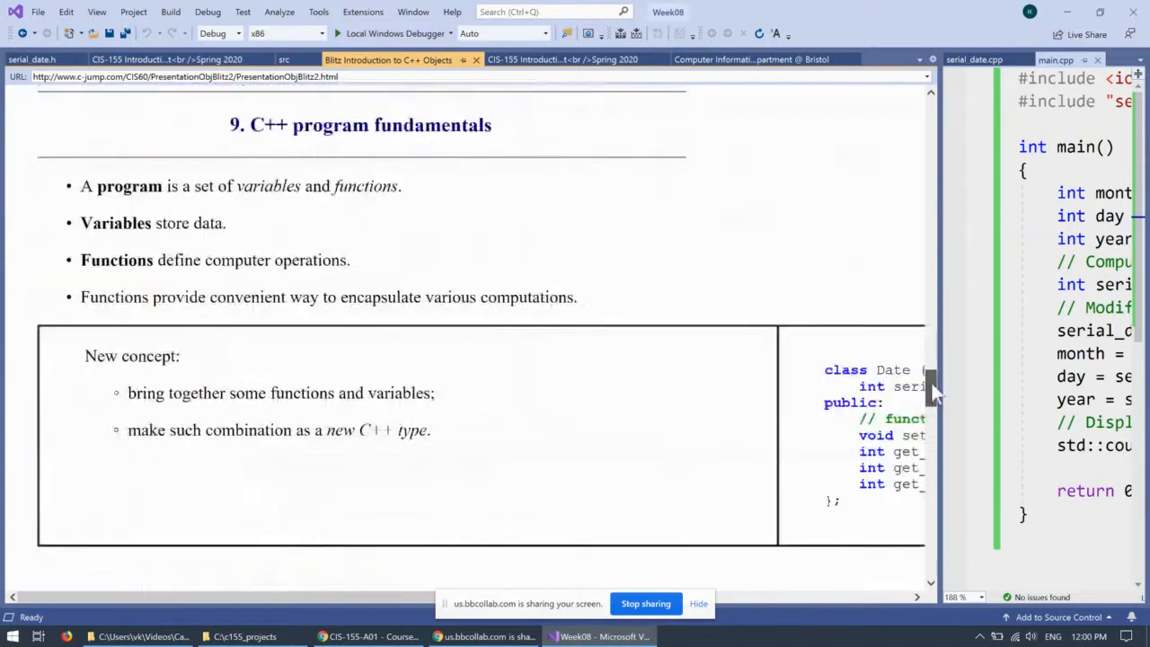
scroll("down", 3)
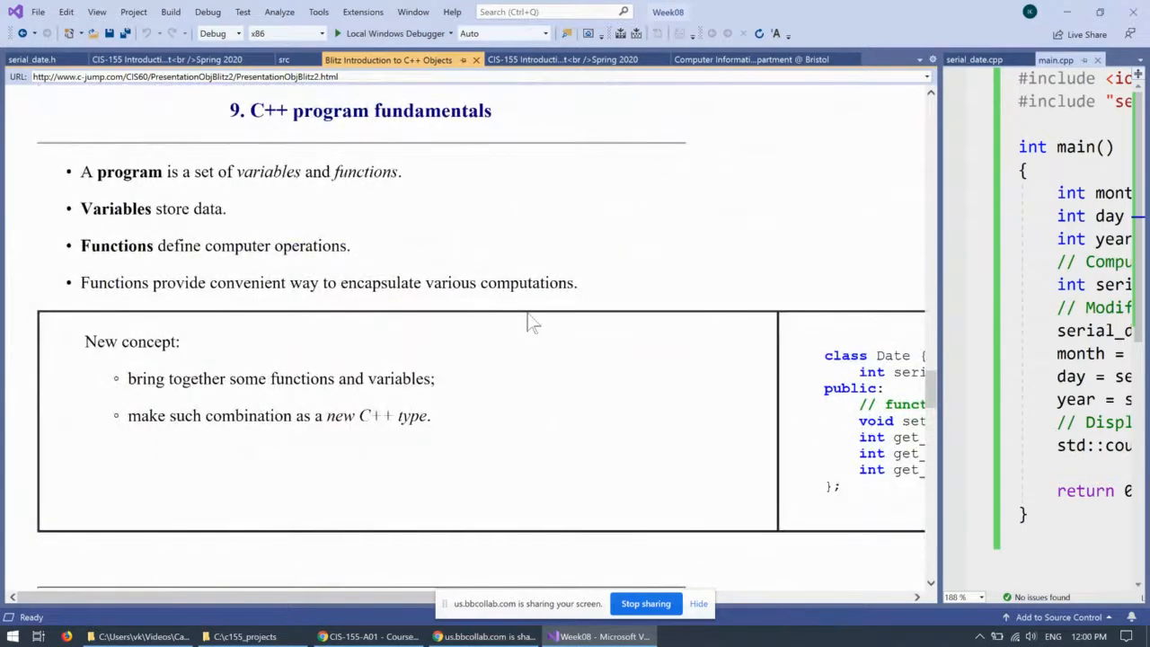
mouse_move(158, 183)
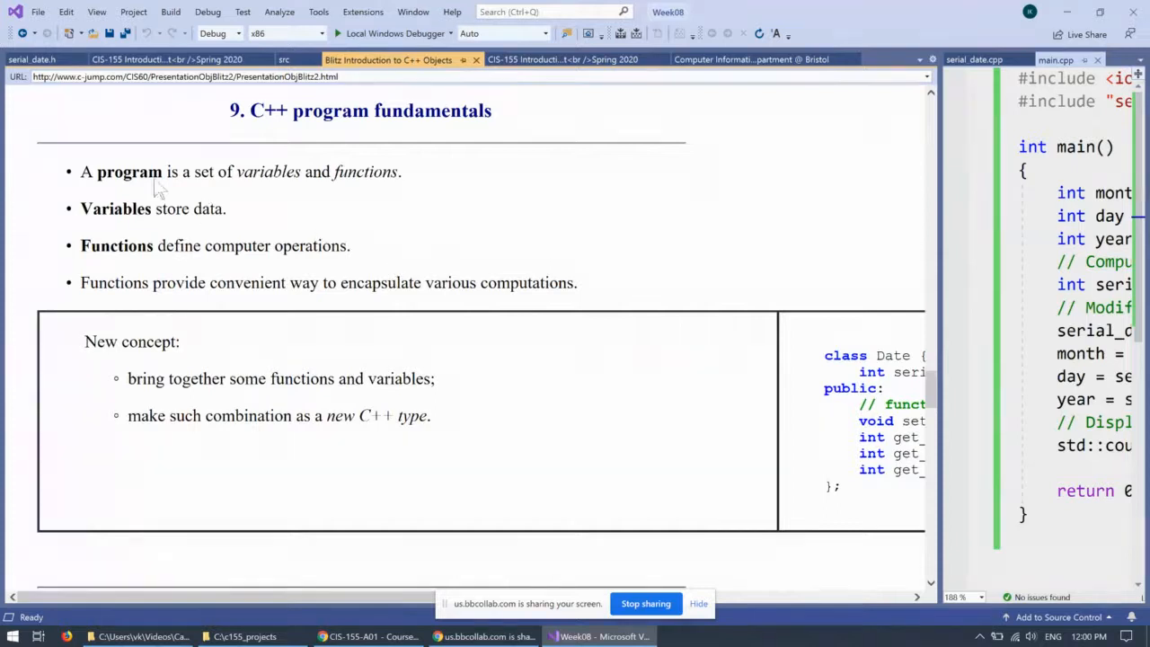
double_click(129, 173)
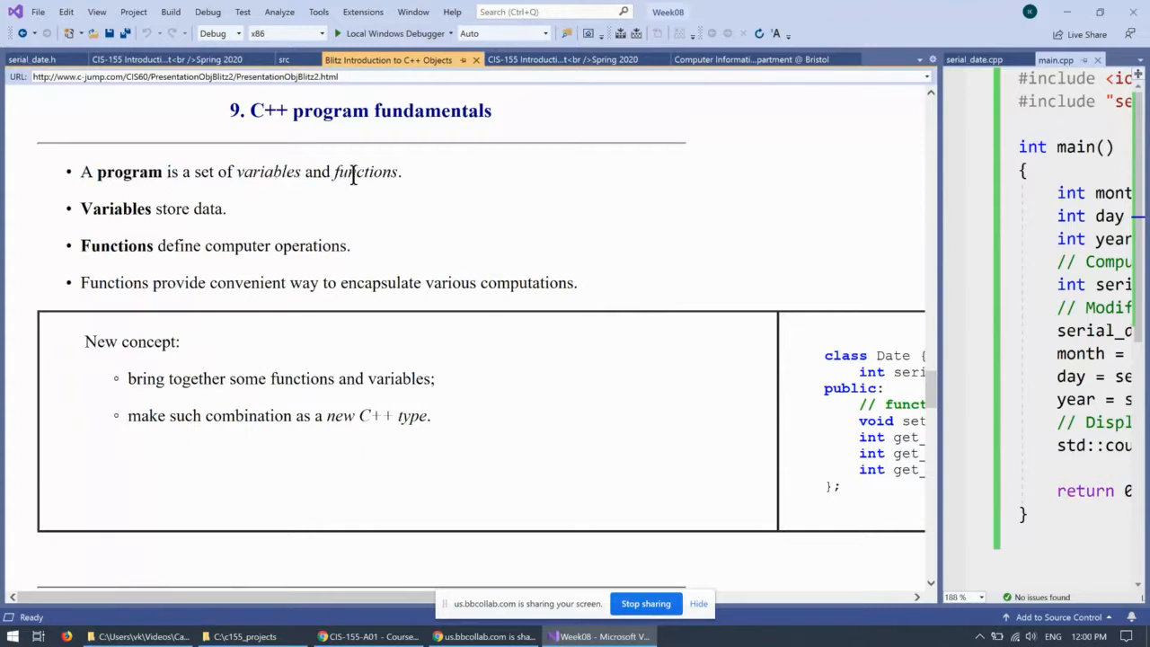
double_click(366, 173)
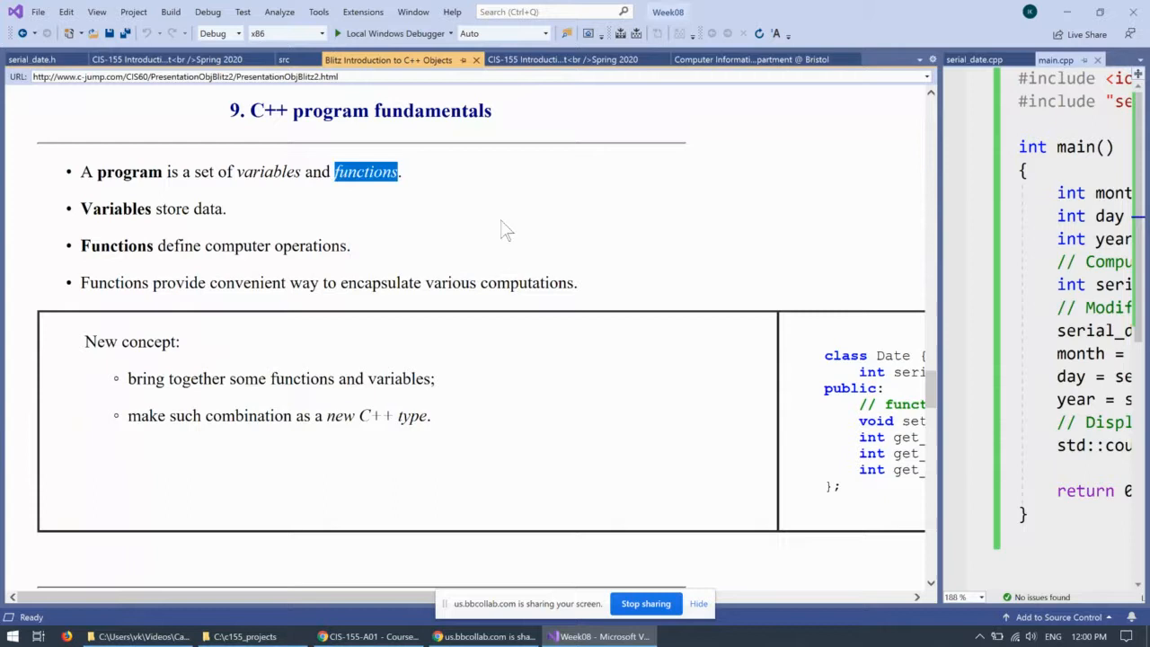
mouse_move(152, 237)
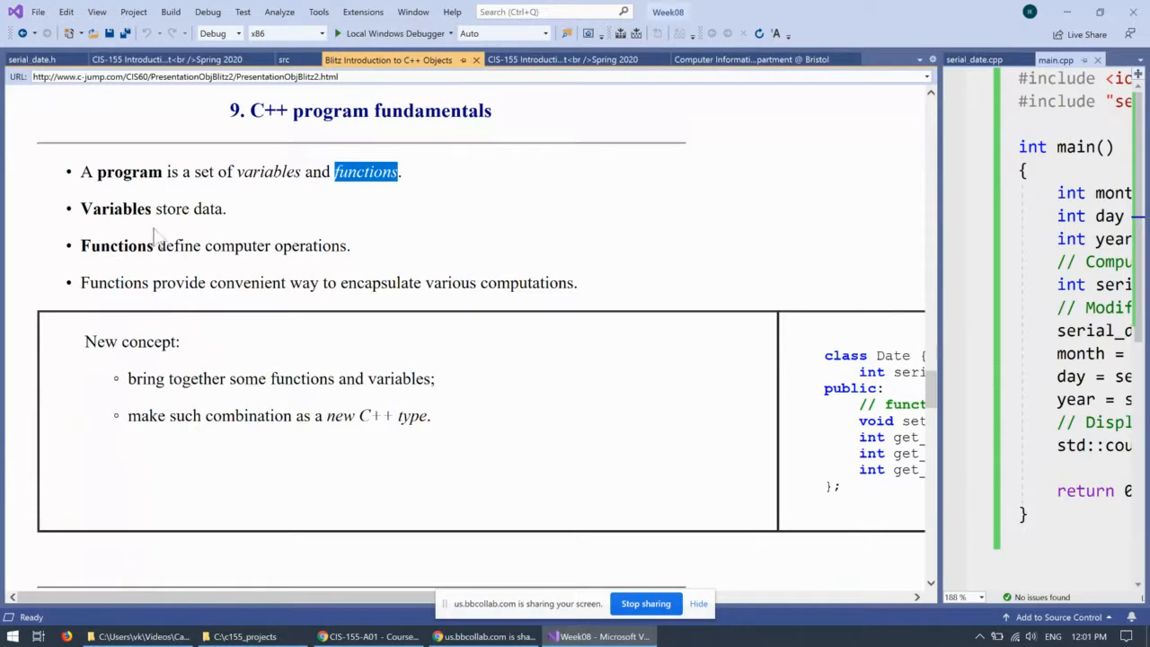
mouse_move(148, 266)
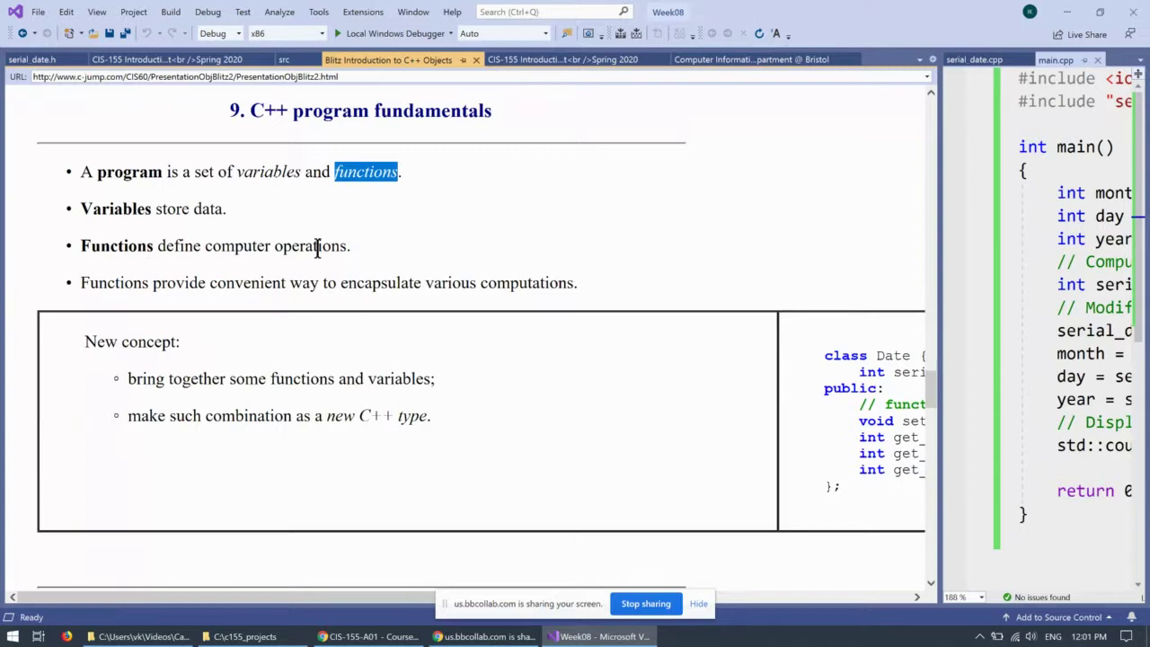
mouse_move(453, 262)
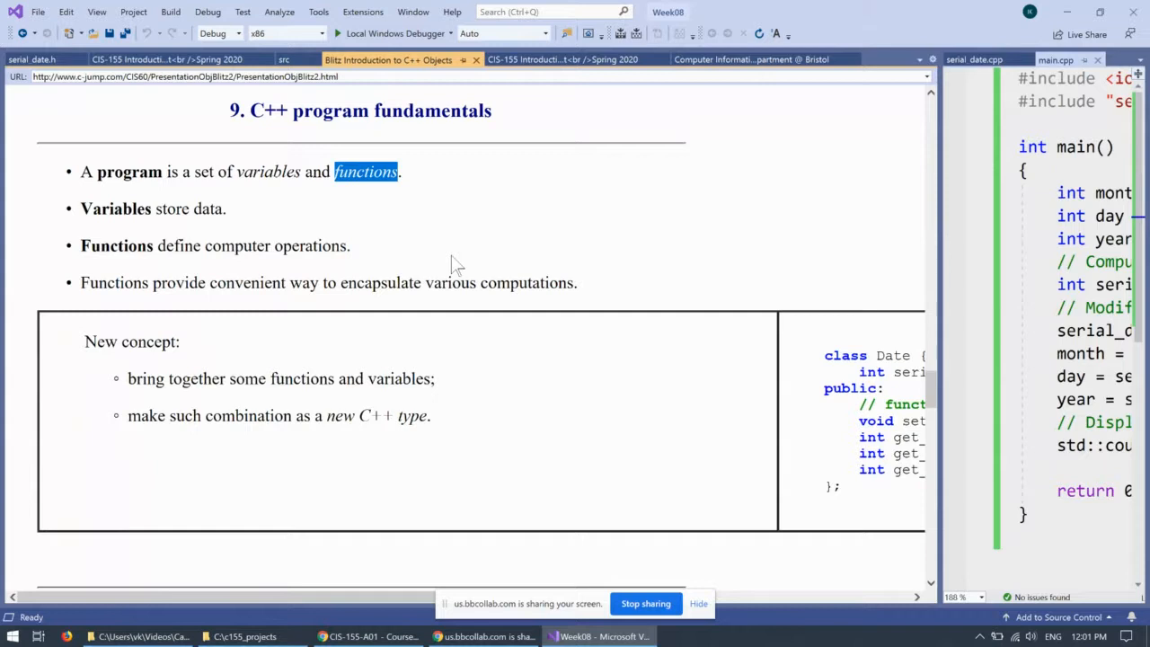
mouse_move(219, 306)
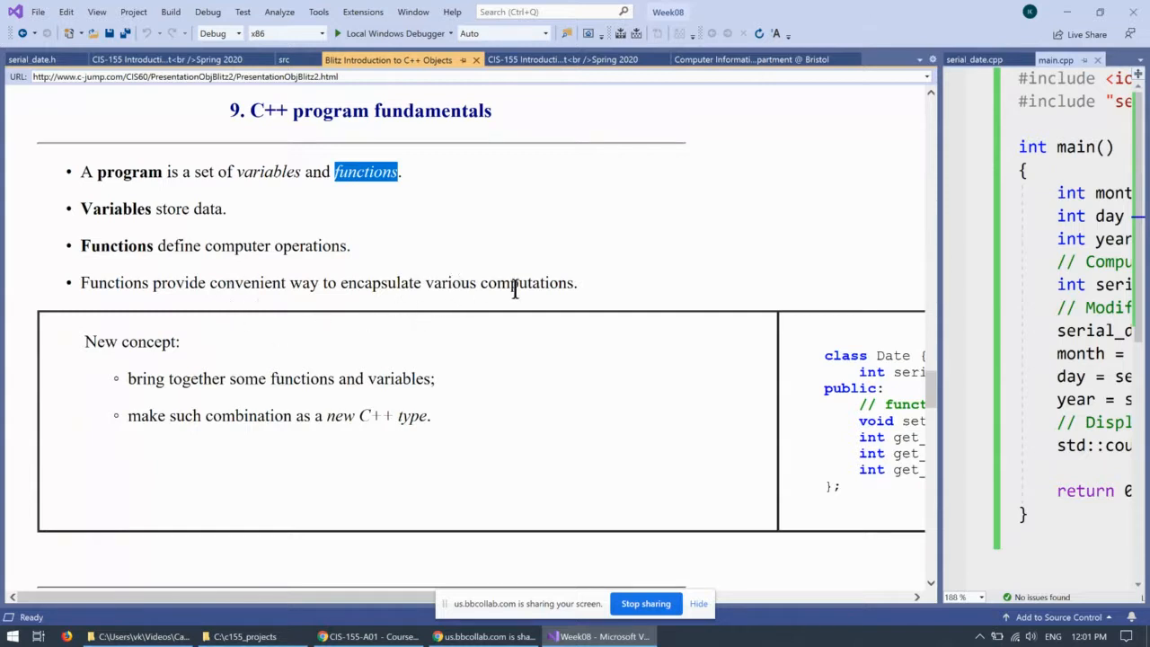
mouse_move(485, 343)
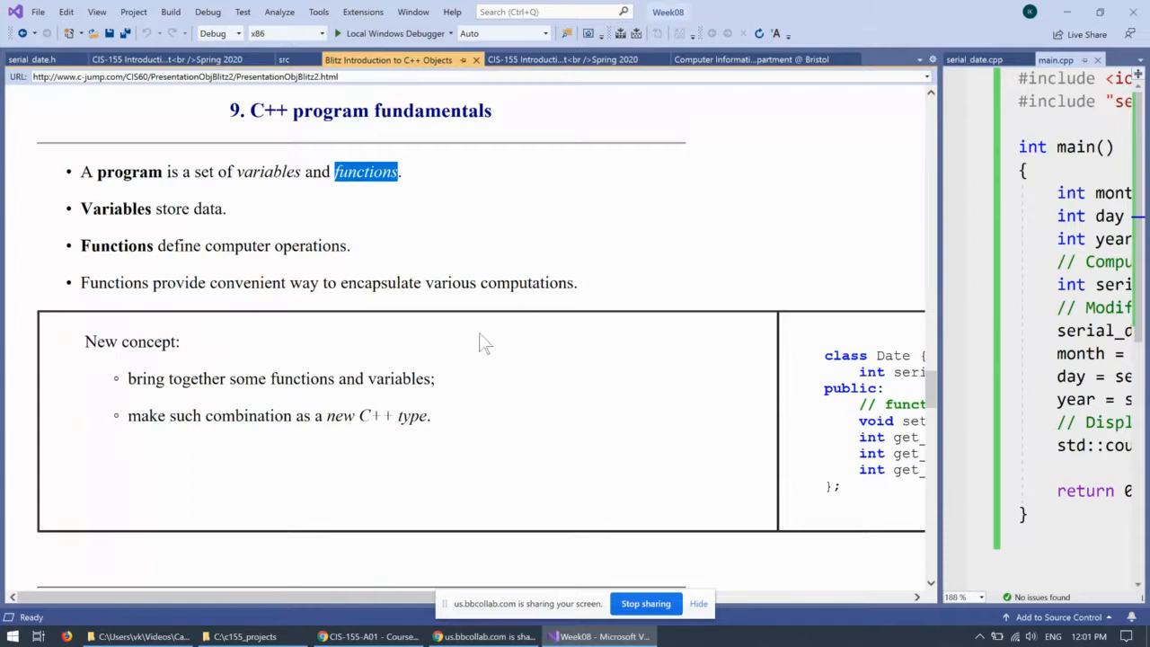
mouse_move(212, 377)
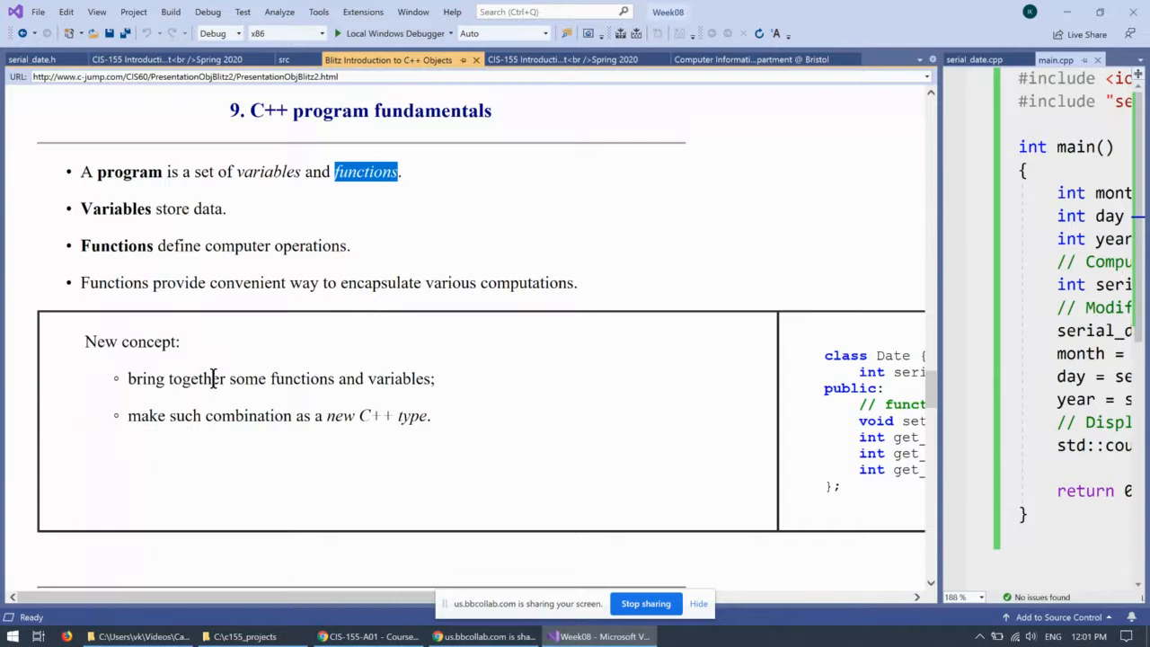
mouse_move(366, 258)
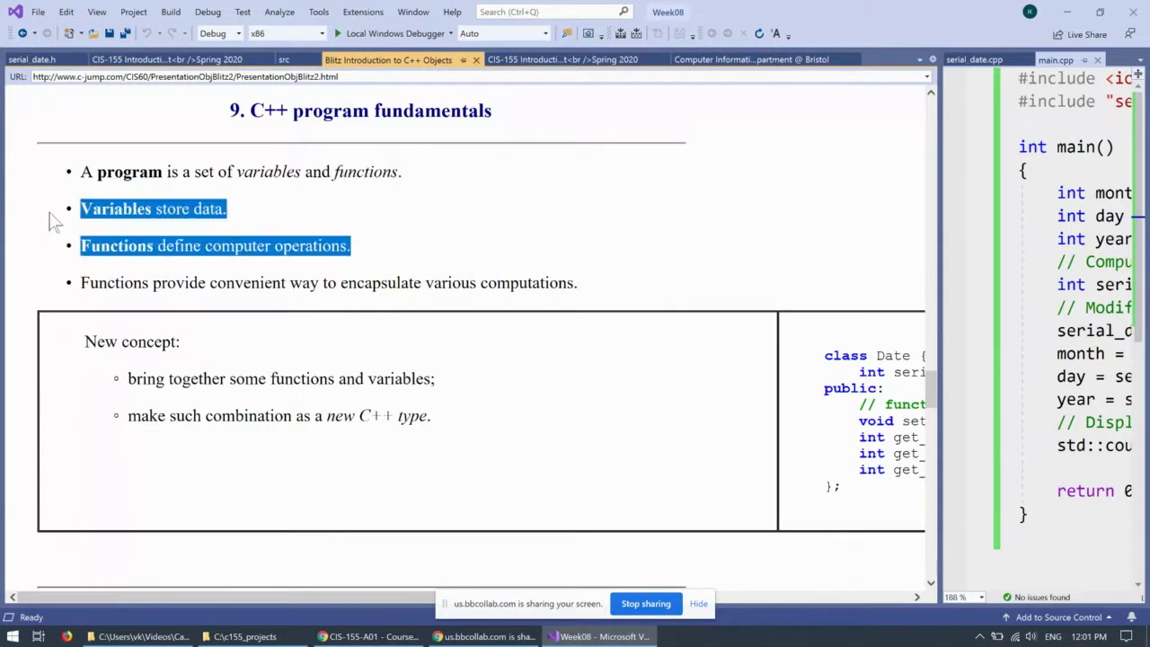
mouse_move(604, 316)
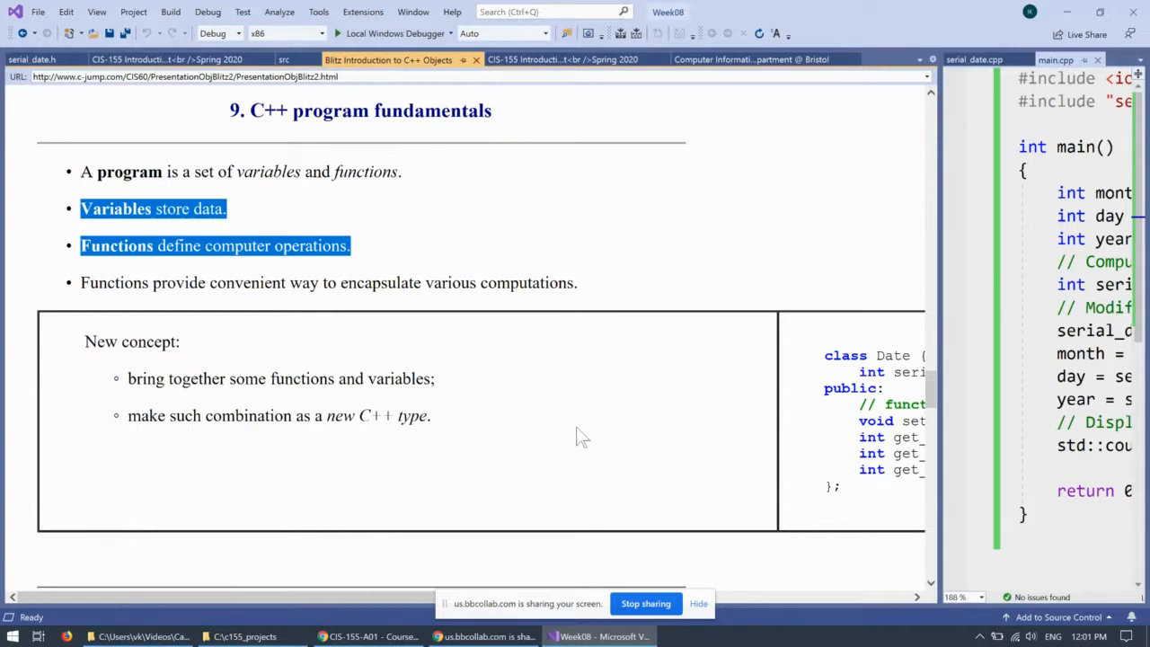
mouse_move(607, 392)
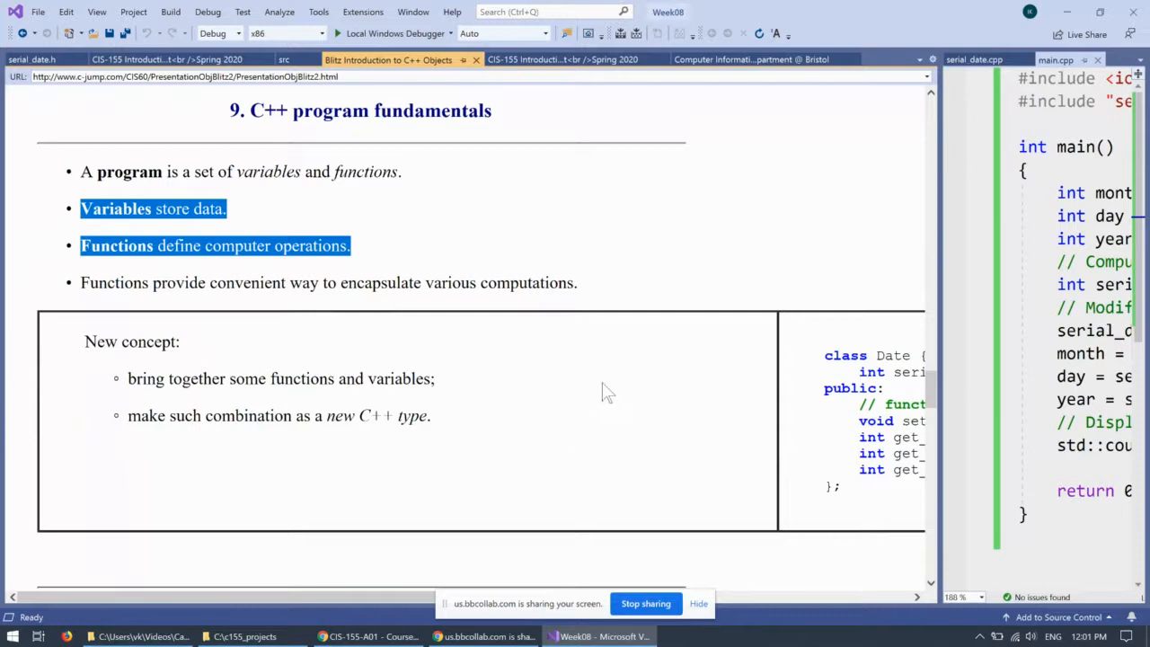
mouse_move(341, 611)
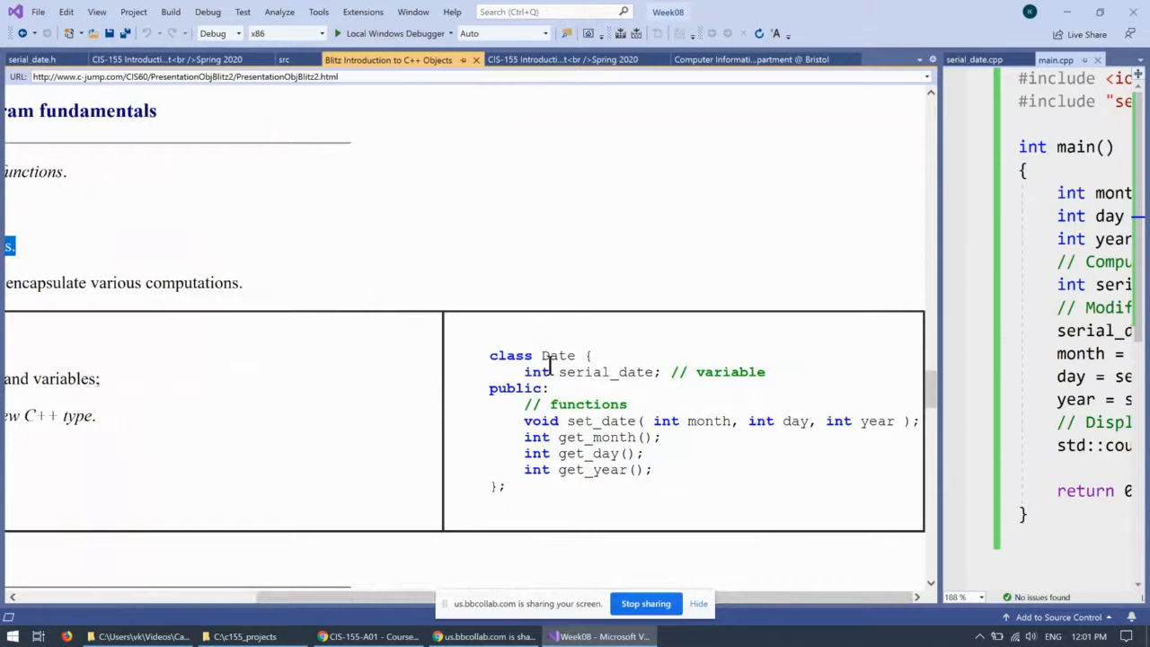
double_click(556, 356)
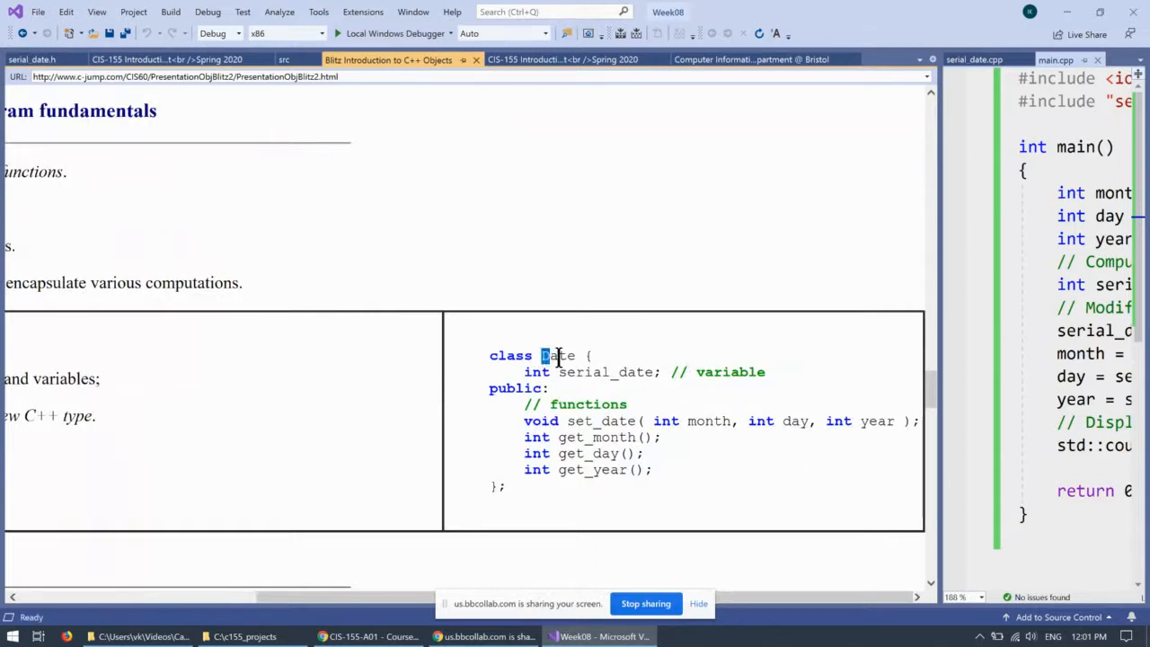
double_click(557, 356)
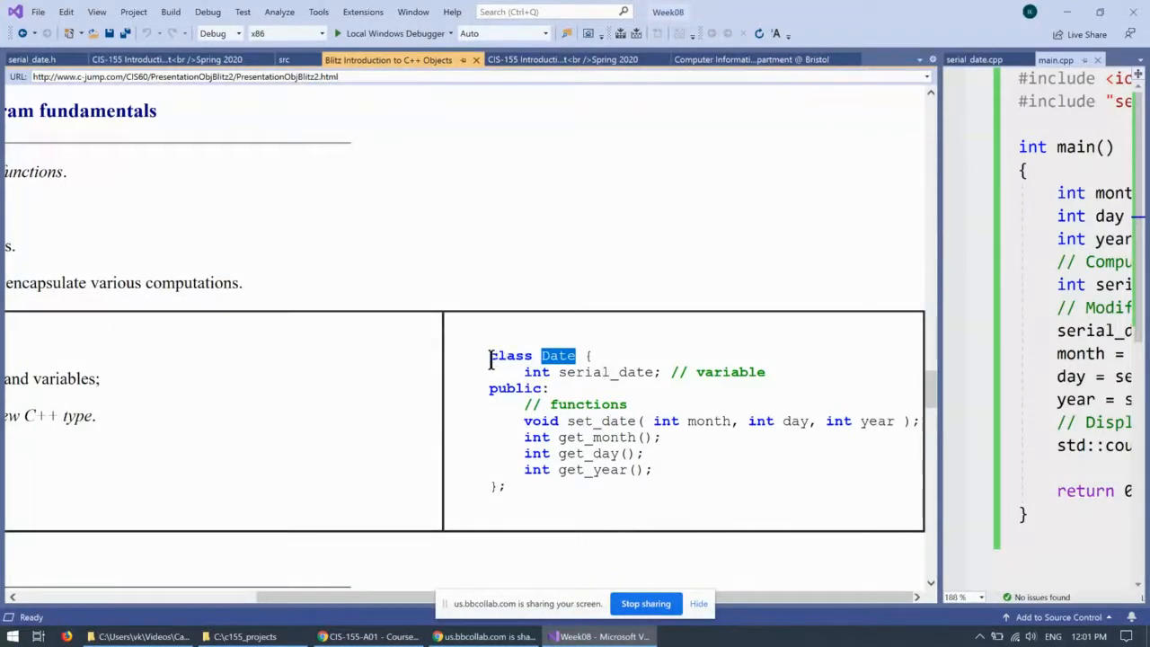
double_click(510, 356)
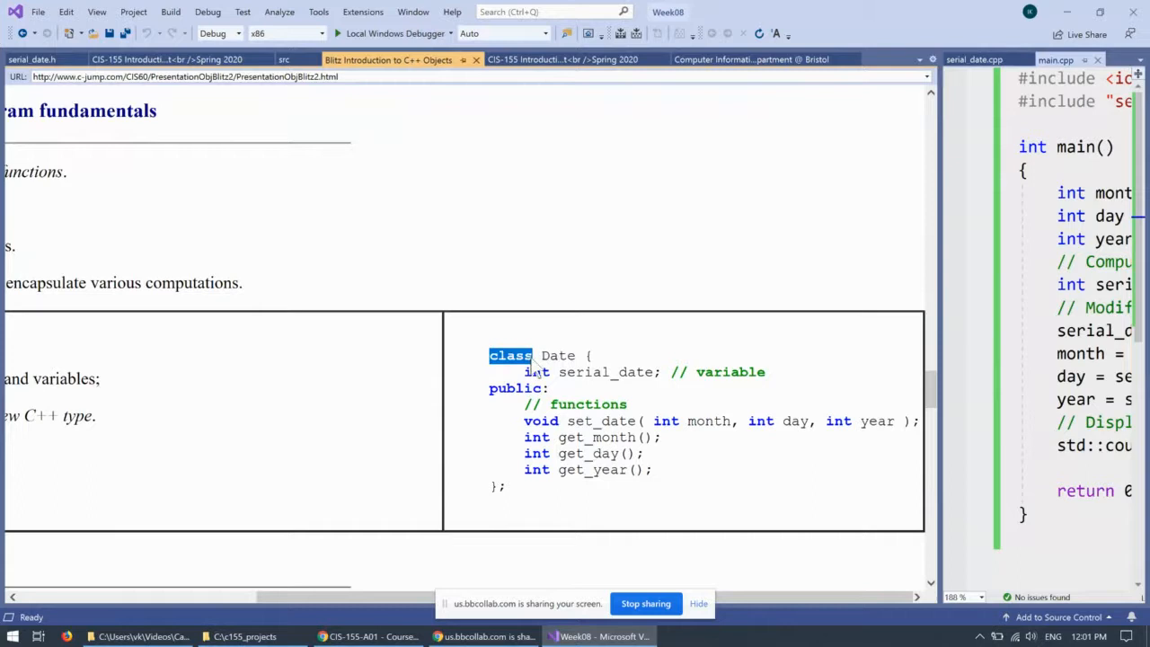
mouse_move(711, 401)
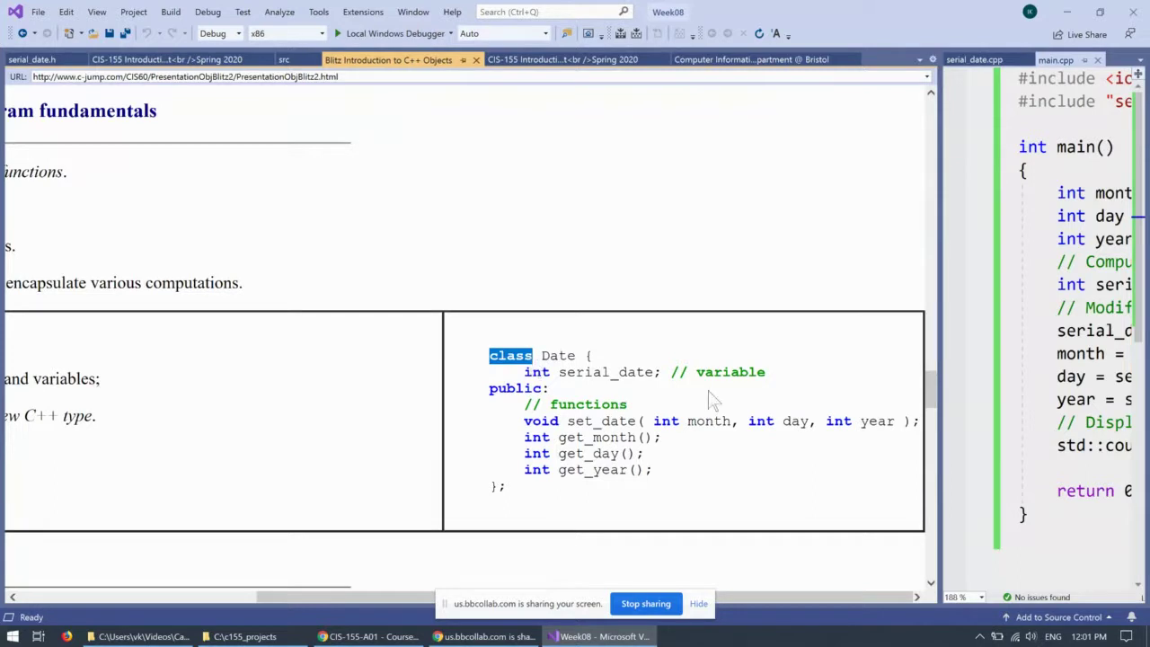
double_click(731, 372)
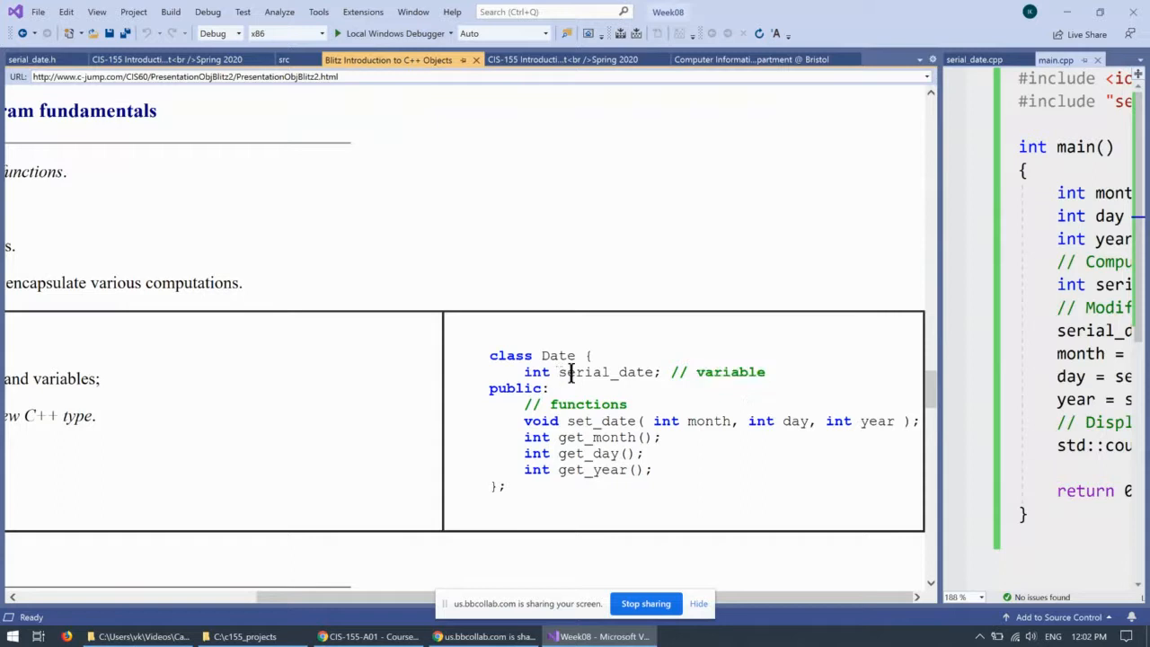
double_click(604, 372)
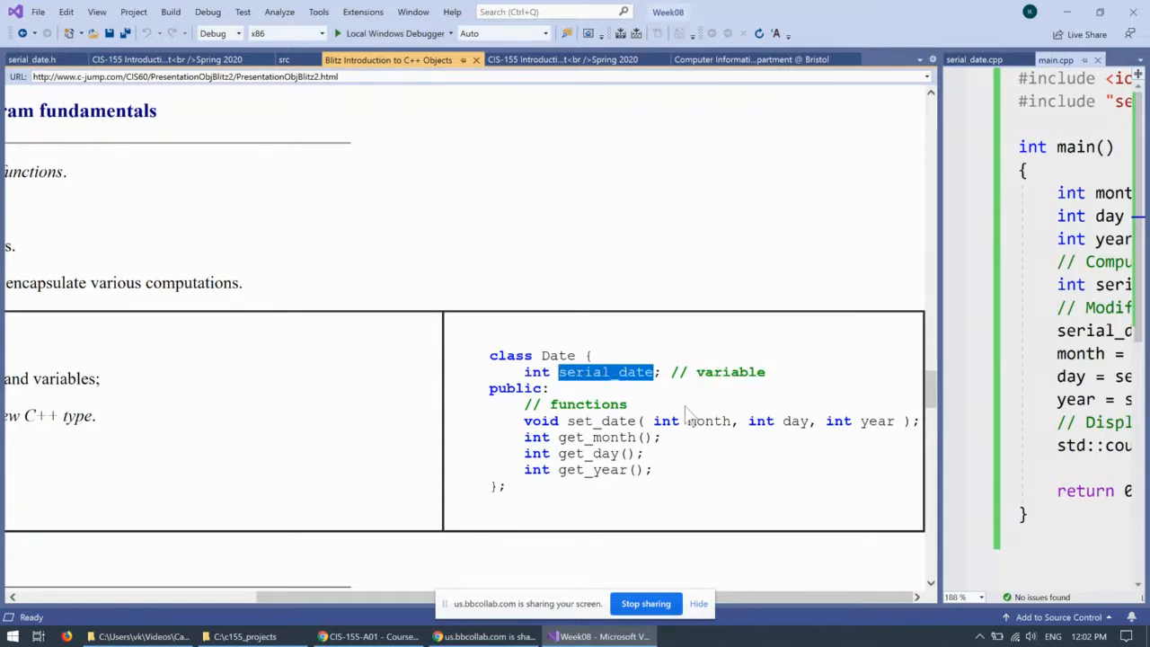
mouse_move(621, 410)
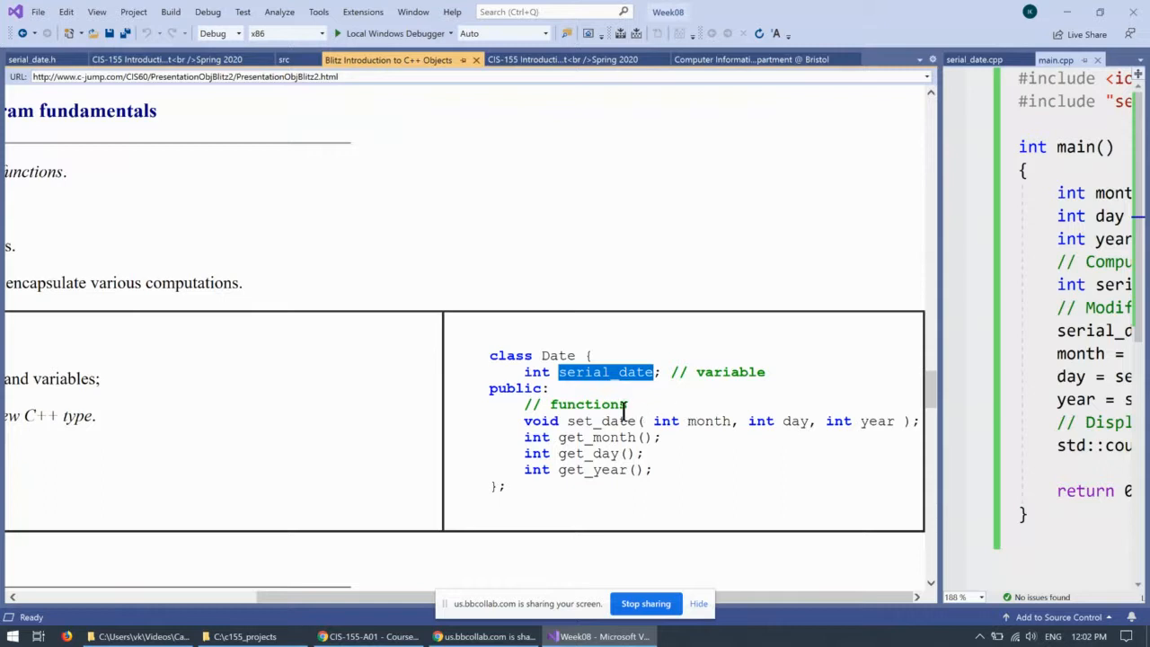
double_click(586, 404)
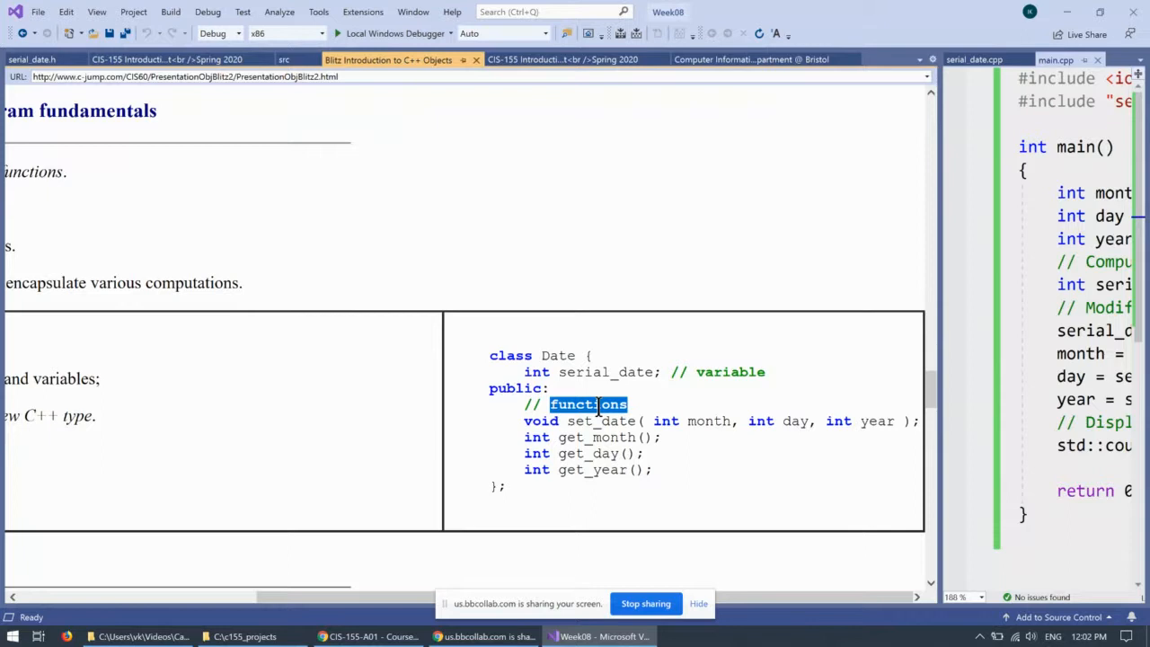
mouse_move(629, 417)
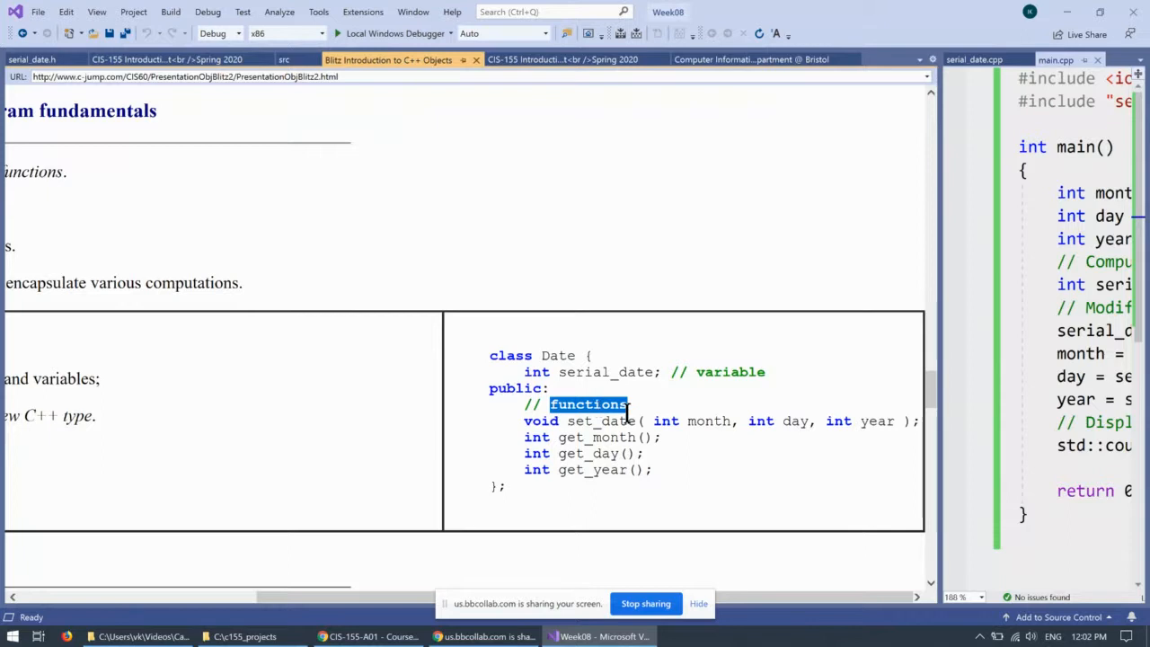
mouse_move(571, 427)
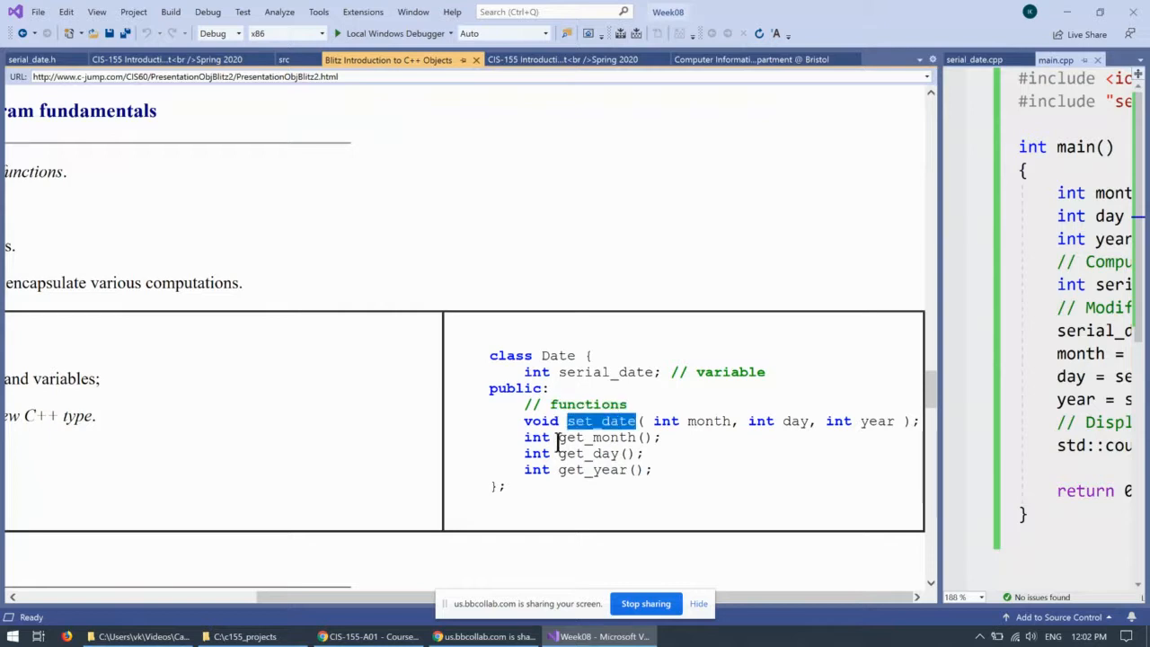
double_click(597, 437)
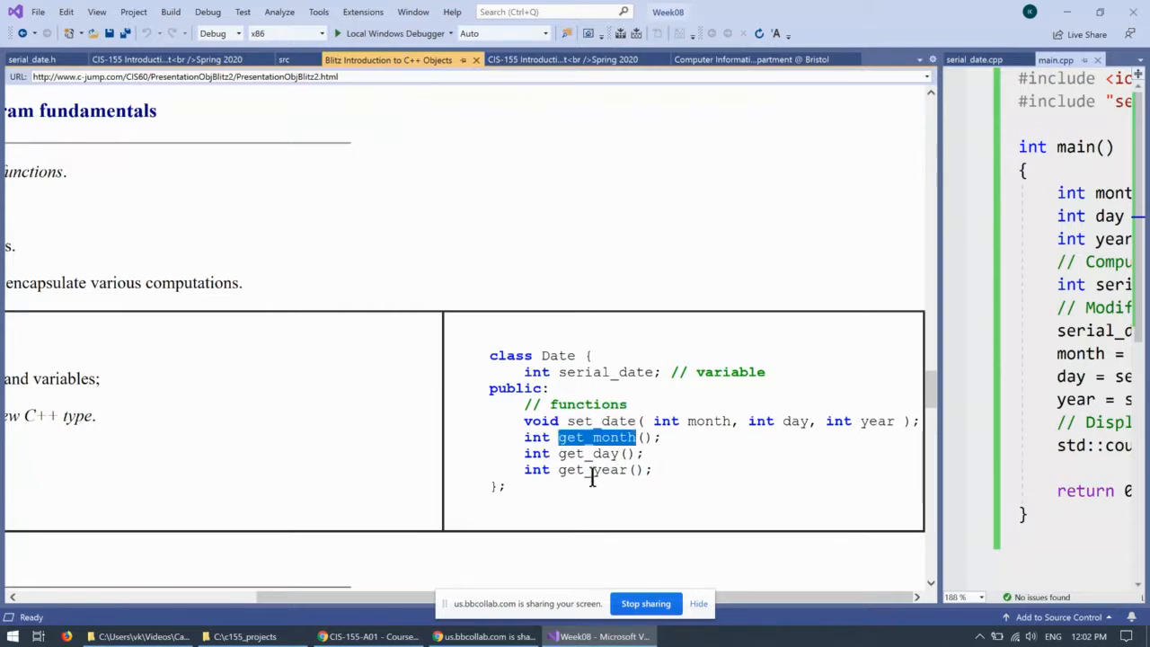
left_click(635, 421)
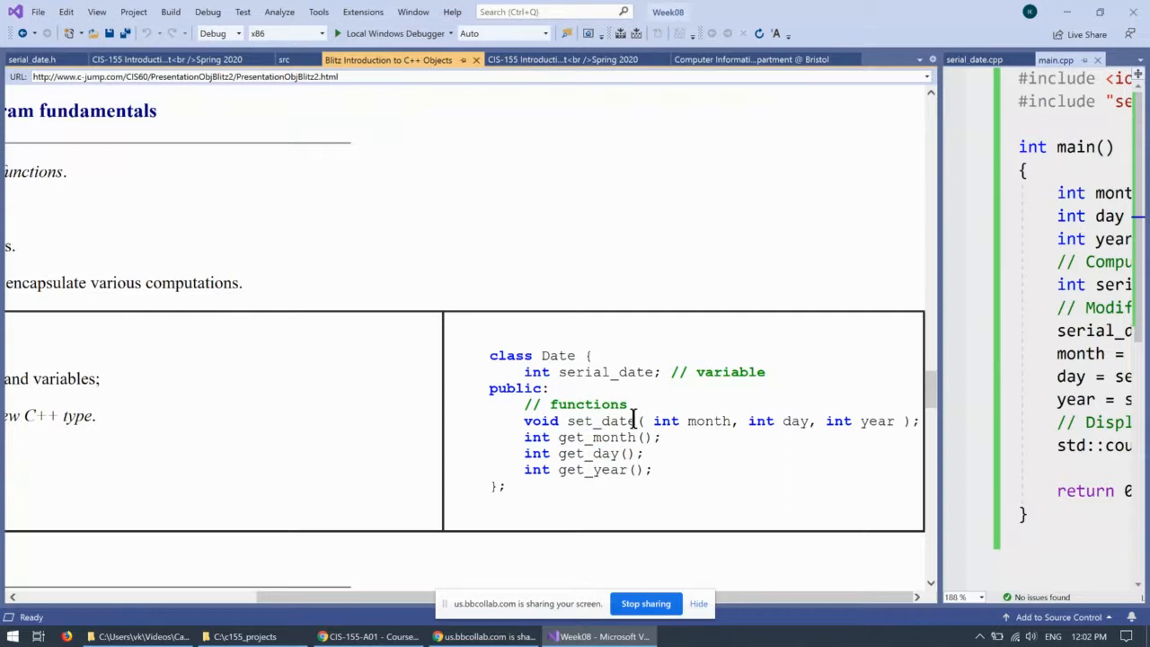
mouse_move(938, 287)
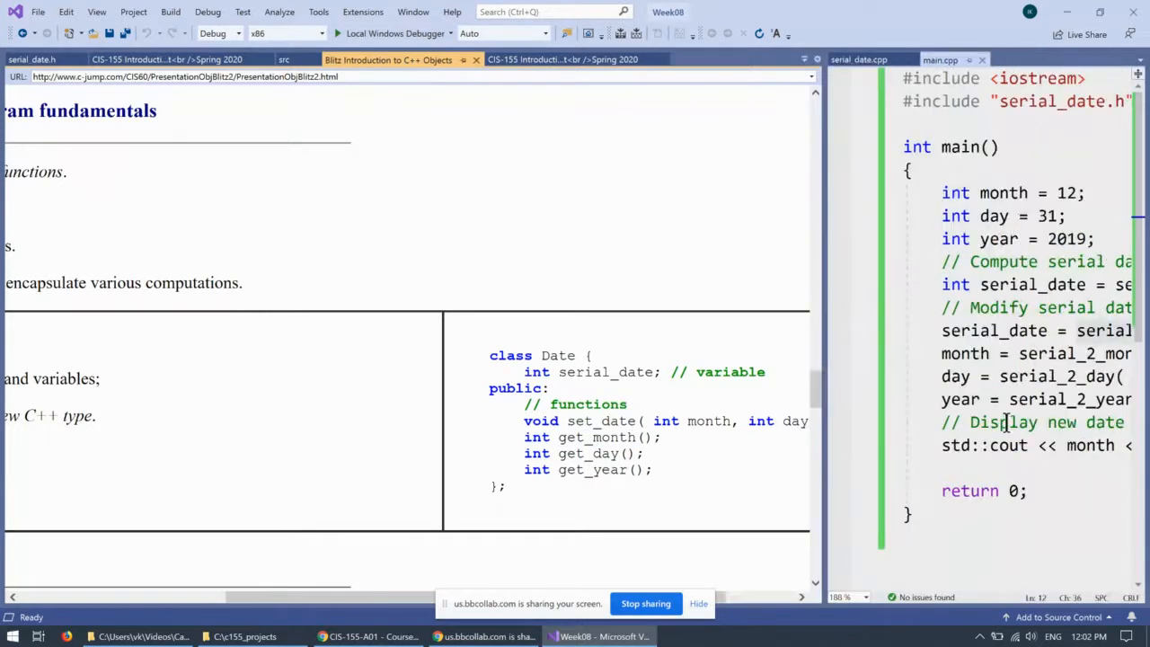
mouse_move(1050, 445)
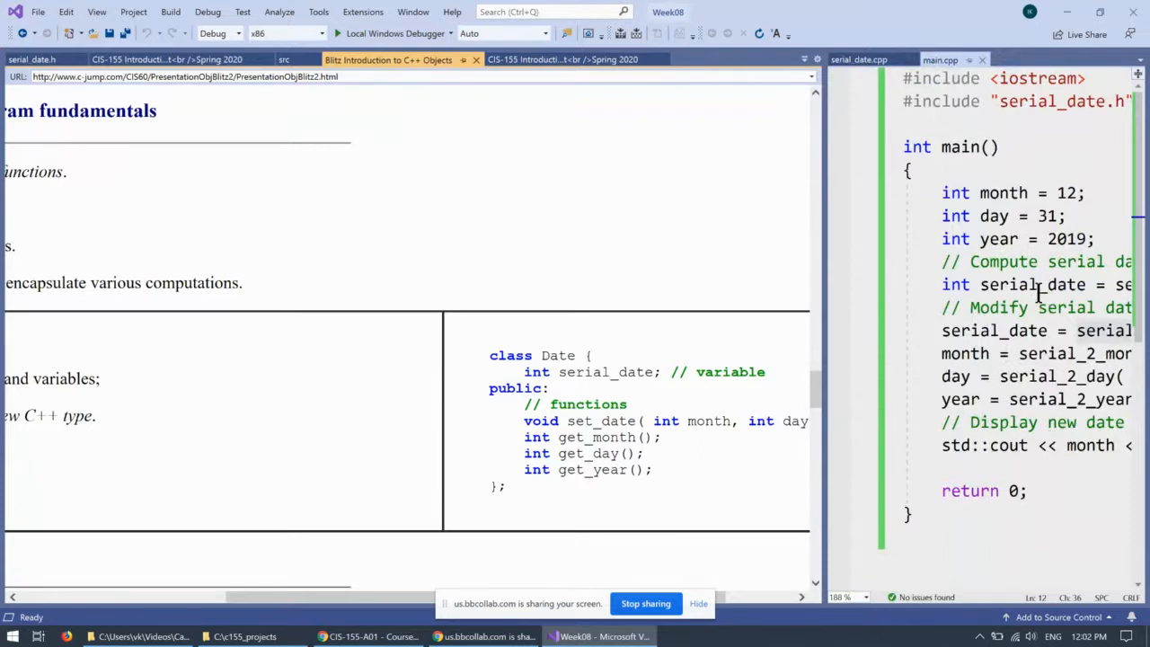
Highlight the serial_date and year variables in the tutorial's main example, then return to serial_date.h
left_click(1017, 283)
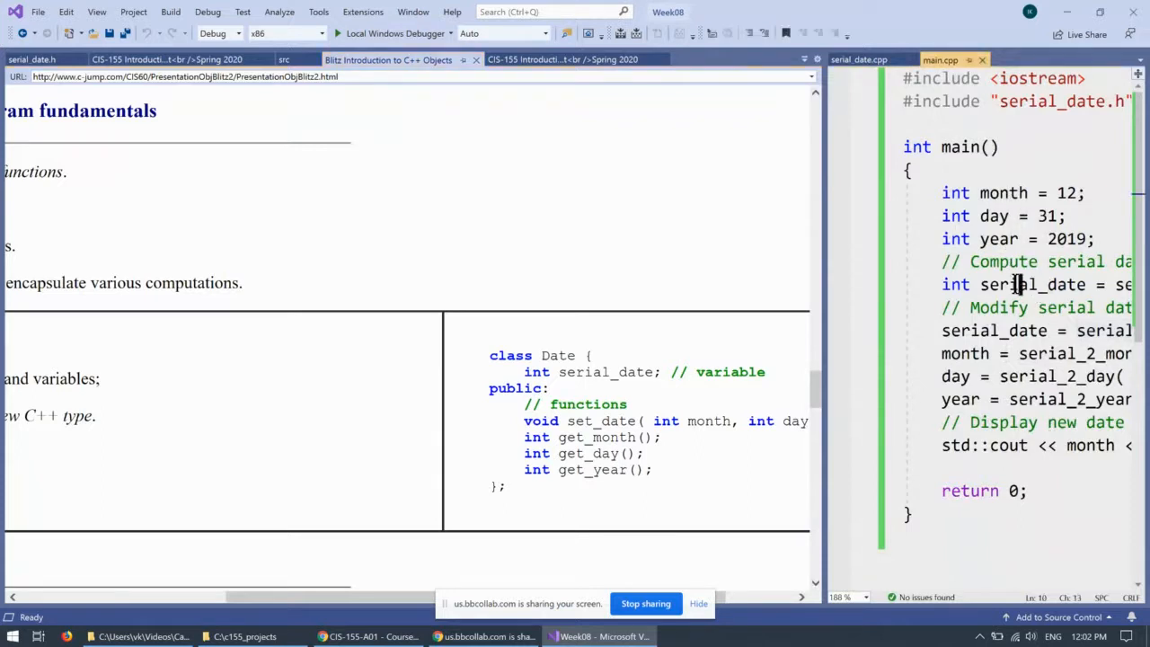
double_click(1027, 284)
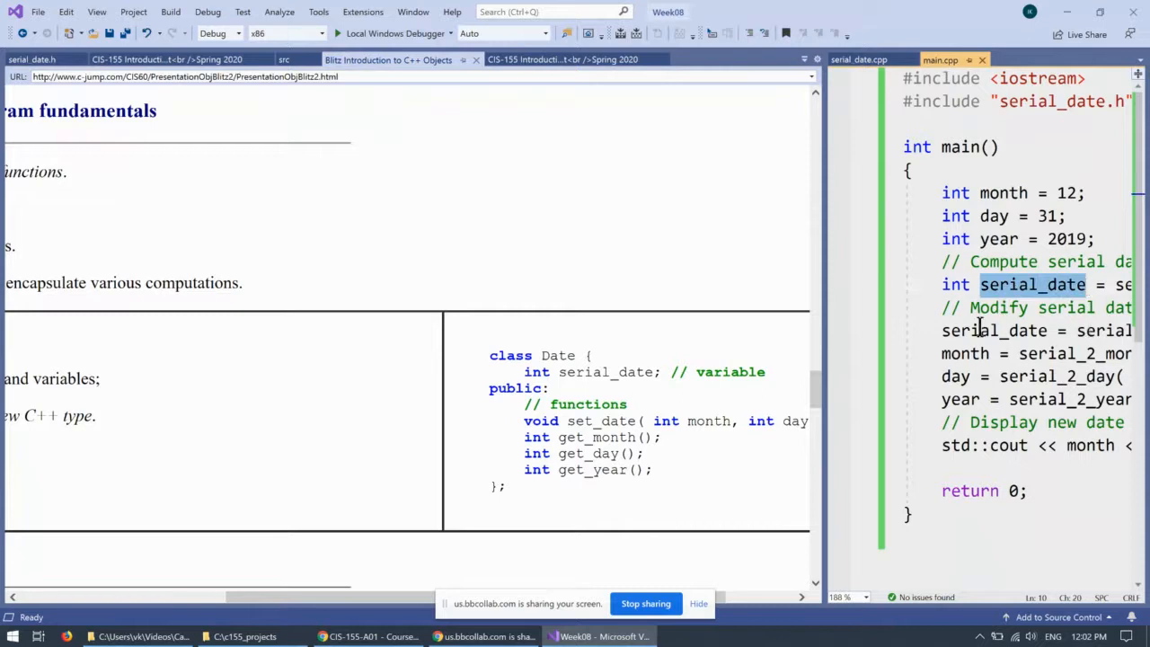
left_click(961, 352)
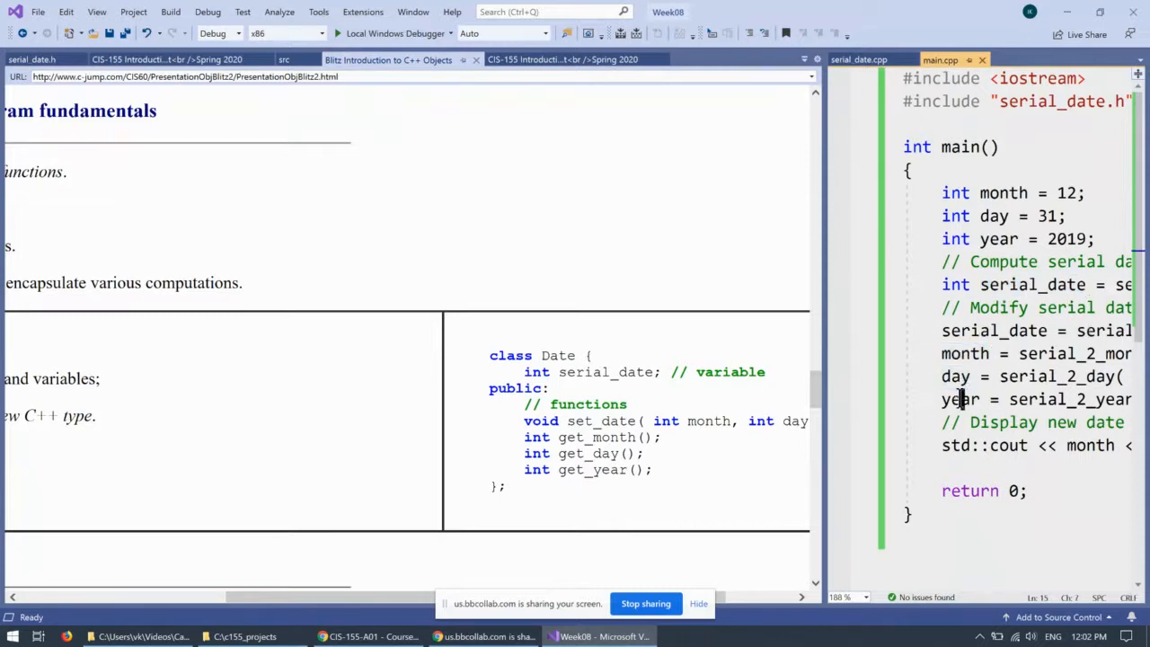
double_click(959, 399)
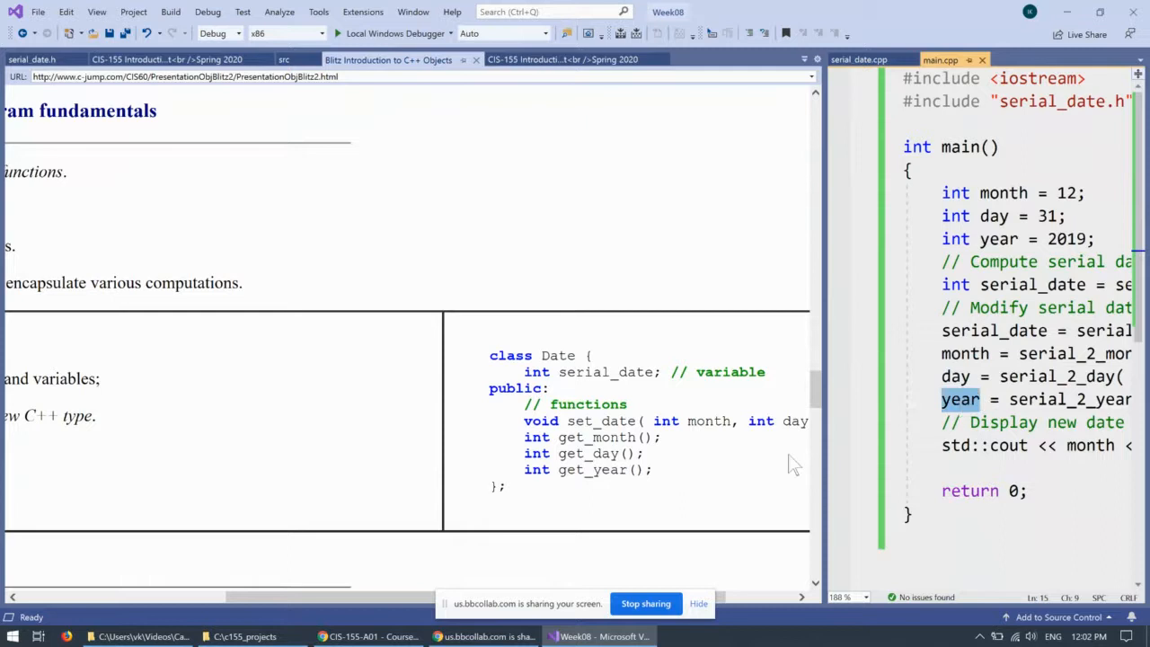
mouse_move(715, 488)
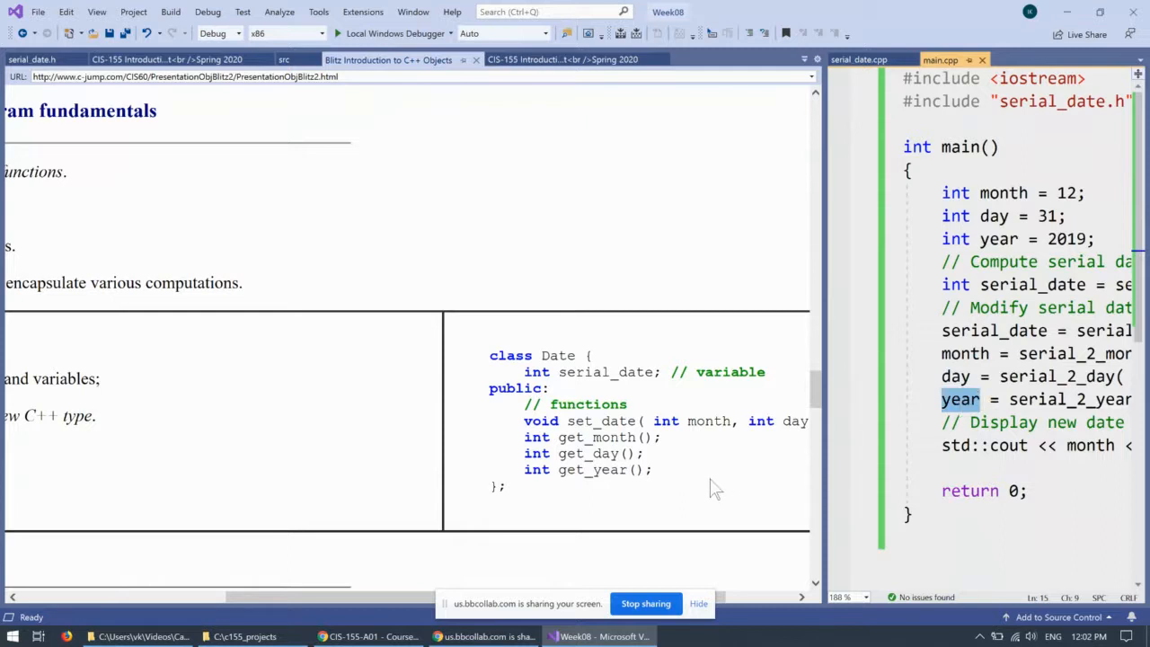
mouse_move(525, 505)
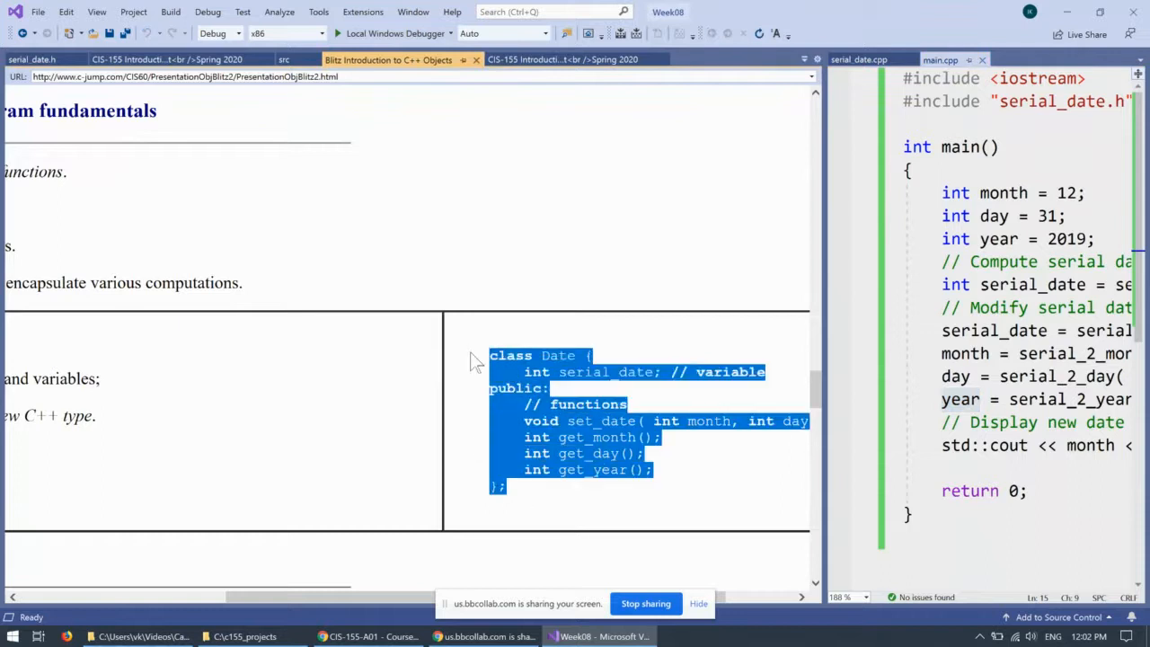
mouse_move(582, 392)
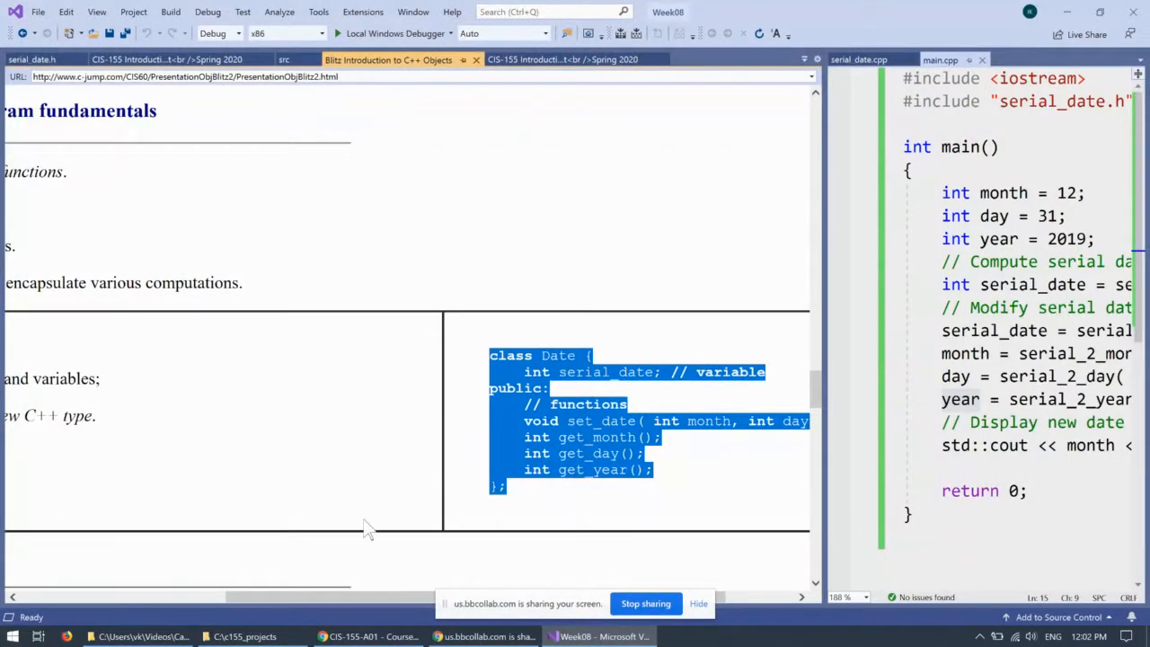
mouse_move(422, 133)
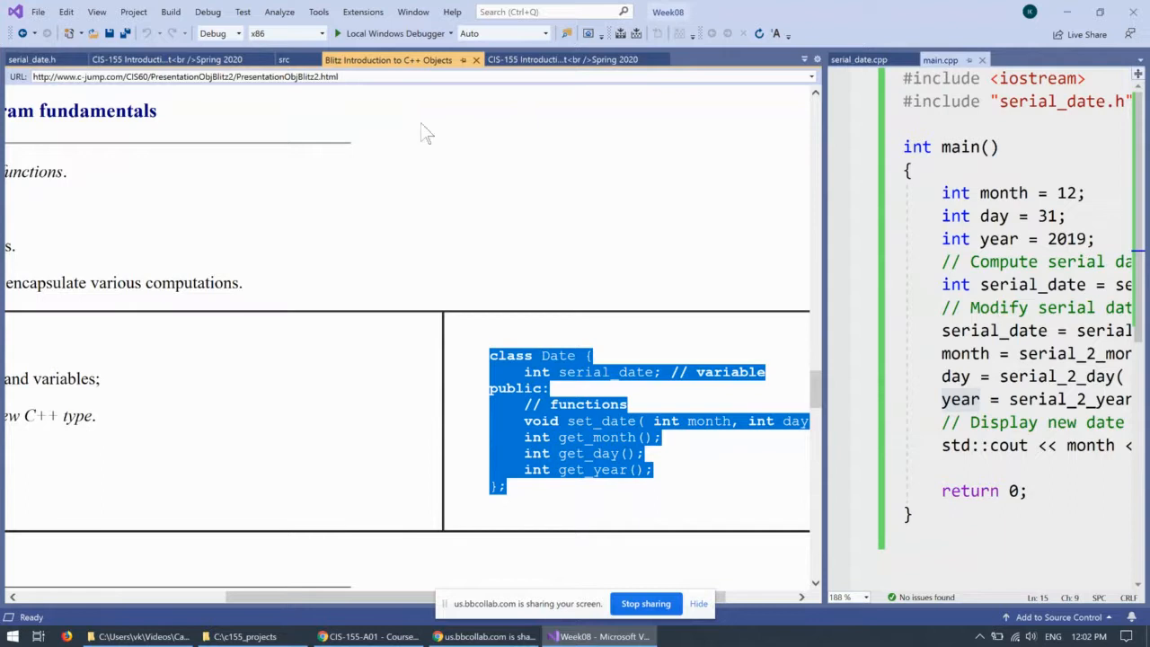
left_click(29, 60)
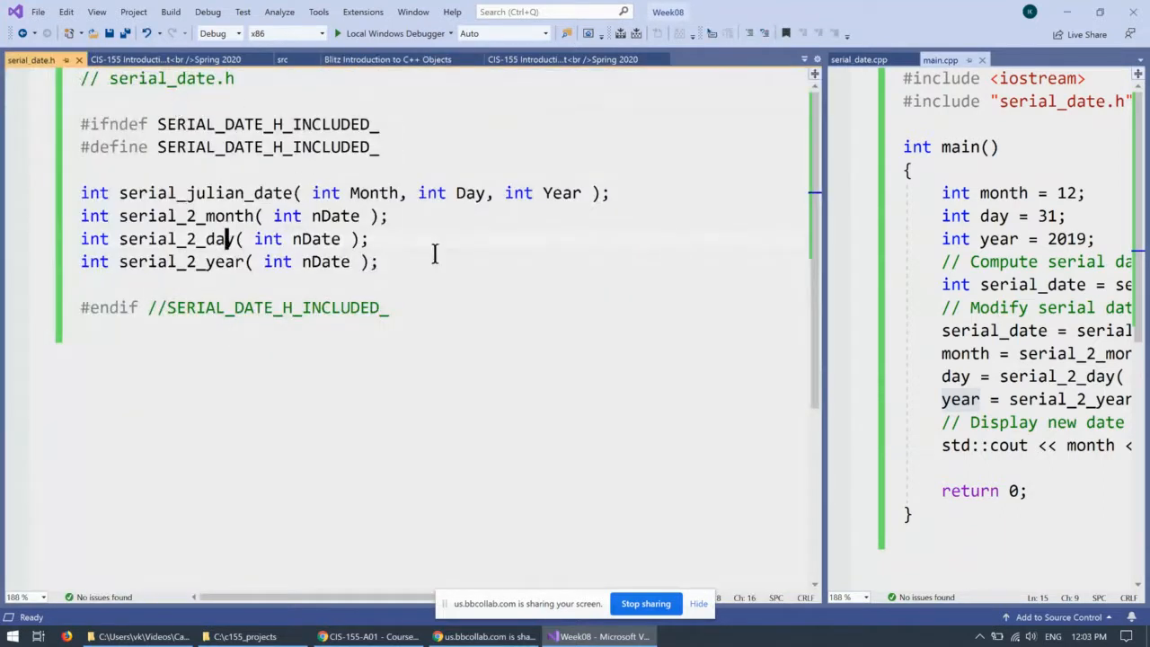
mouse_move(482, 270)
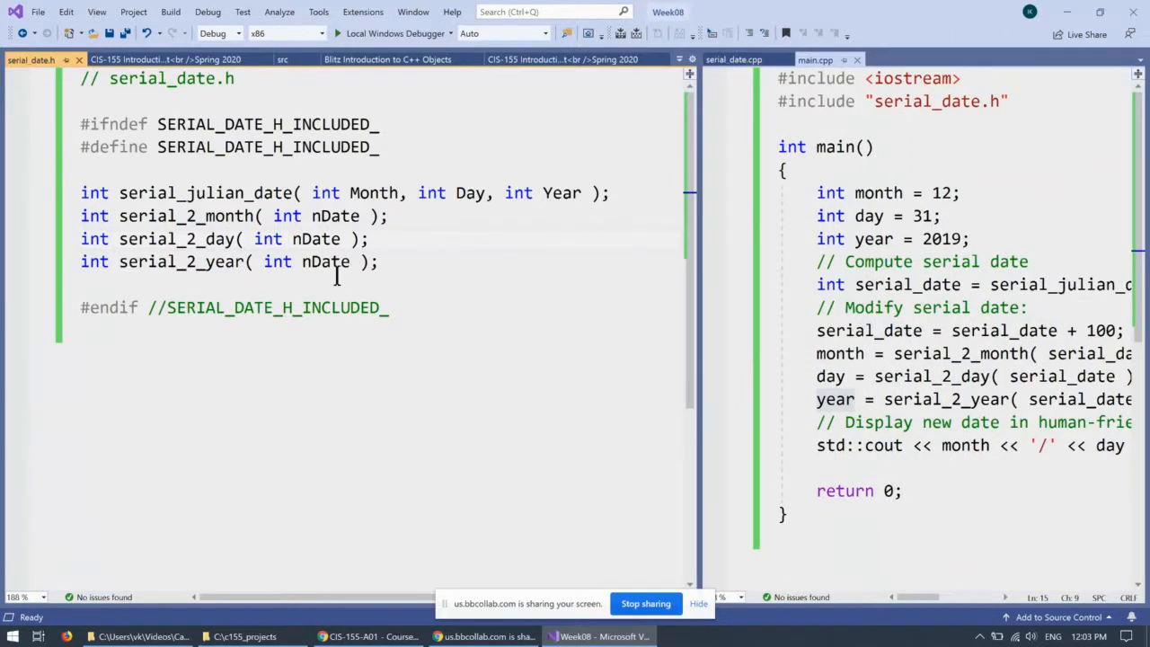
mouse_move(650, 183)
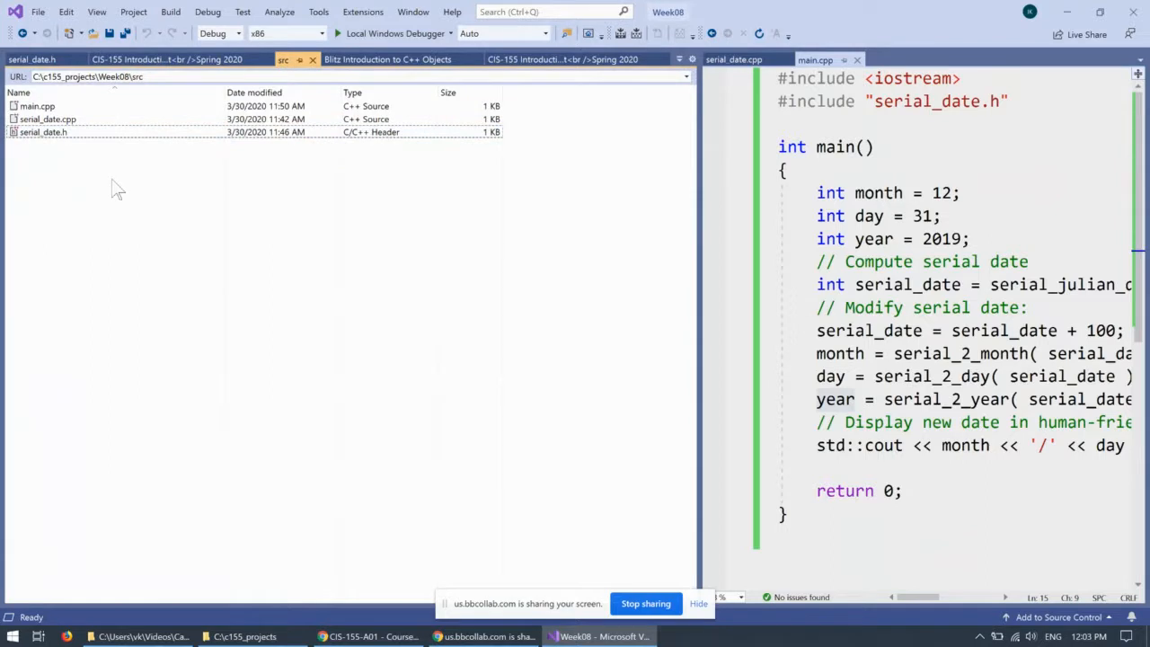
mouse_move(86, 191)
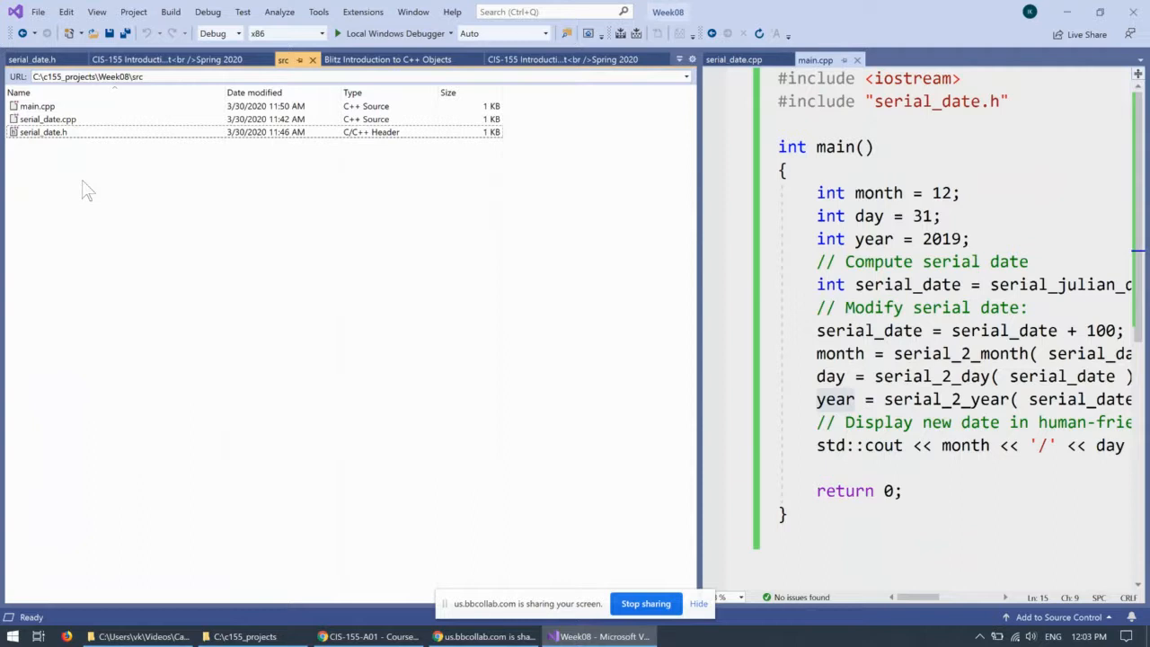
Create a new blank text document in the project's src folder and start renaming it
right_click(87, 189)
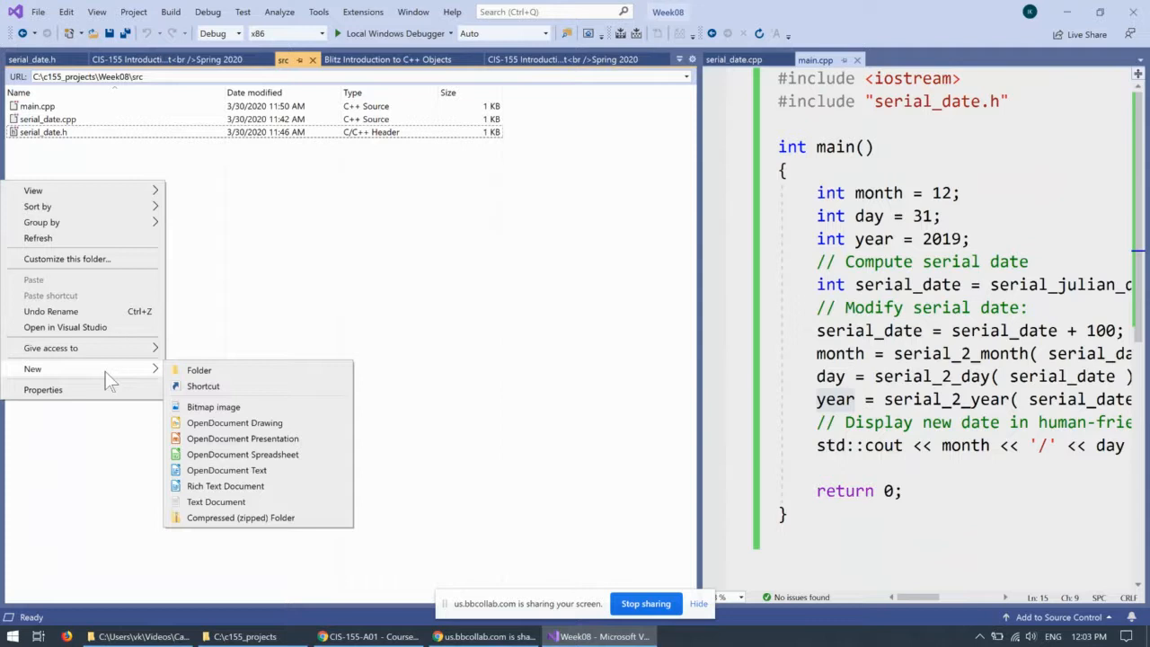
left_click(216, 501)
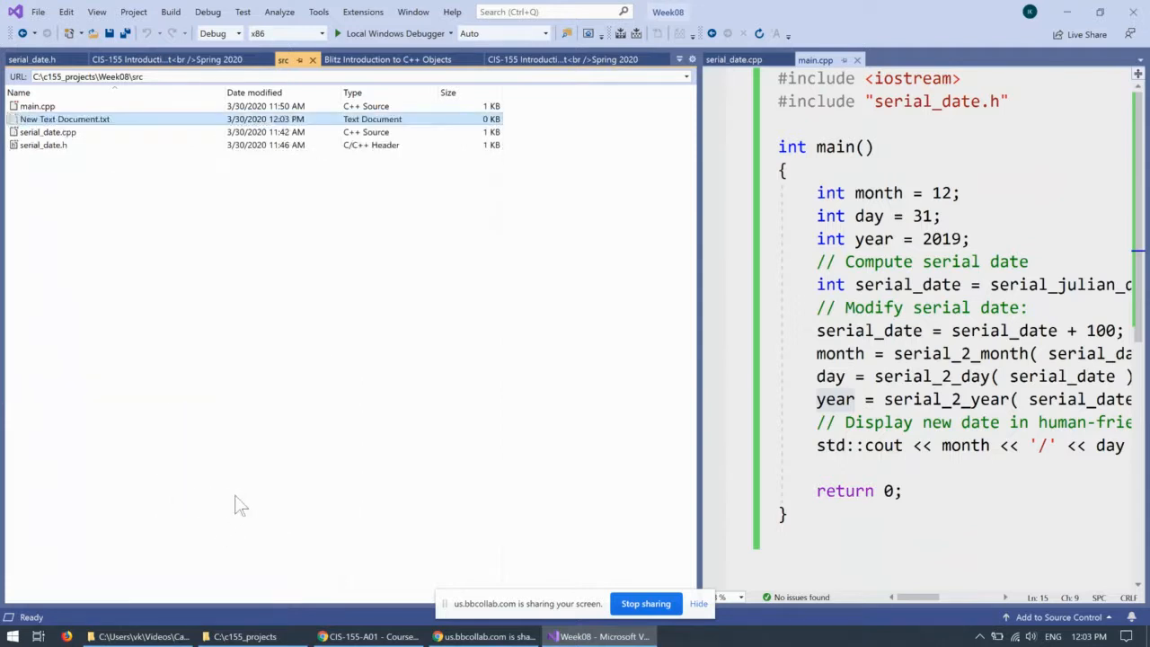
mouse_move(93, 137)
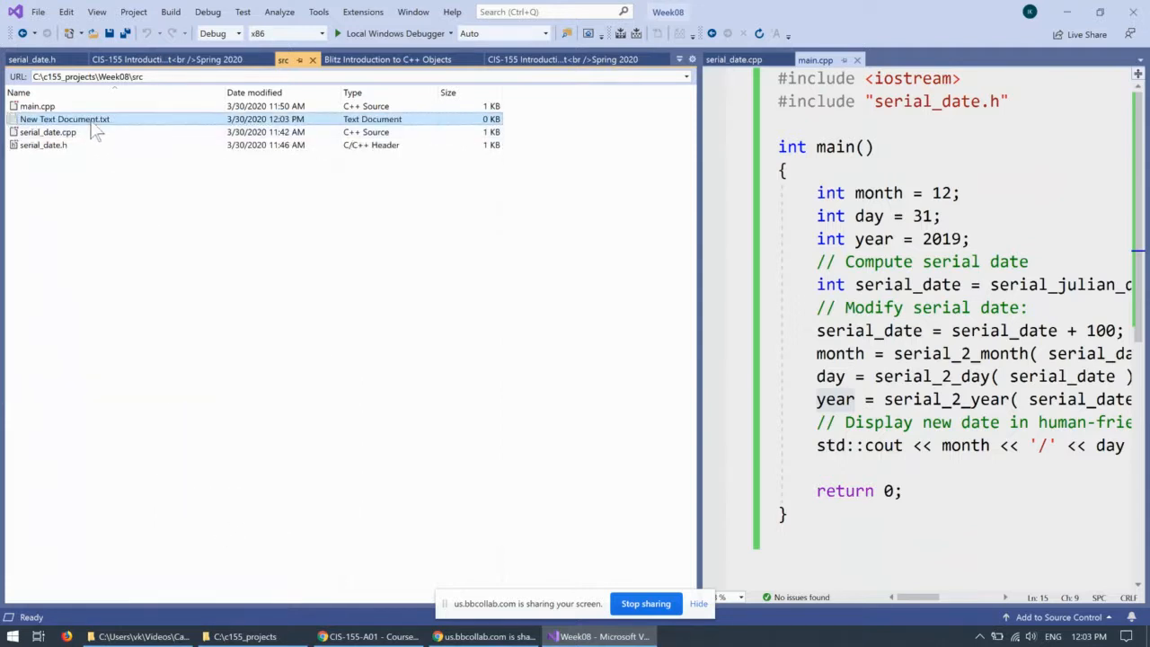
right_click(72, 118)
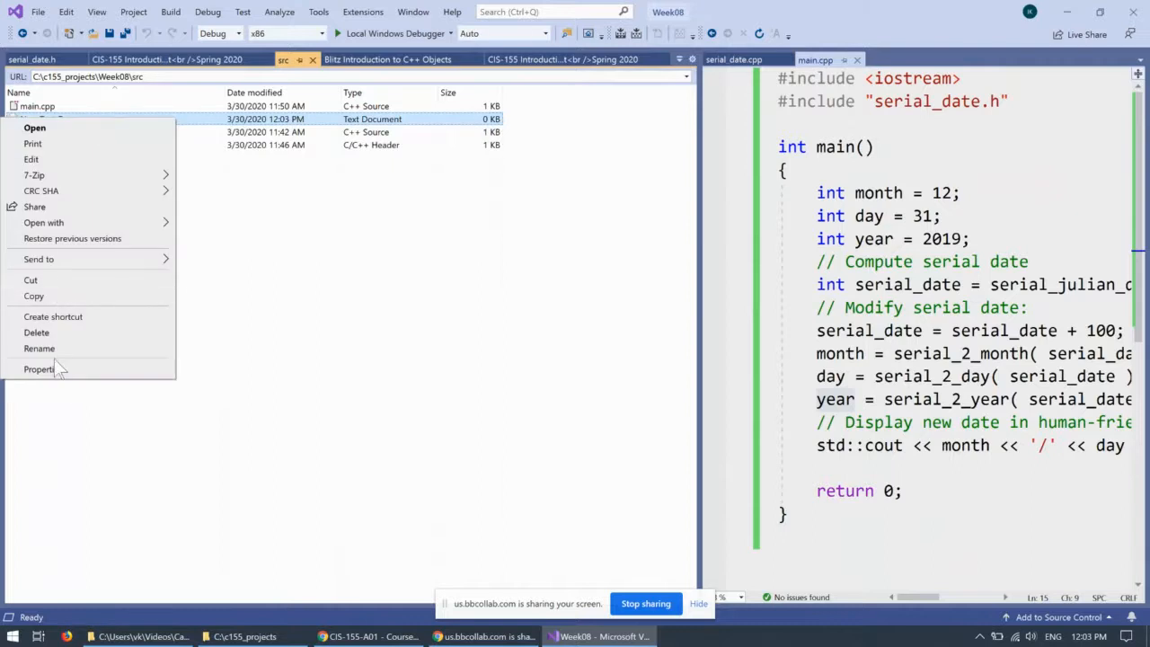
left_click(40, 349)
type("class_serial_date.h")
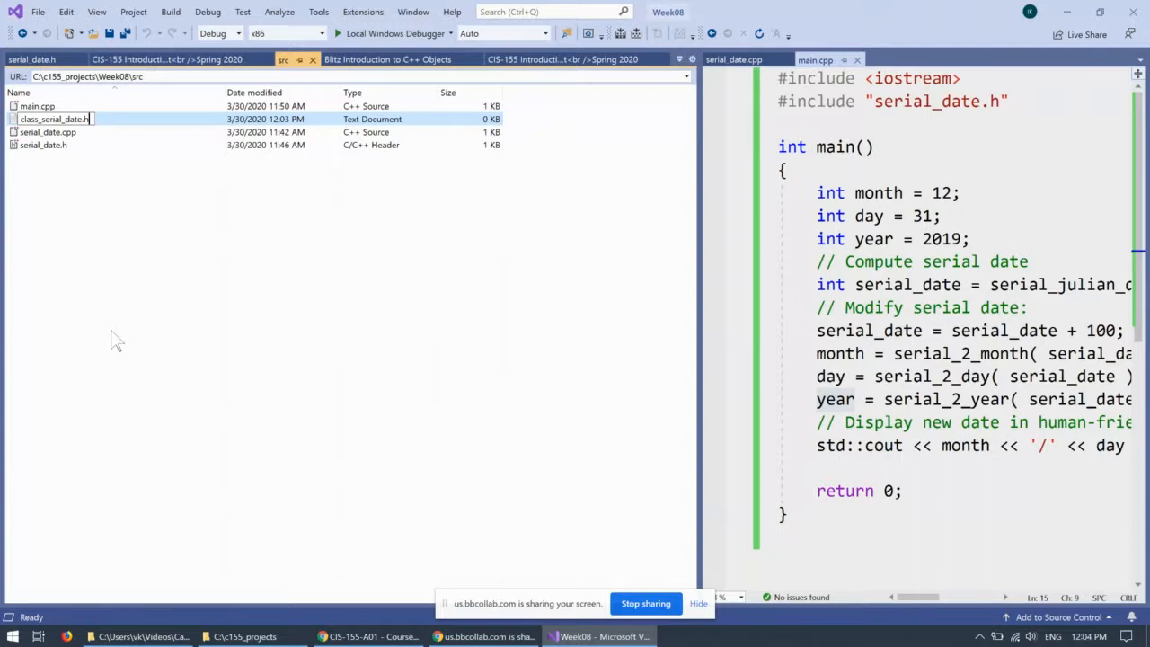
Name the file class_serial_date.h, accept the extension change, and open it in the editor
key("Enter")
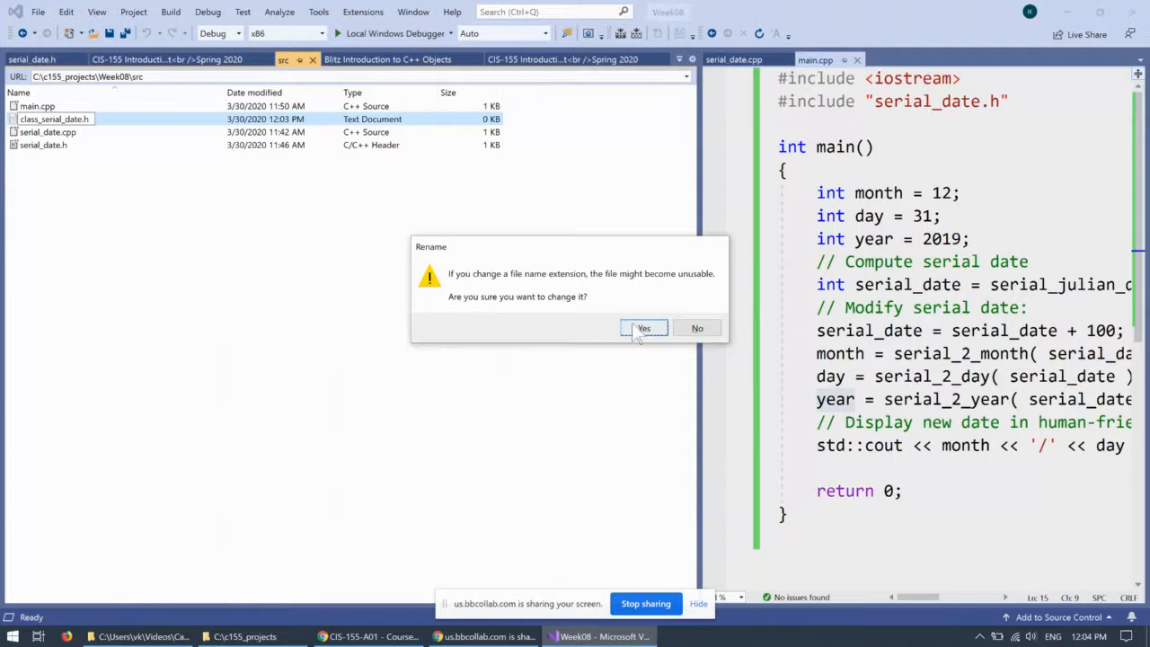
left_click(643, 327)
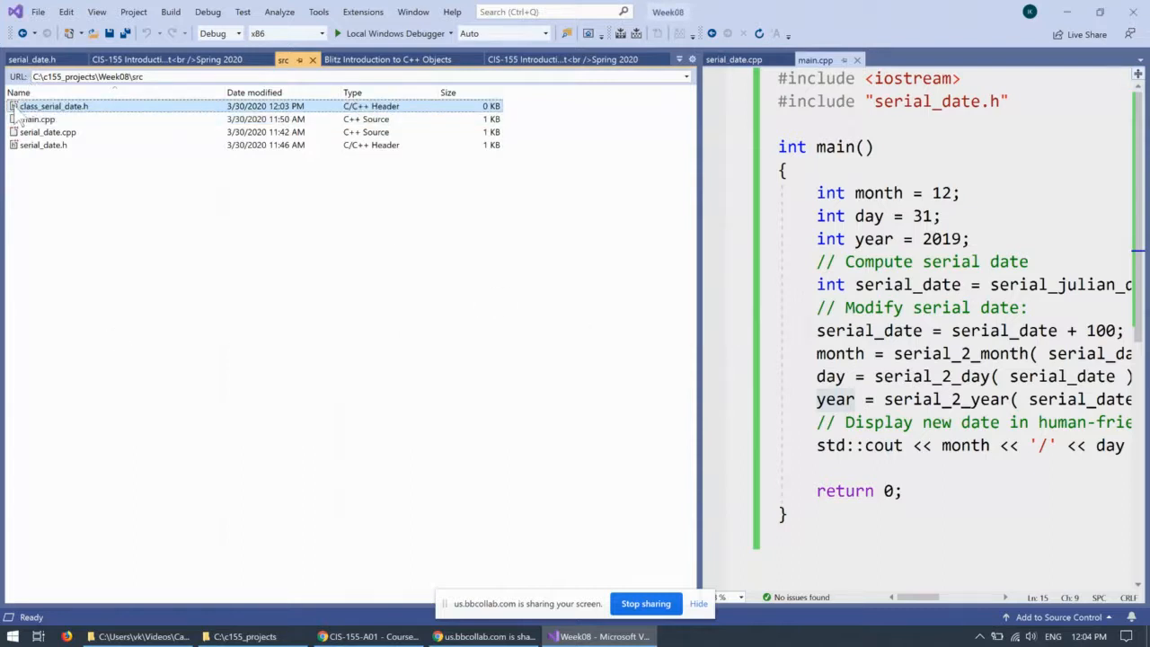
double_click(52, 104)
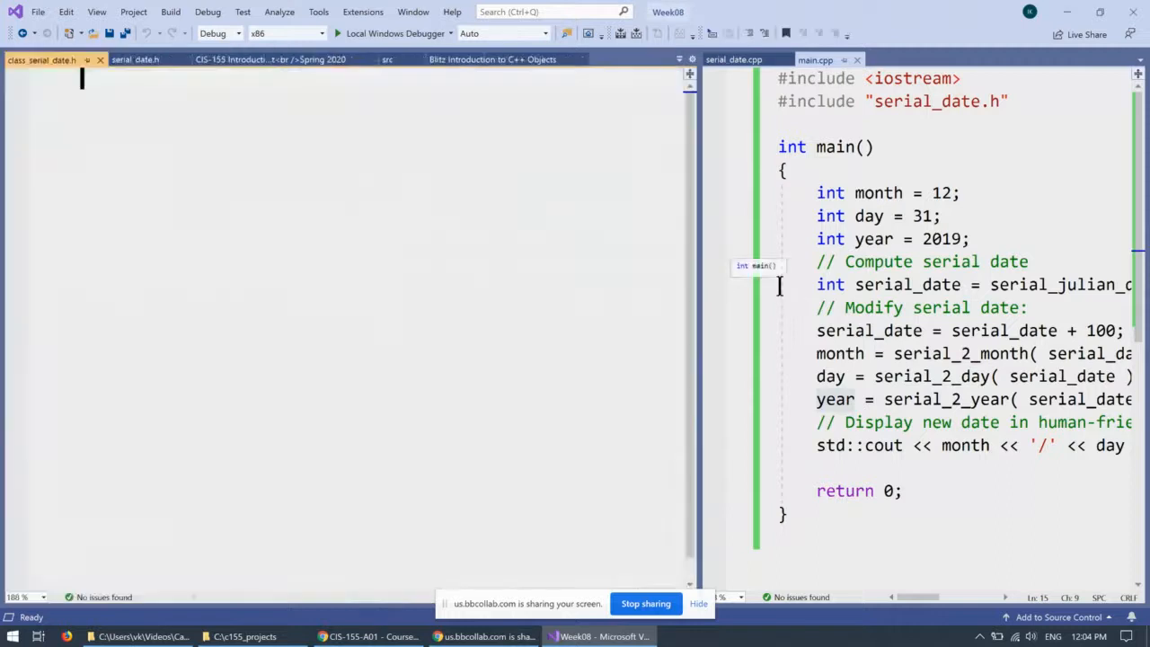
mouse_move(198, 98)
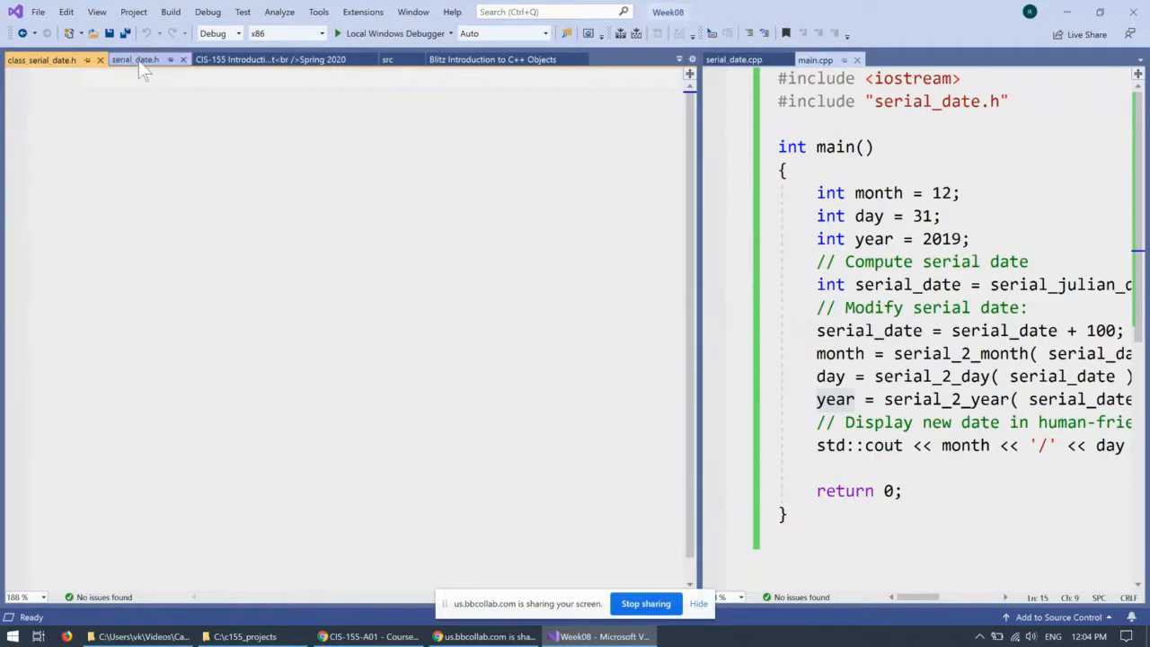
Move serial_date.h to the other document group and copy class_serial_date.h's full path
left_click(140, 60)
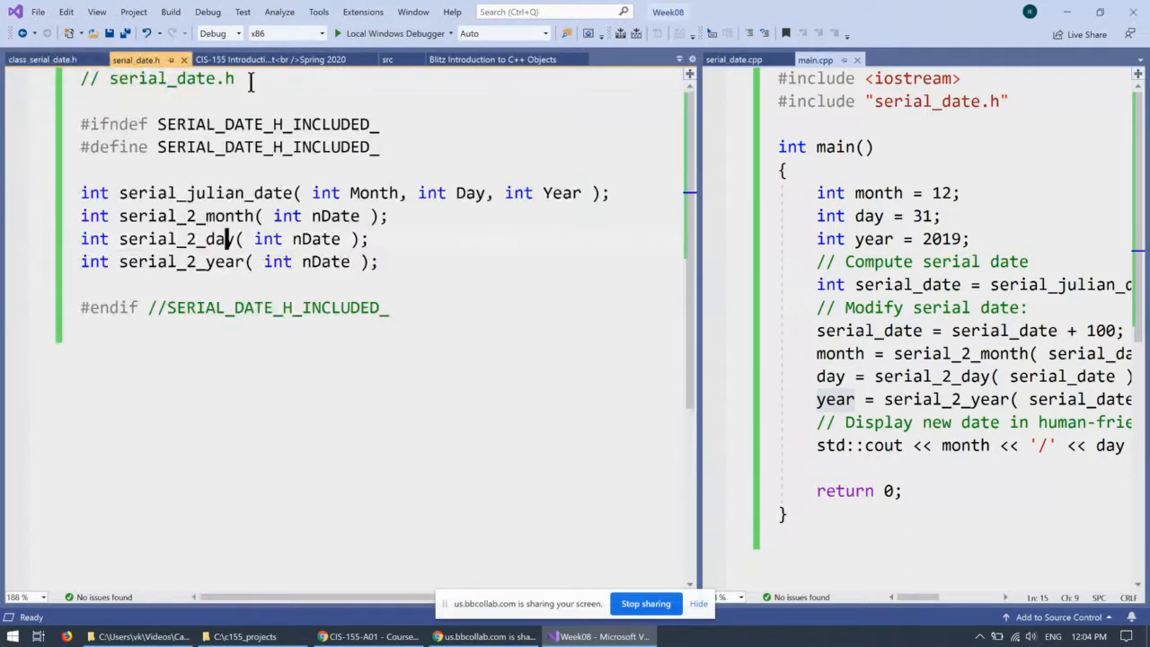
triple_click(161, 79)
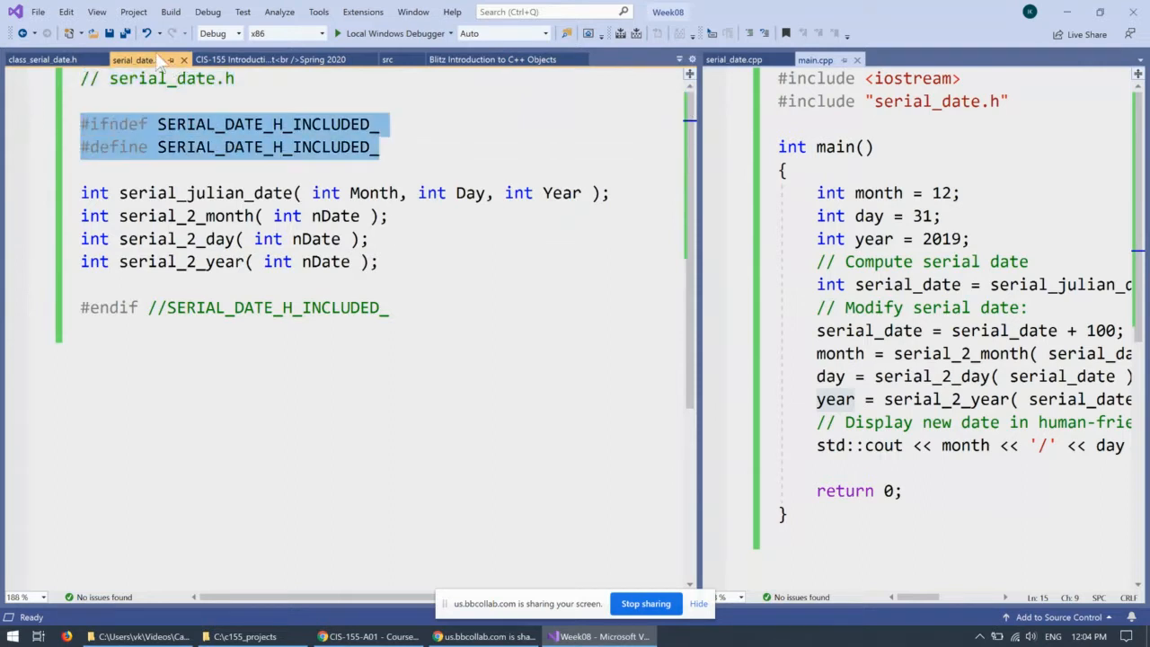
right_click(140, 59)
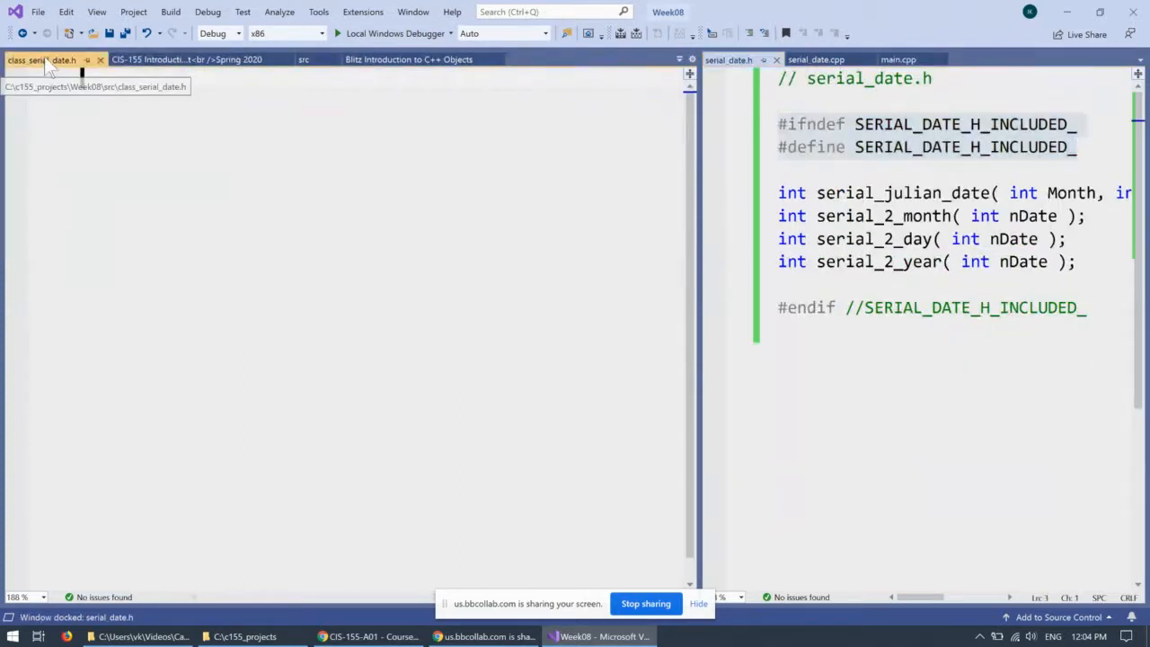
right_click(39, 61)
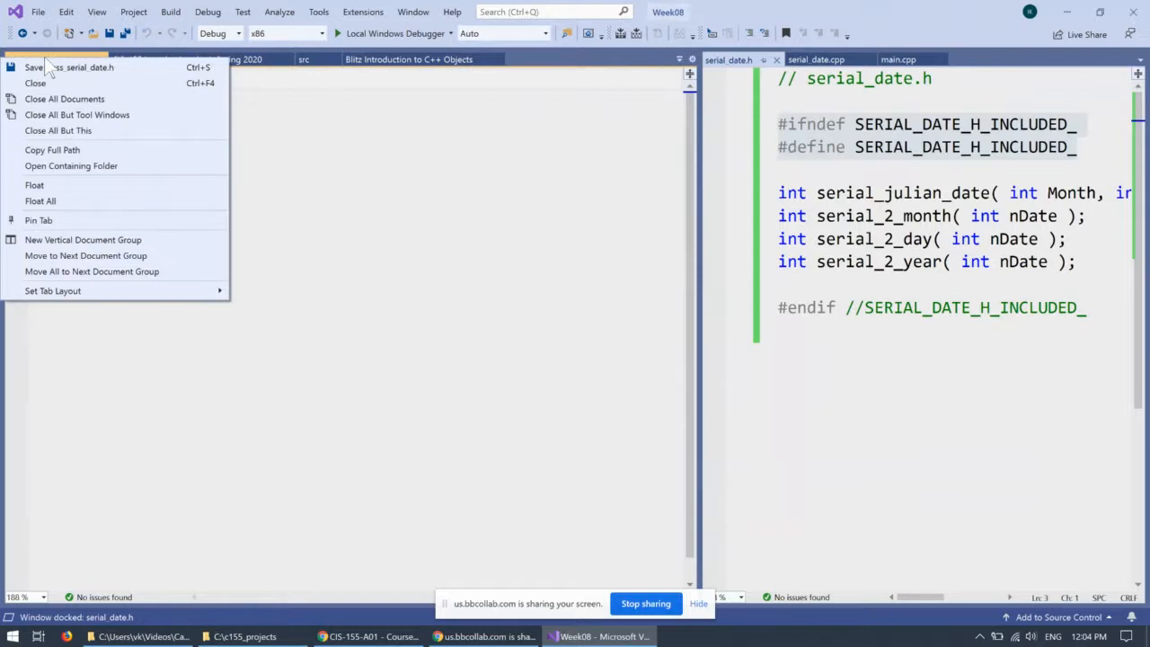
mouse_move(80, 165)
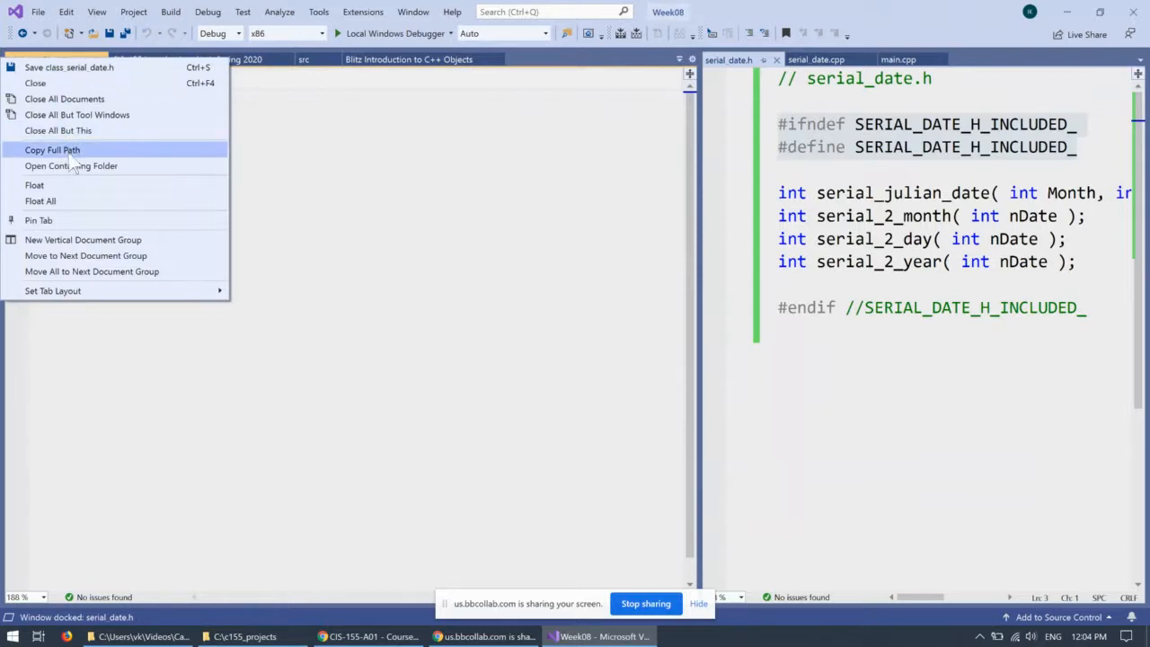
left_click(51, 150)
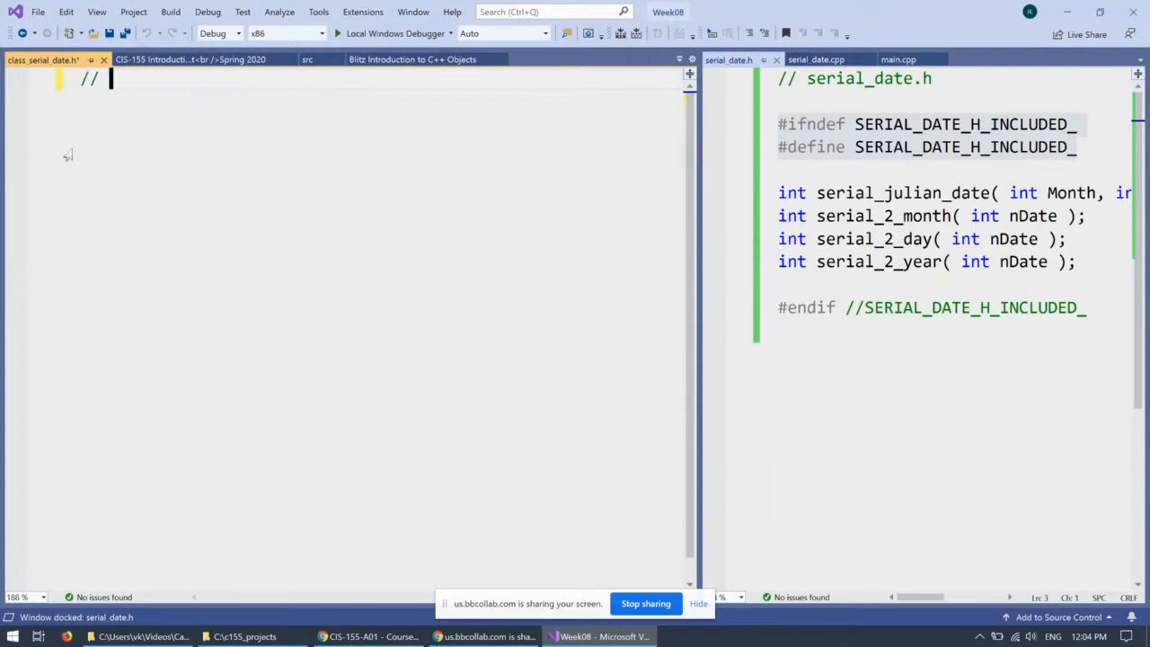
Paste the path as a file-name comment and select serial_date.h's #ifndef/#define guard lines to copy
type("C:\\c155_projects\\Week08\\src\\class_serial_date.h")
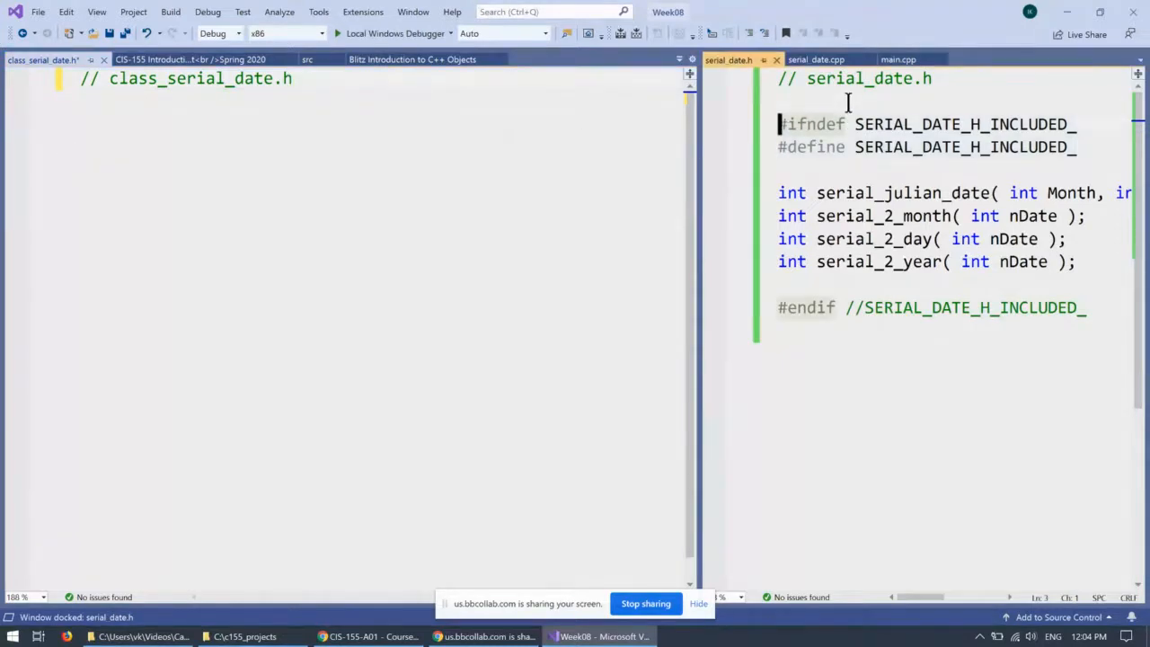
left_click_drag(778, 124, 1085, 152)
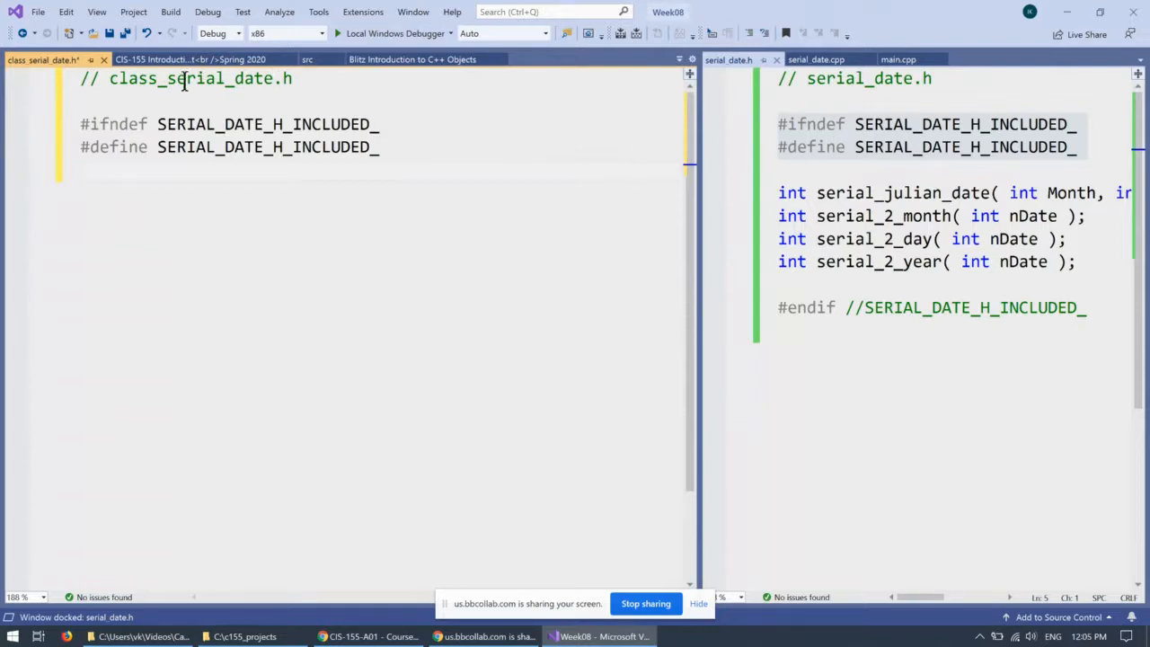
Rename the #ifndef guard macro to CLASS_SERIAL_DATE_H_INCLUDED_
double_click(183, 79)
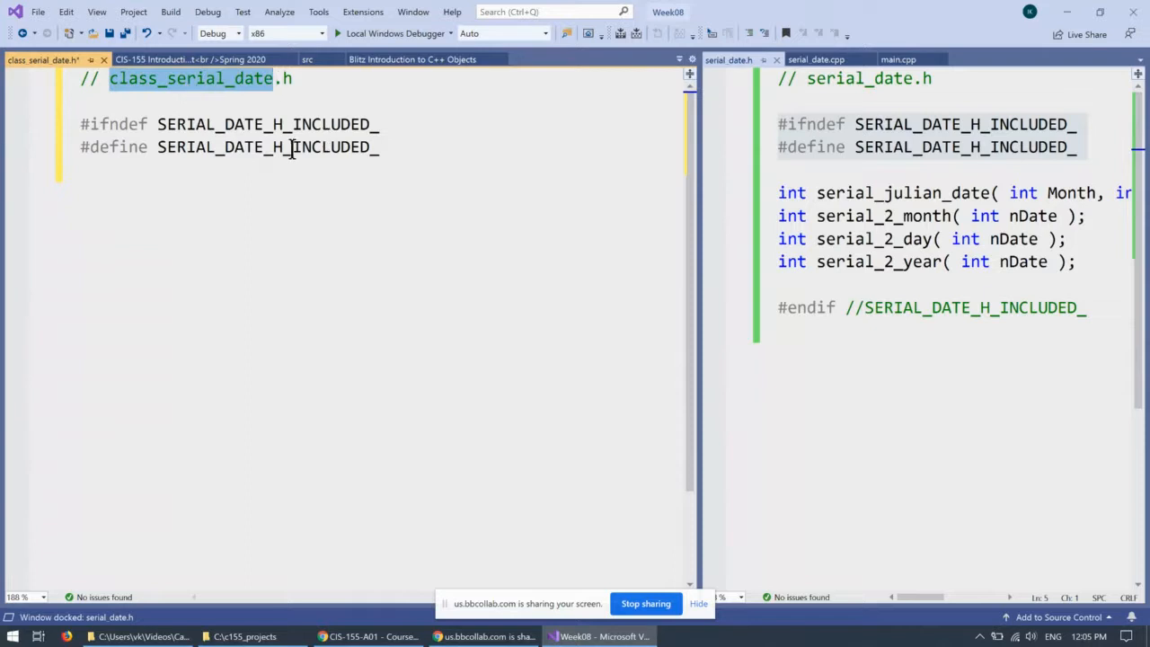
double_click(207, 124)
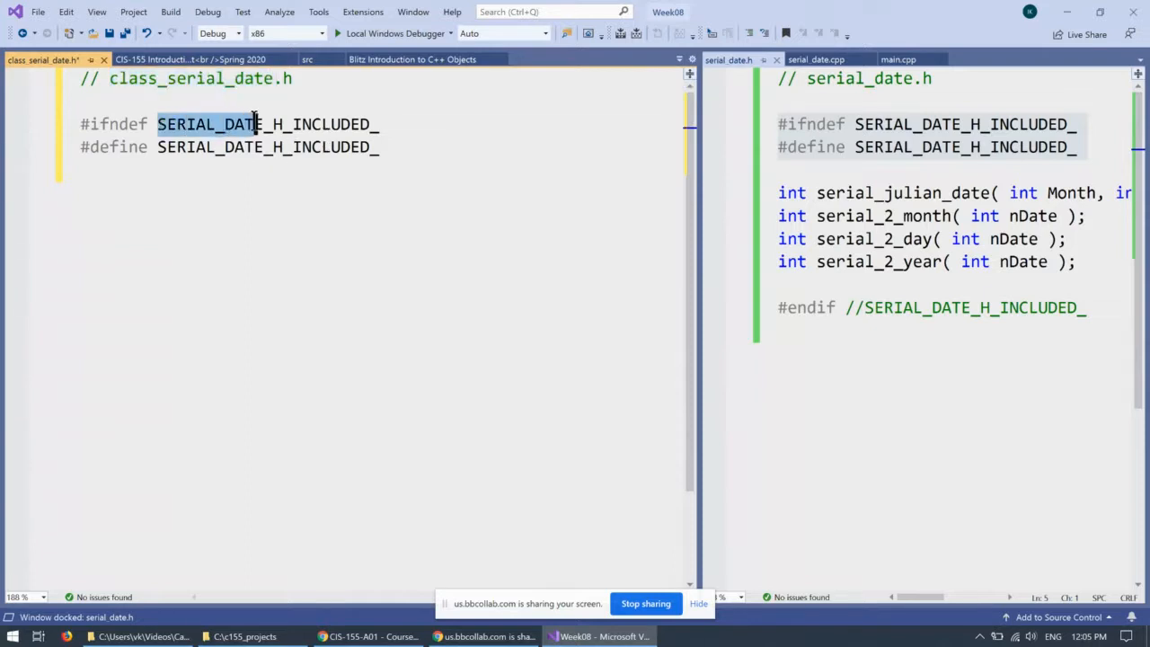
type("class_serial_date")
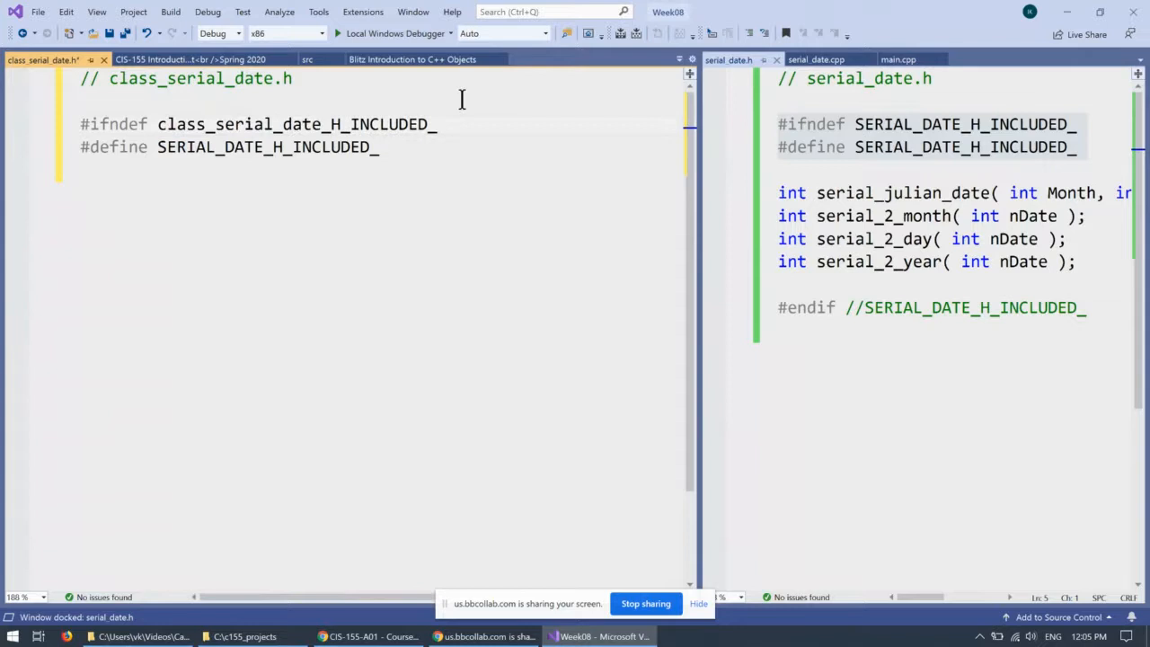
double_click(269, 124)
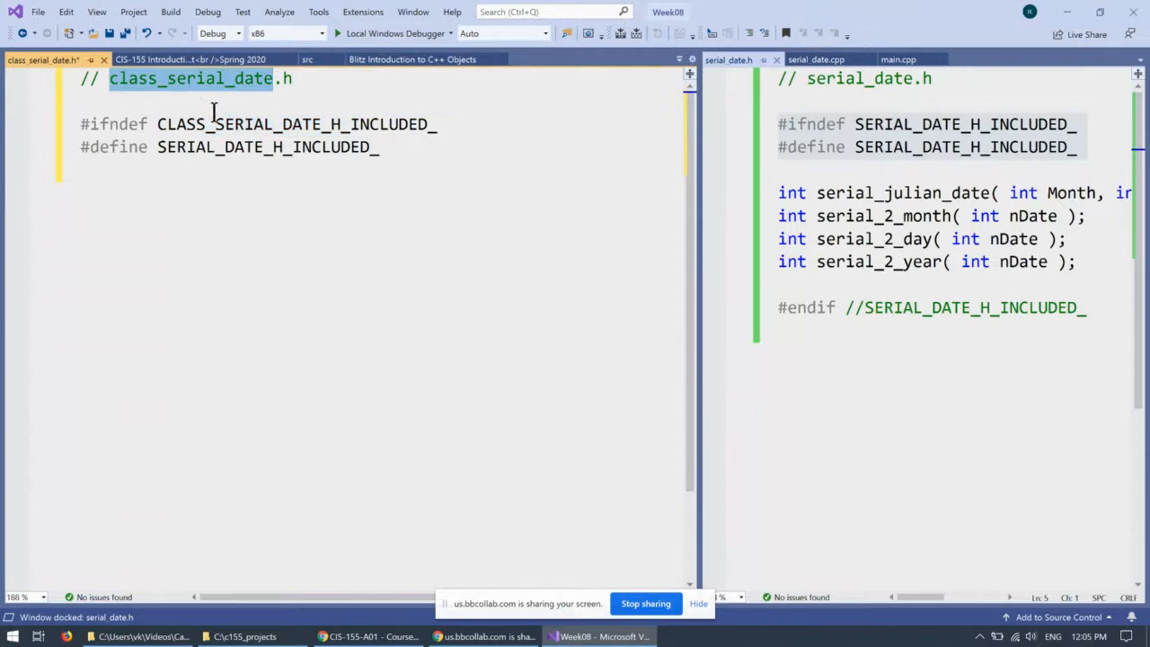
double_click(296, 124)
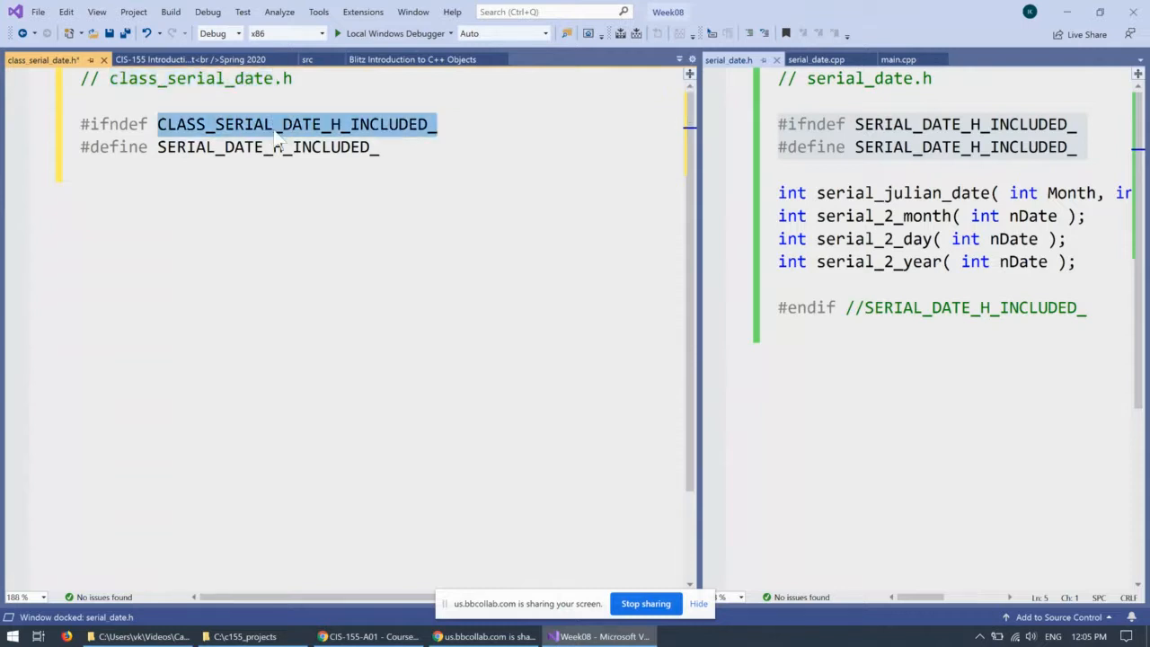
type("CLASS_SERIAL_DATE_H_INCLUDED_")
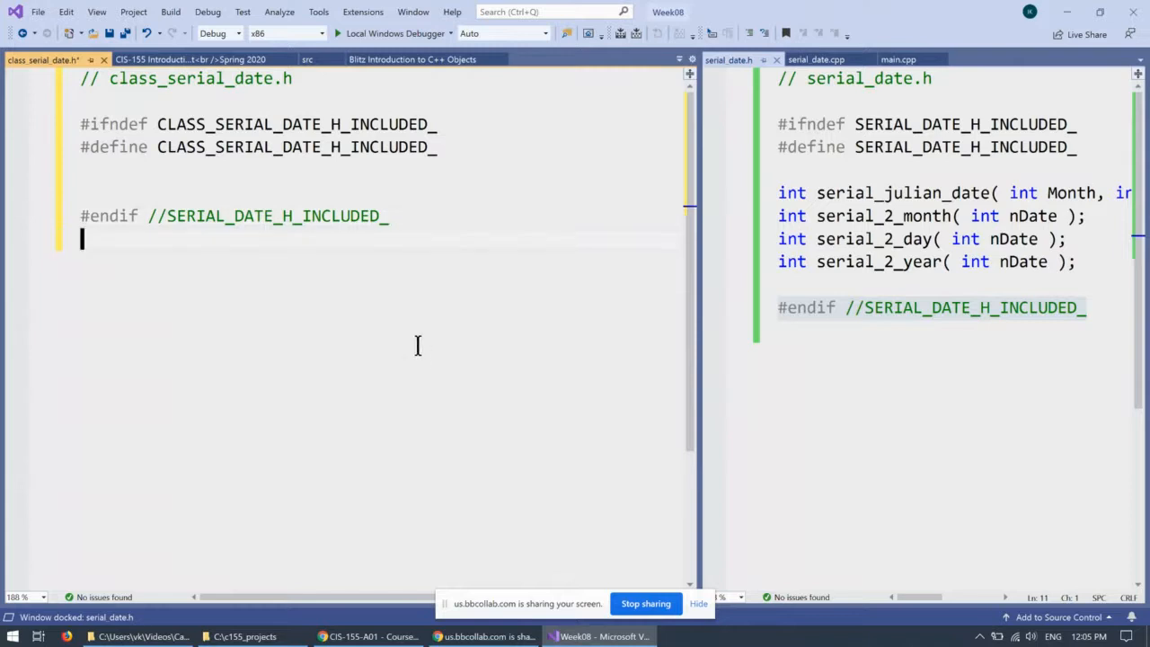
Apply CLASS_SERIAL_DATE_H_INCLUDED_ to the #define line and the #endif comment
double_click(296, 147)
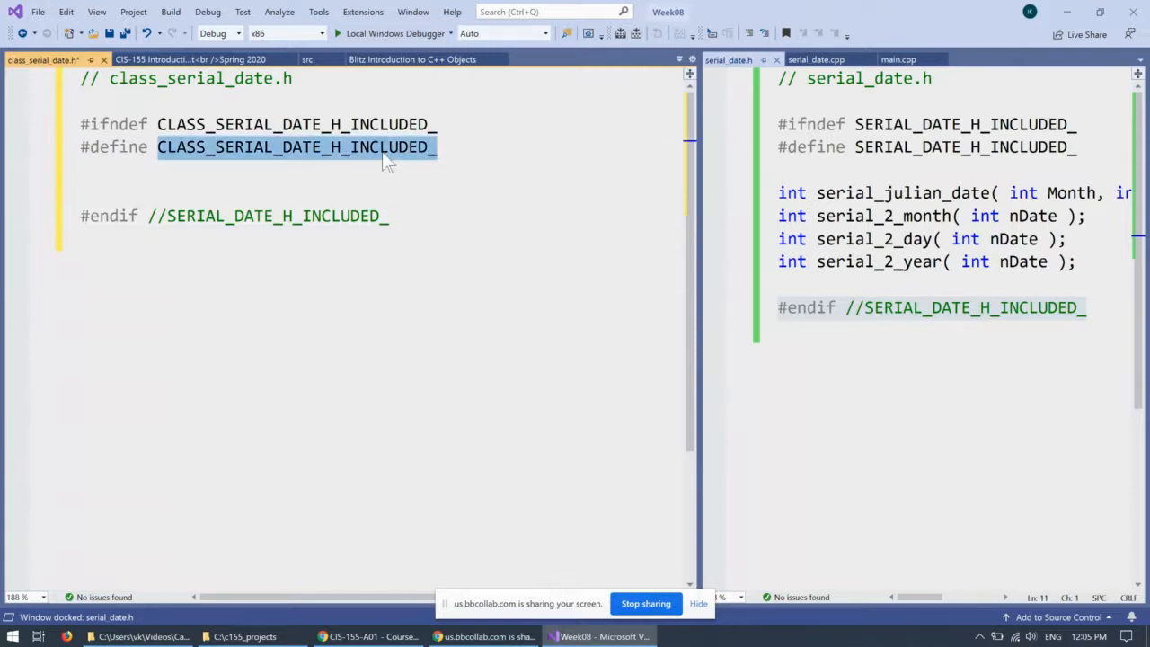
left_click(333, 216)
type("CLASS_")
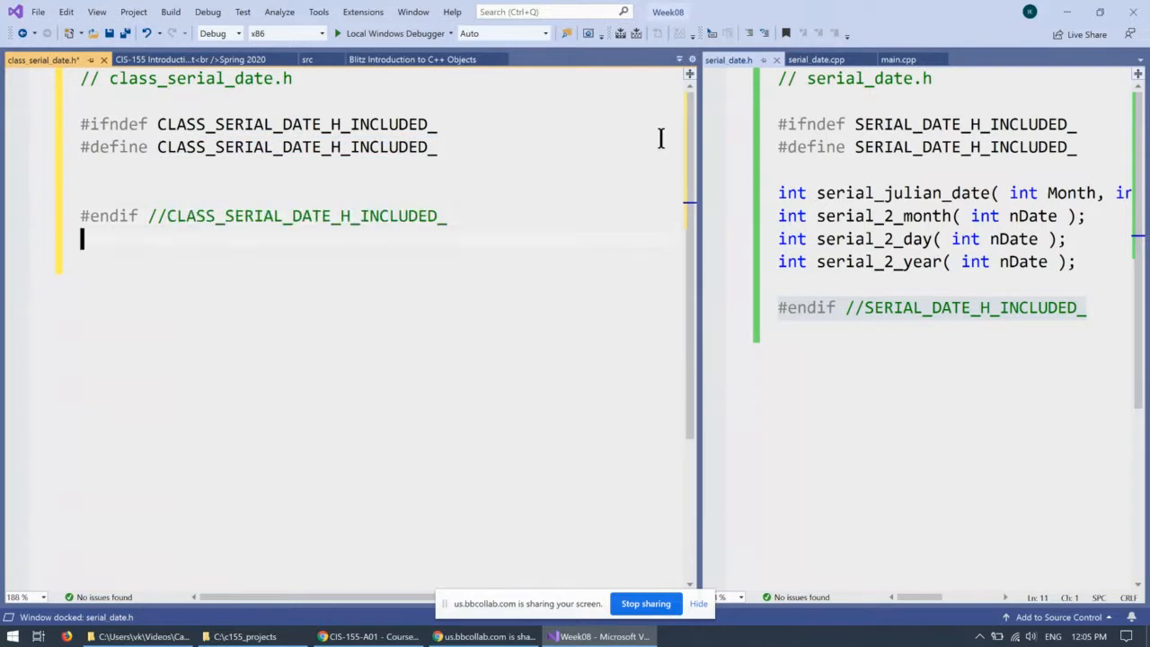
double_click(297, 124)
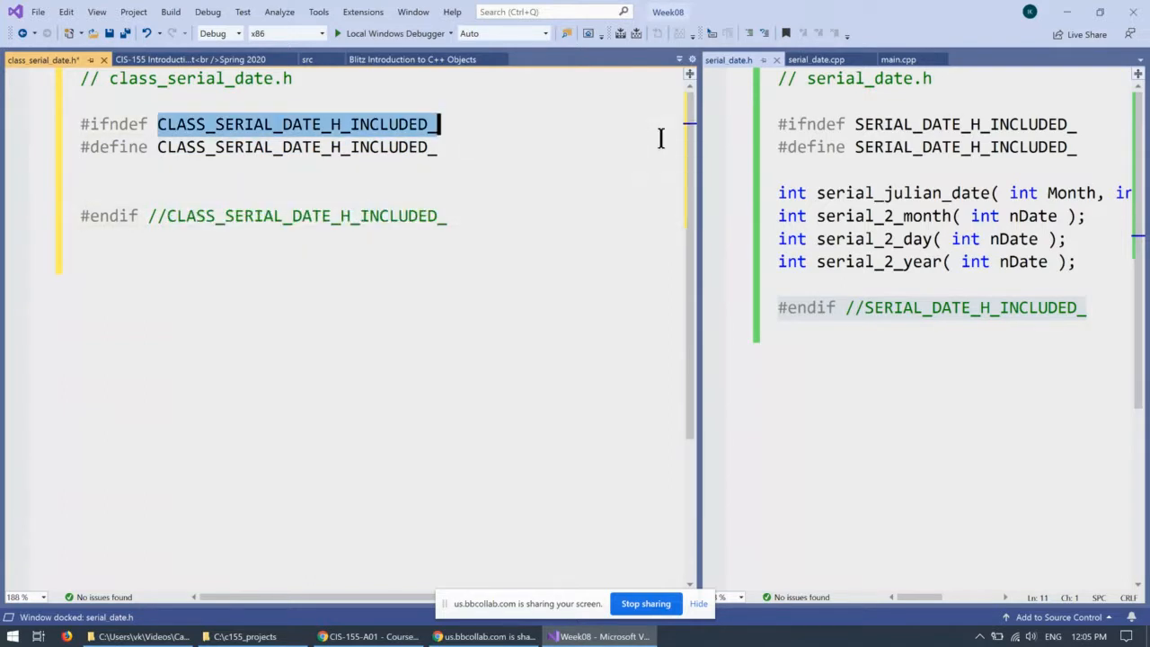
mouse_move(948, 167)
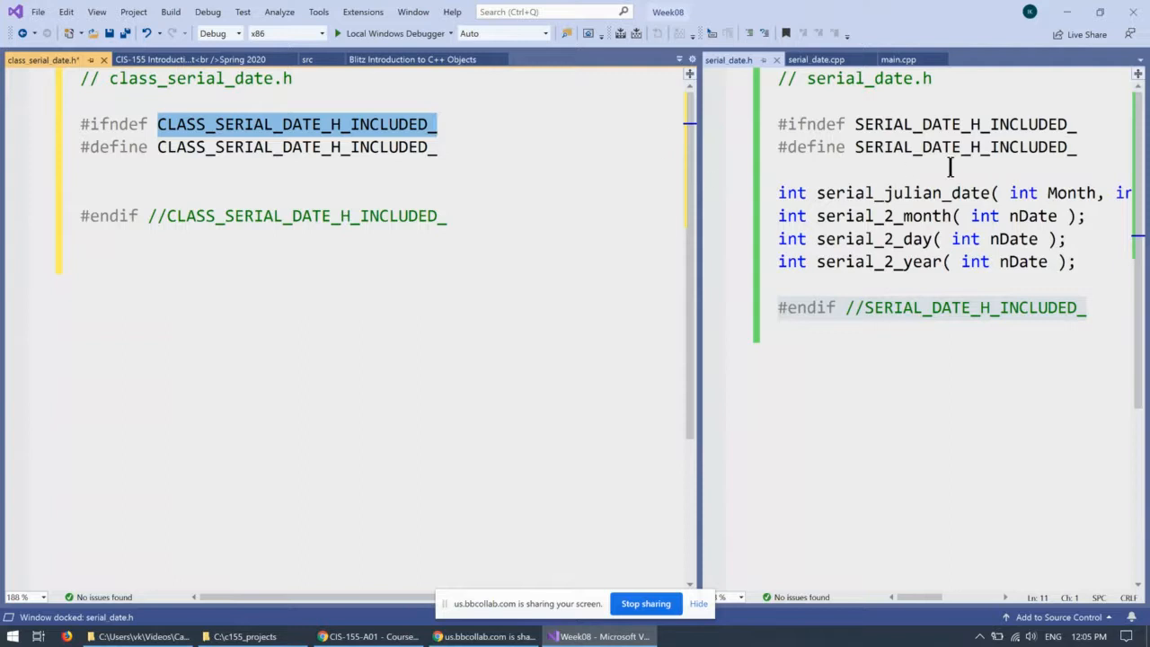
mouse_move(988, 124)
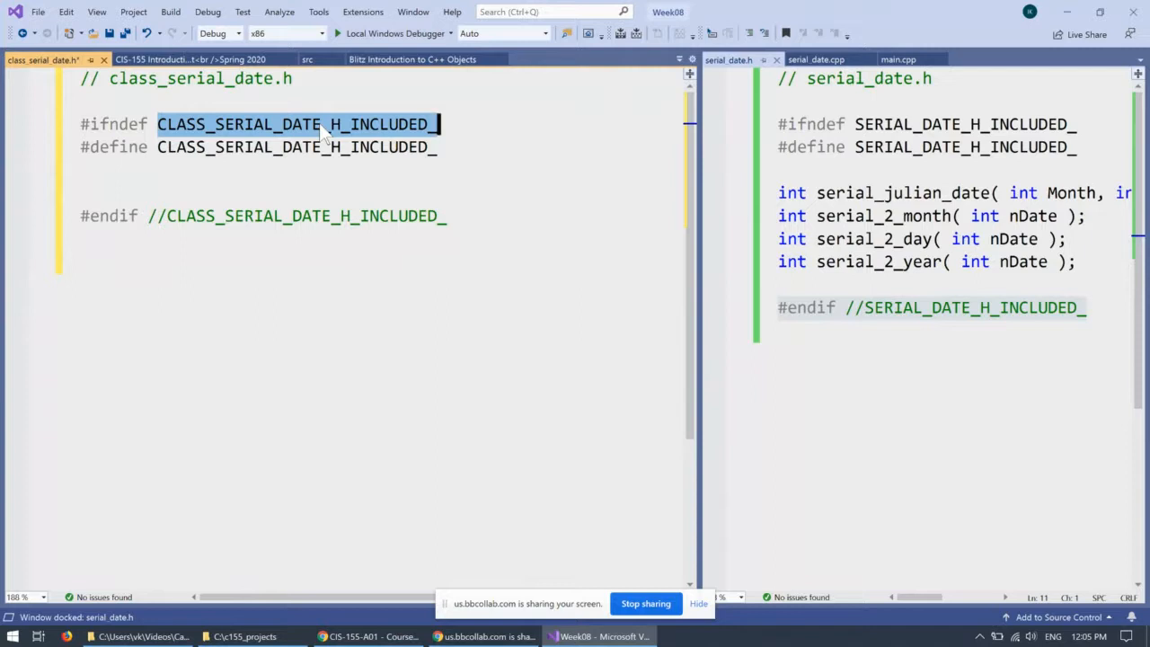
mouse_move(345, 173)
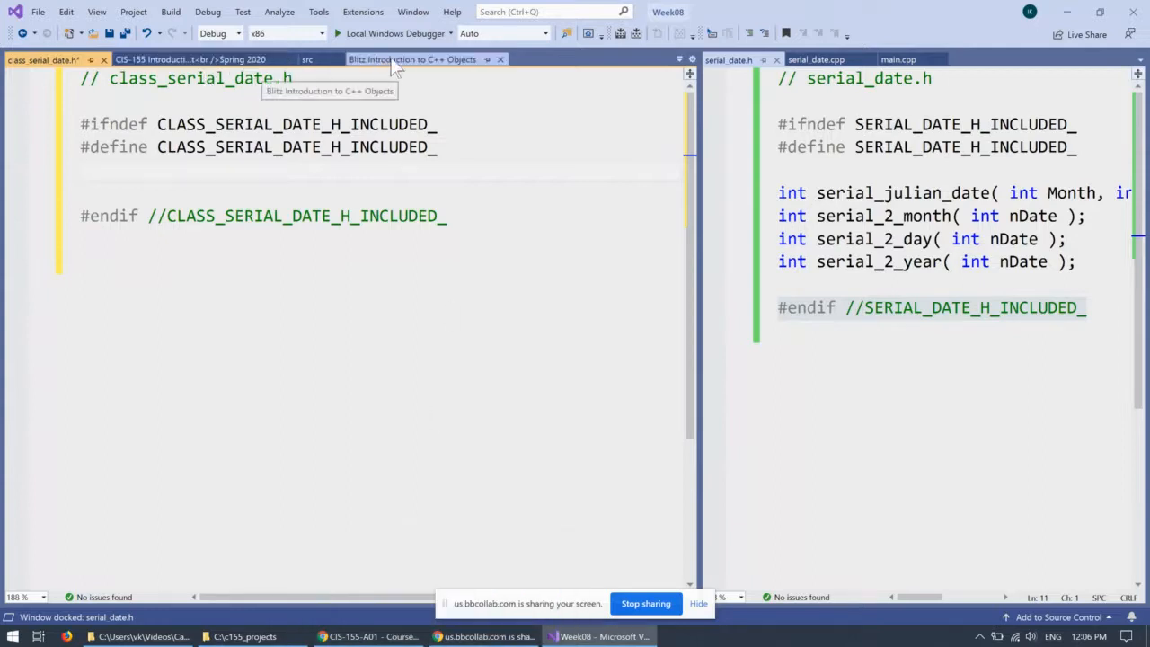
Copy the tutorial's class Date code into class_serial_date.h and change class to struct
left_click(422, 60)
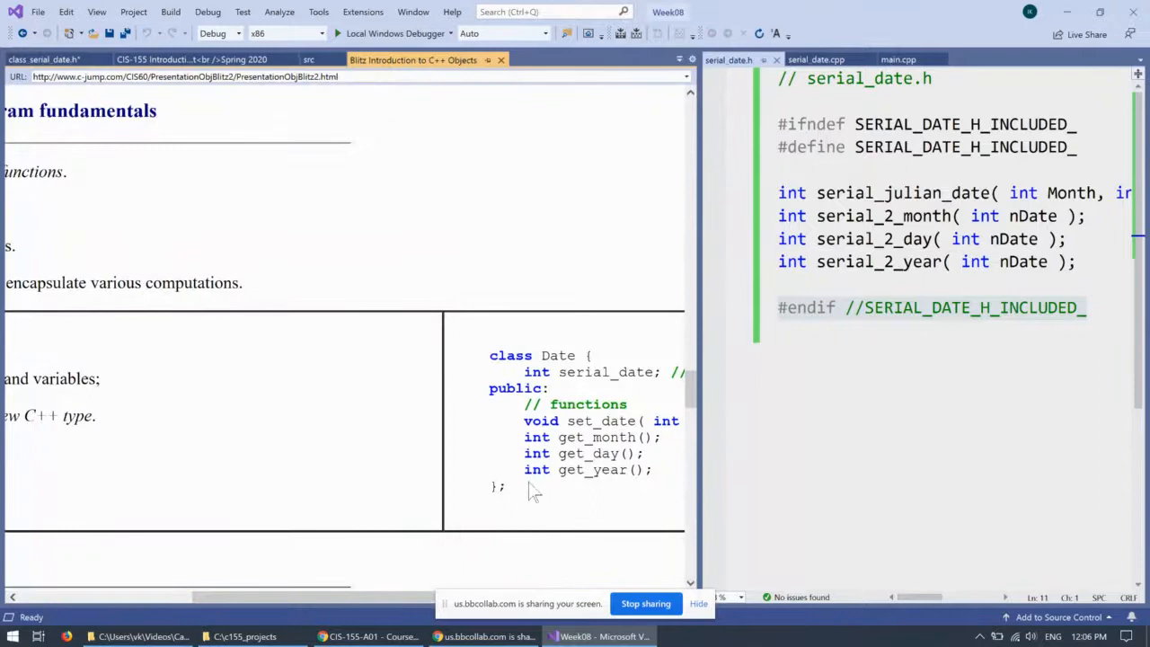
left_click_drag(488, 356, 506, 486)
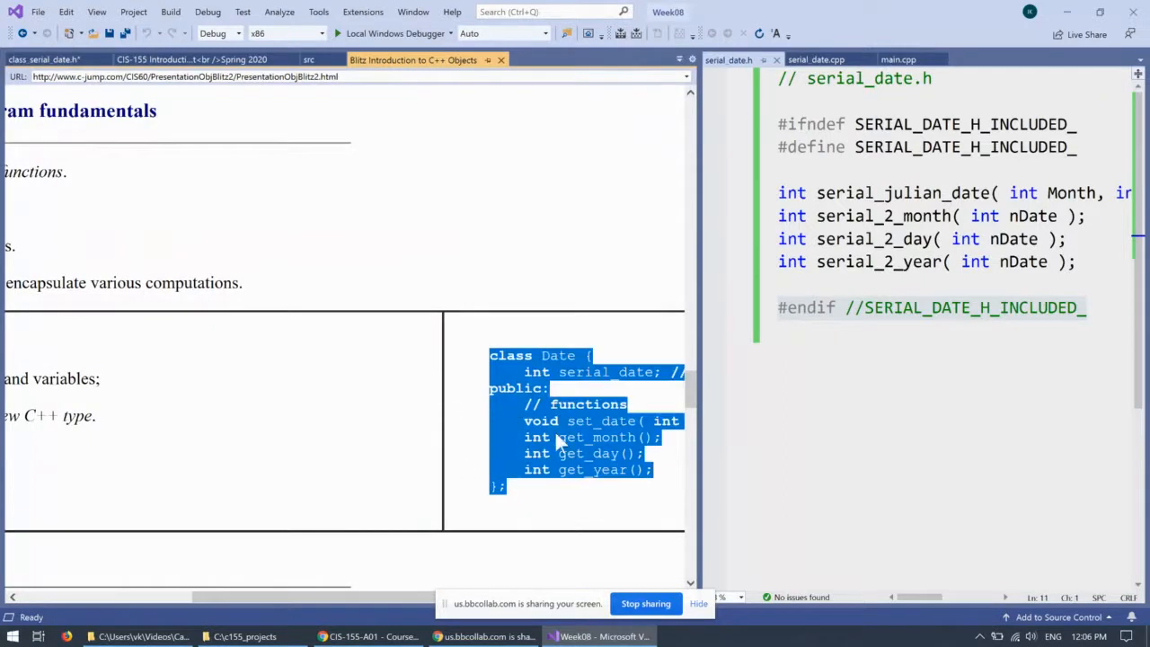
mouse_move(431, 553)
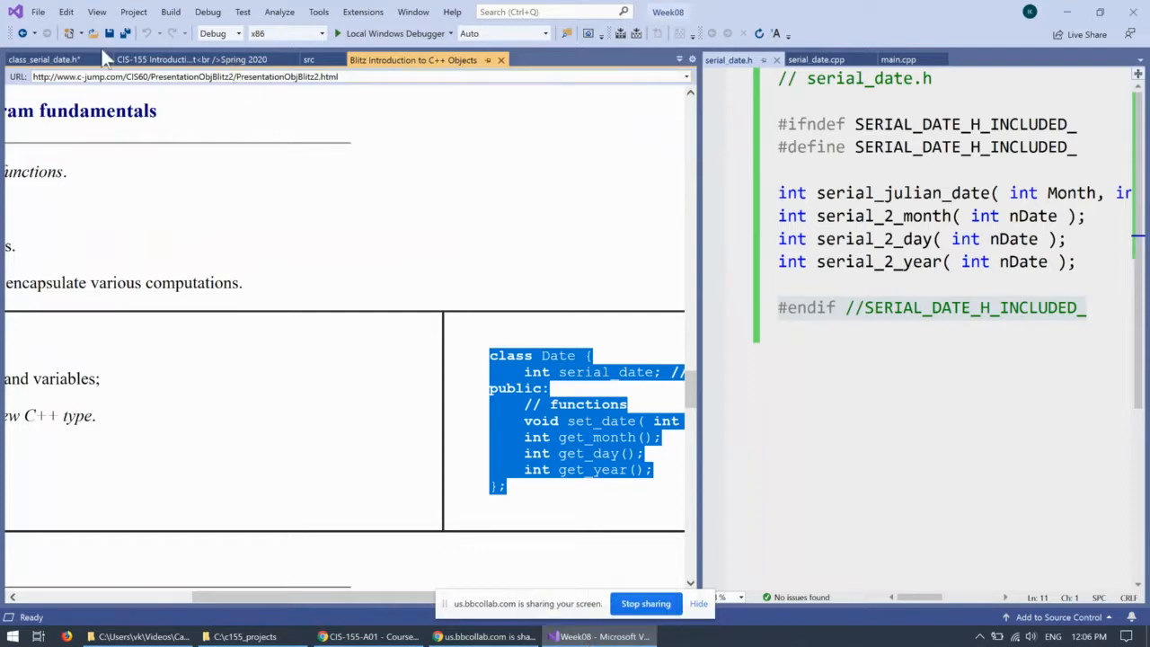
left_click(38, 57)
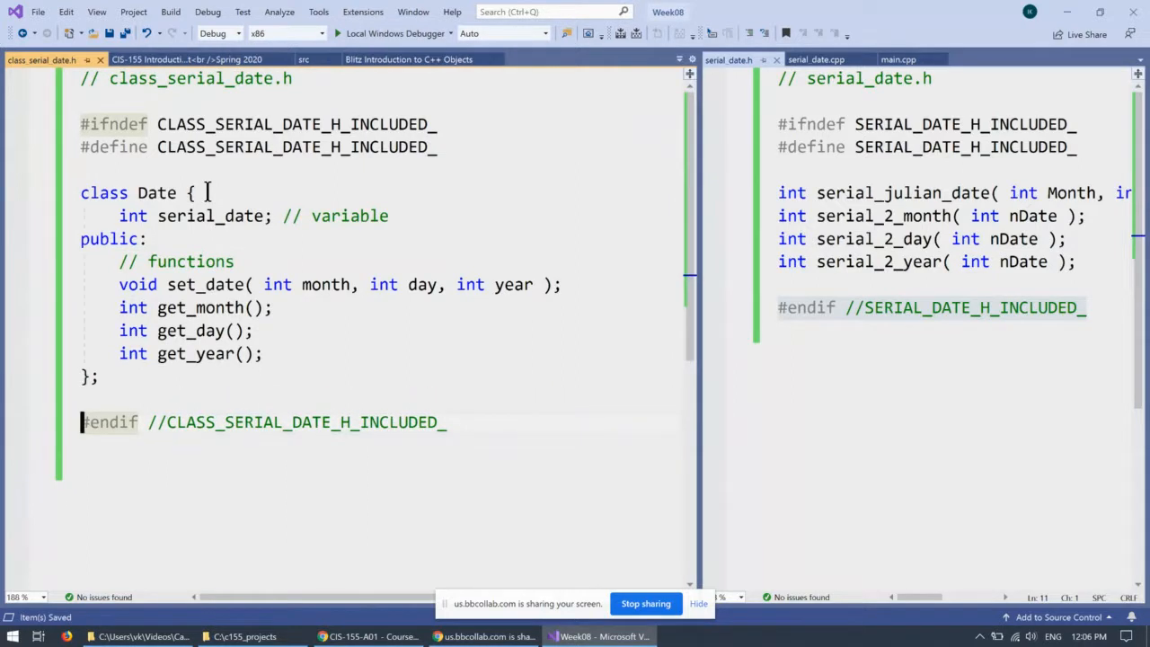
mouse_move(121, 192)
type("t")
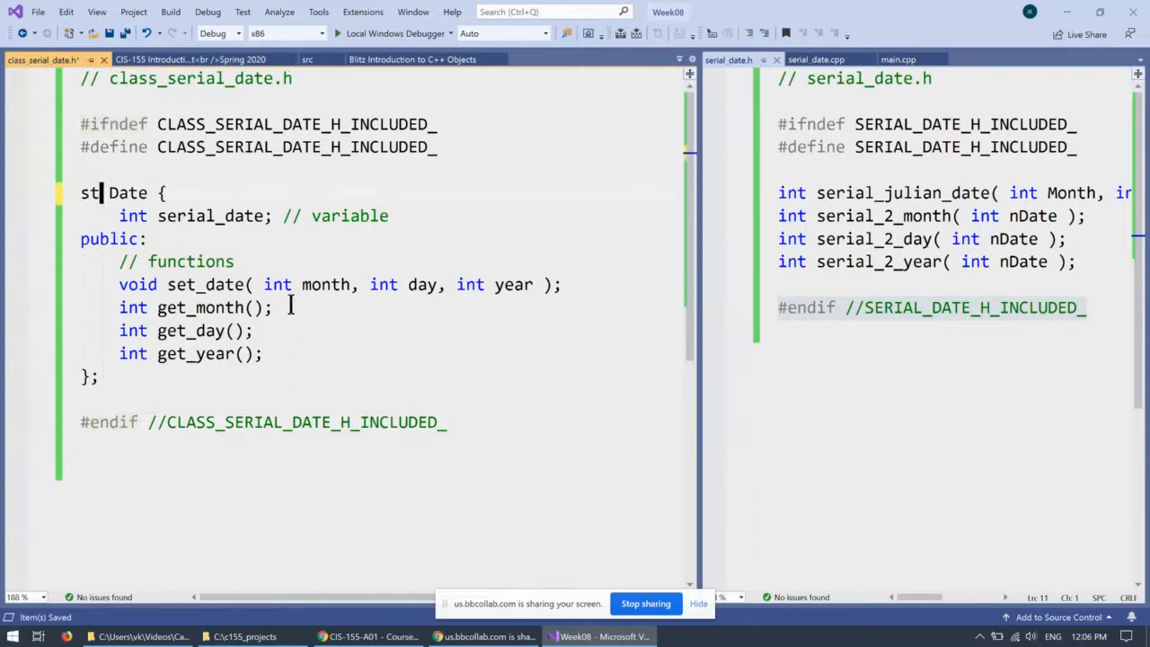
type("ruct")
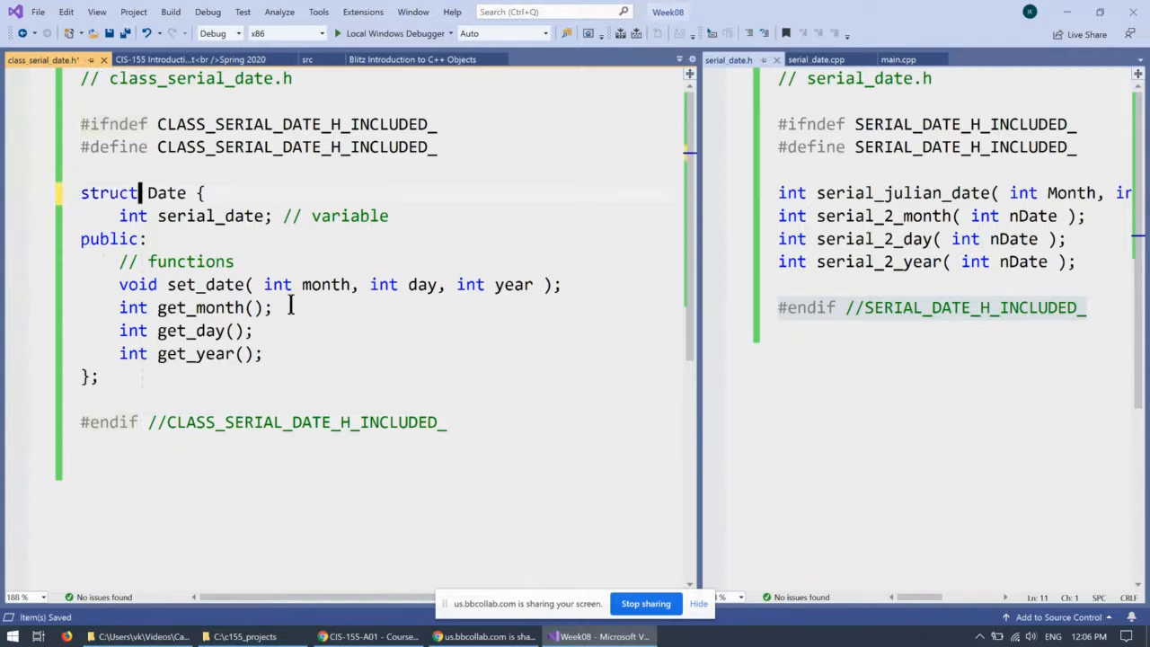
Make Date a class with public: functions and a private: serial_date member, showing main.cpp beside it
double_click(107, 192)
type("p")
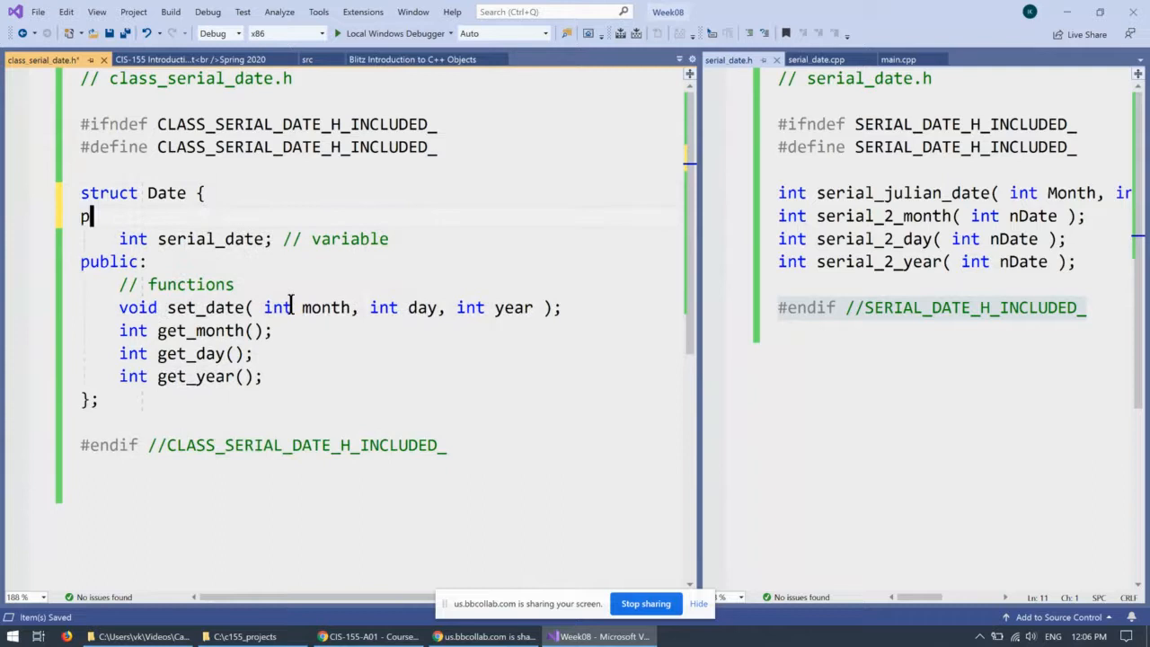
type("ublic:")
left_click(144, 192)
type("class")
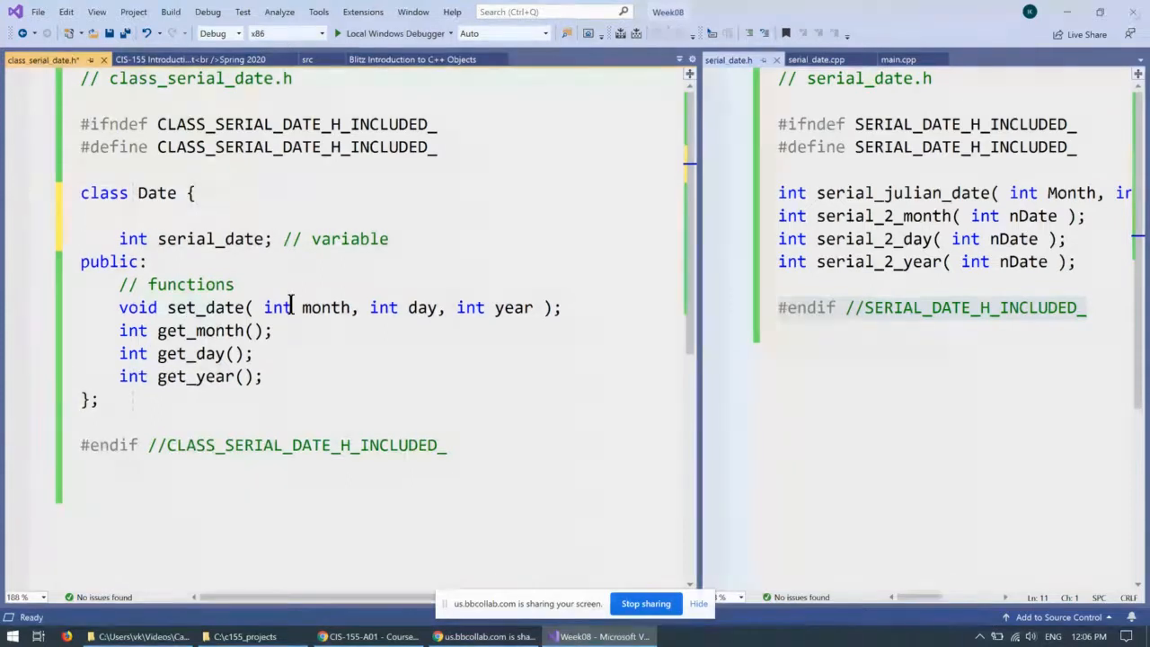
type("private:")
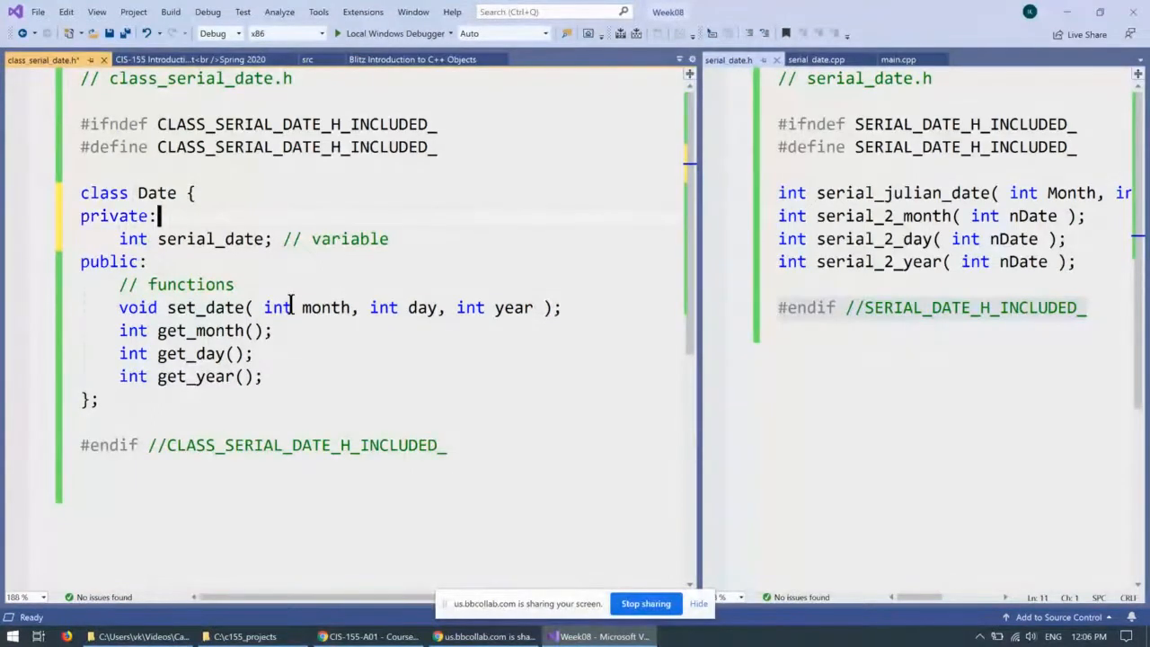
double_click(112, 216)
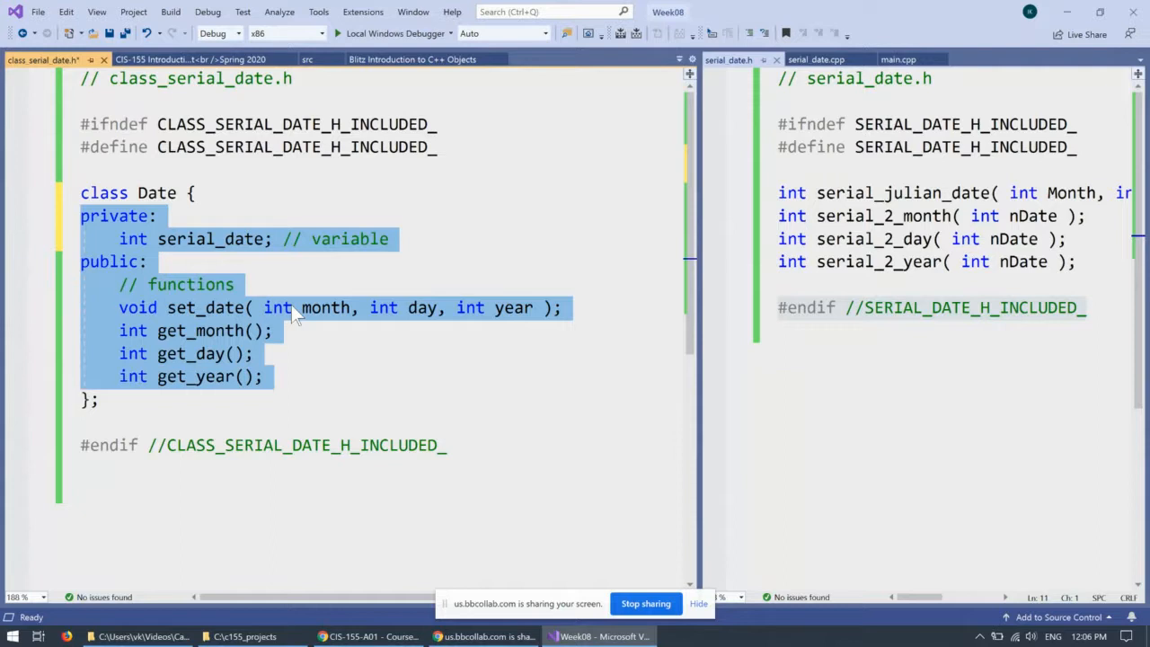
left_click(287, 307)
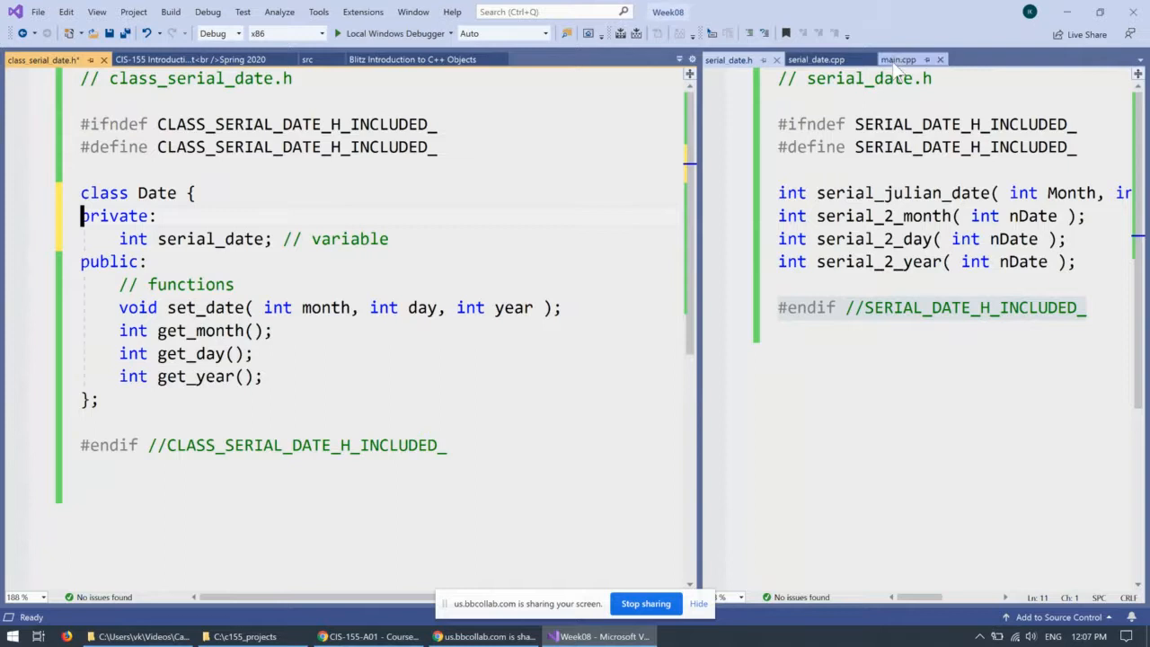
left_click(900, 59)
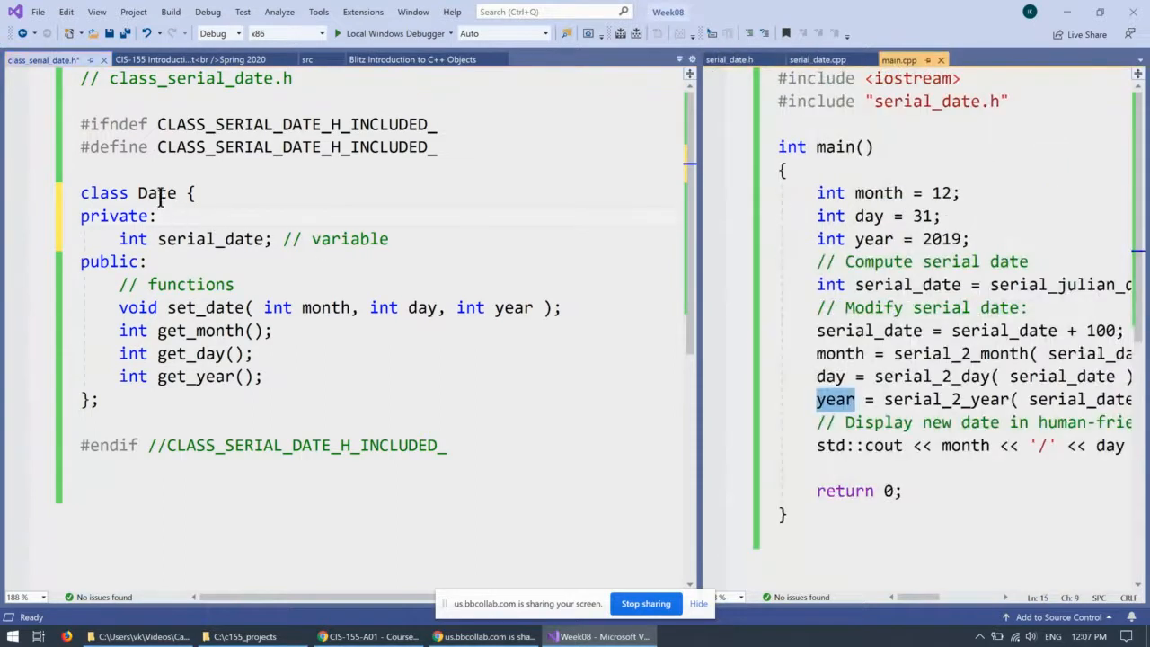
Retype the private: label before the serial_date member while comparing with main in main.cpp
double_click(115, 216)
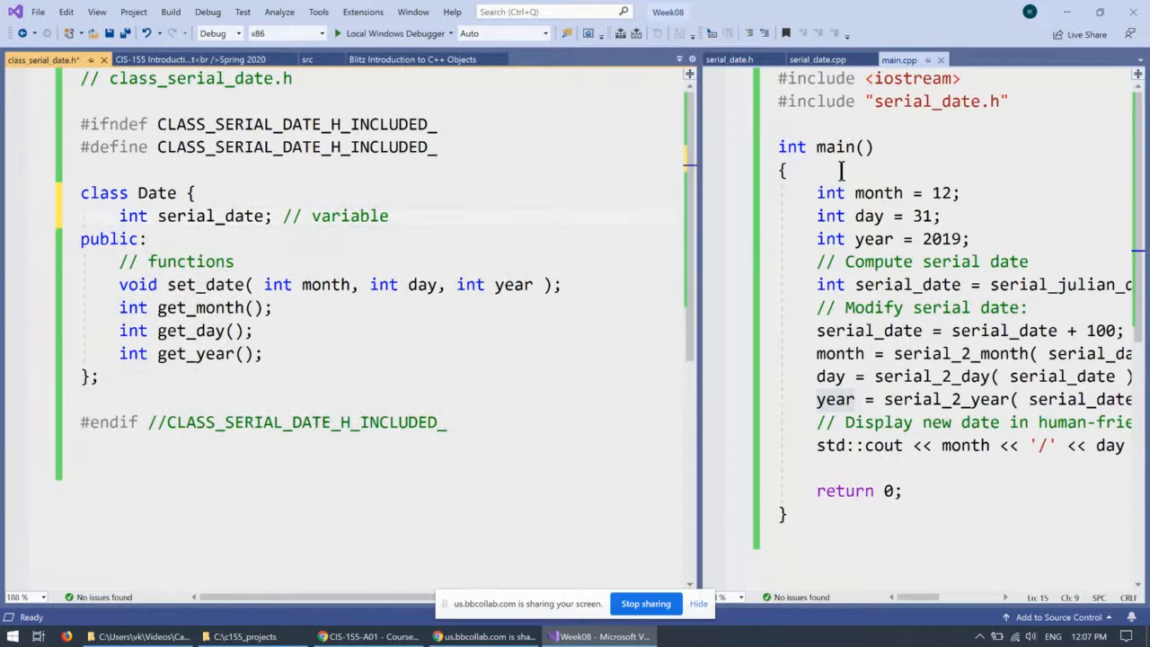
double_click(833, 147)
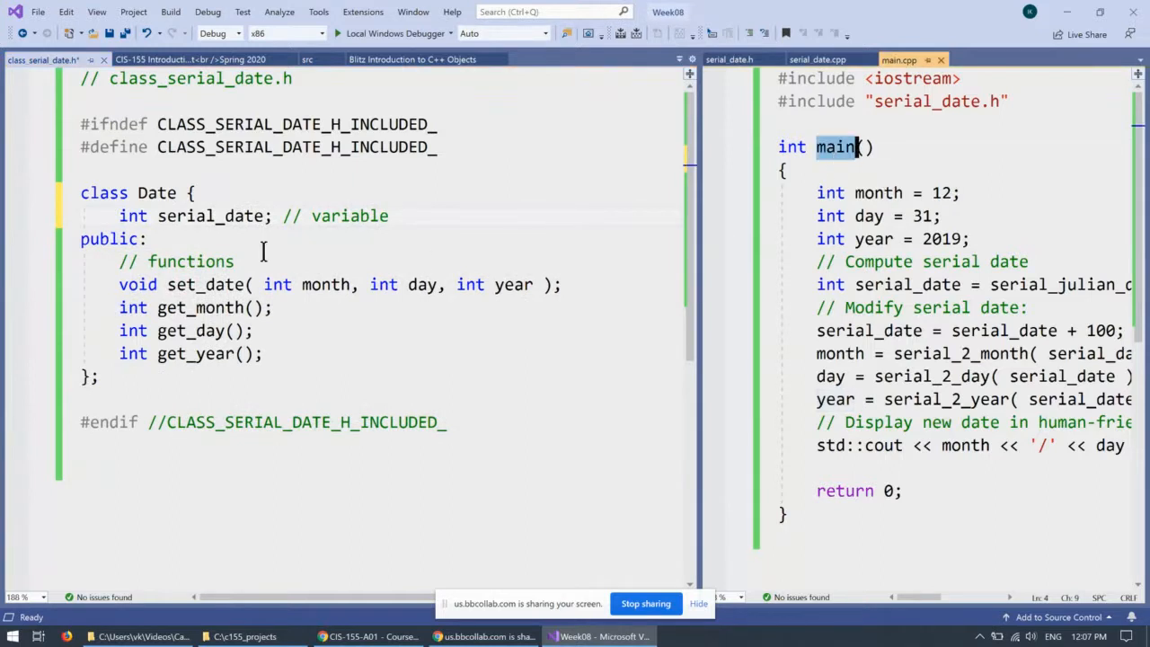
double_click(209, 216)
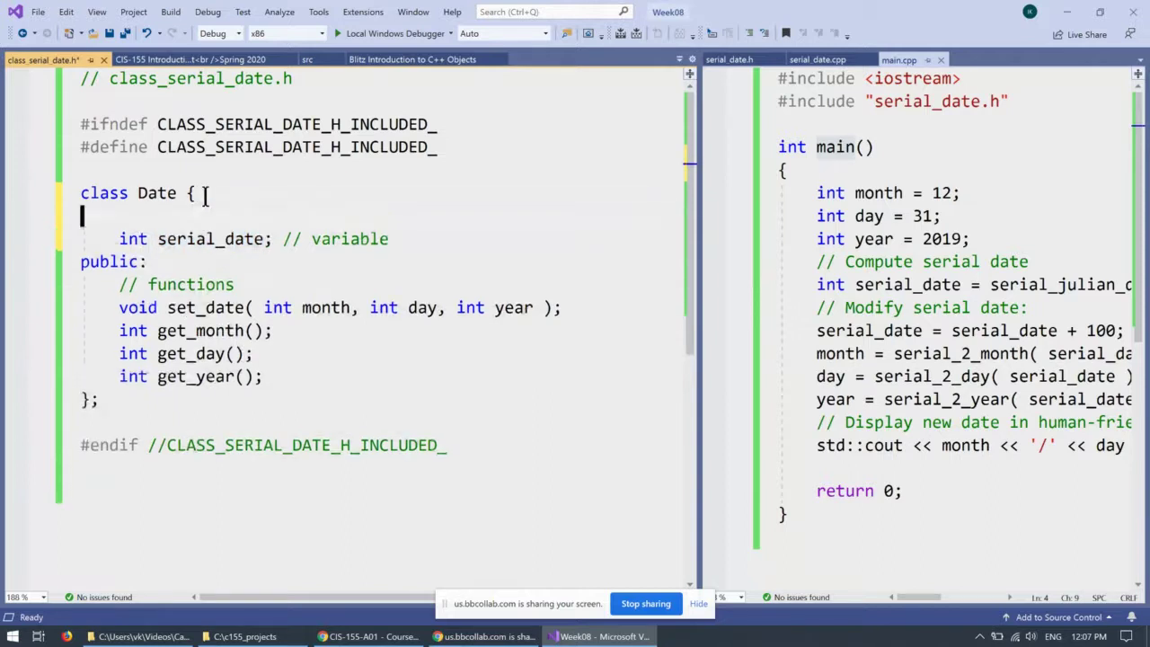
type("pri")
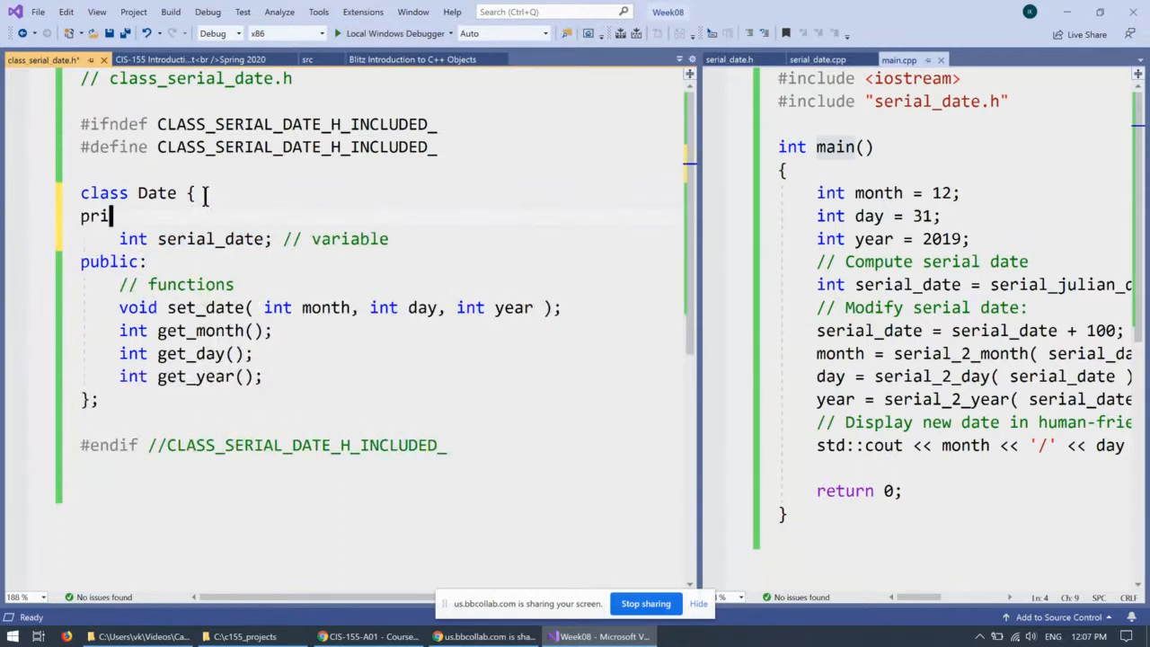
type("vate:")
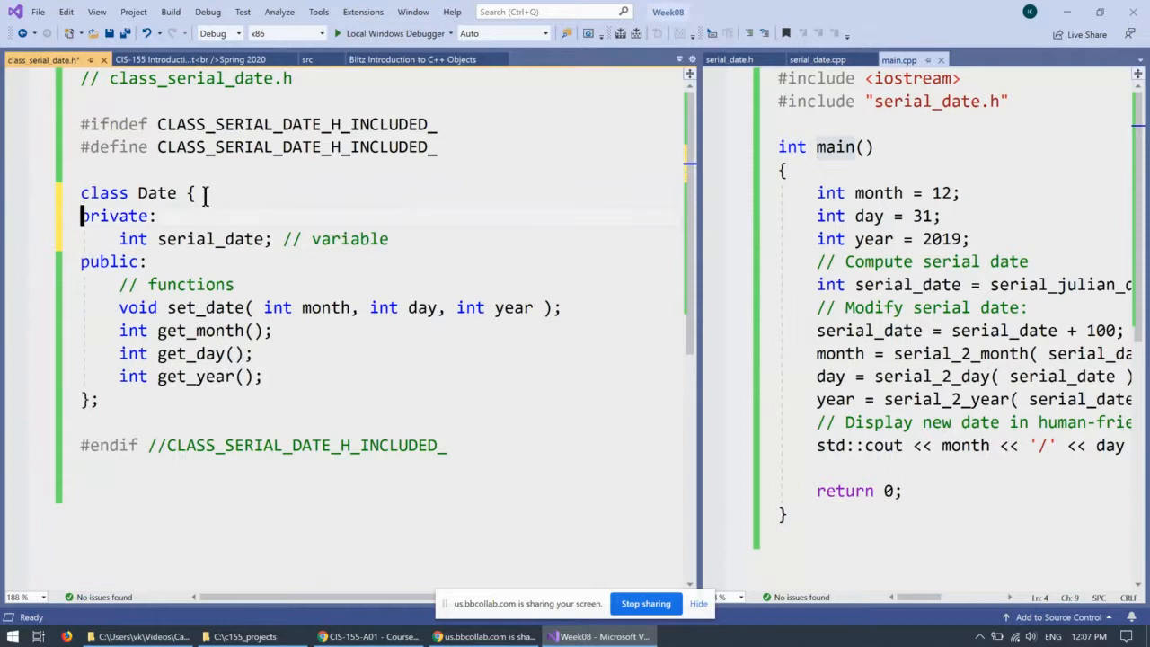
Remove private: and declare Date as a struct, highlighting serial_date and main for comparison
double_click(115, 215)
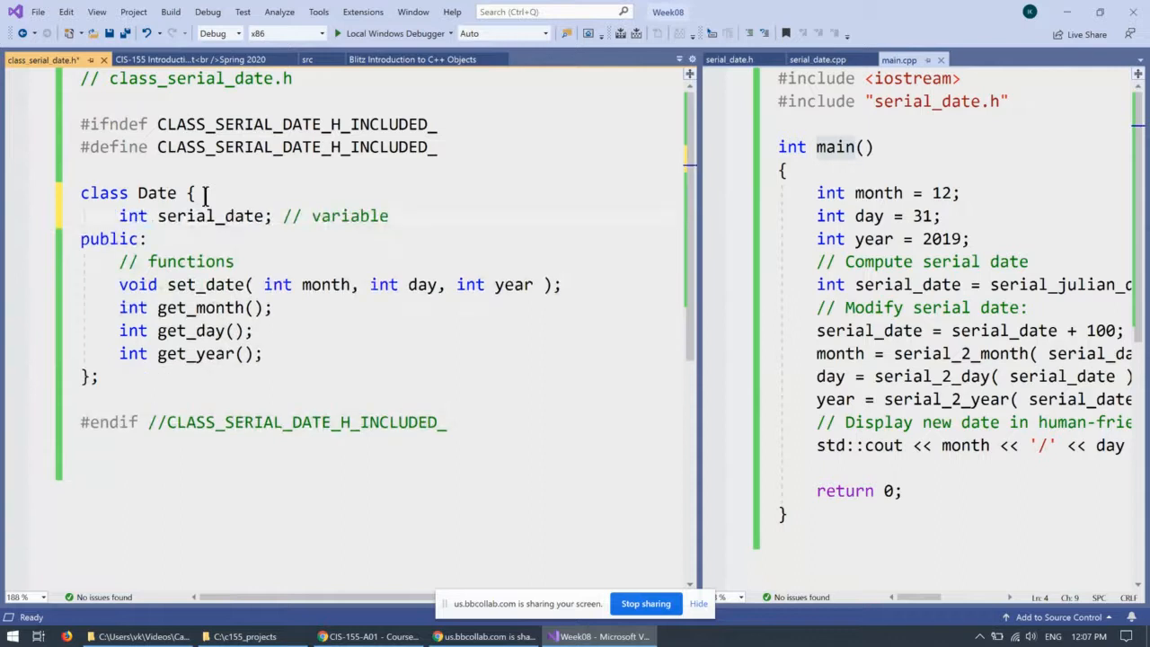
type("st")
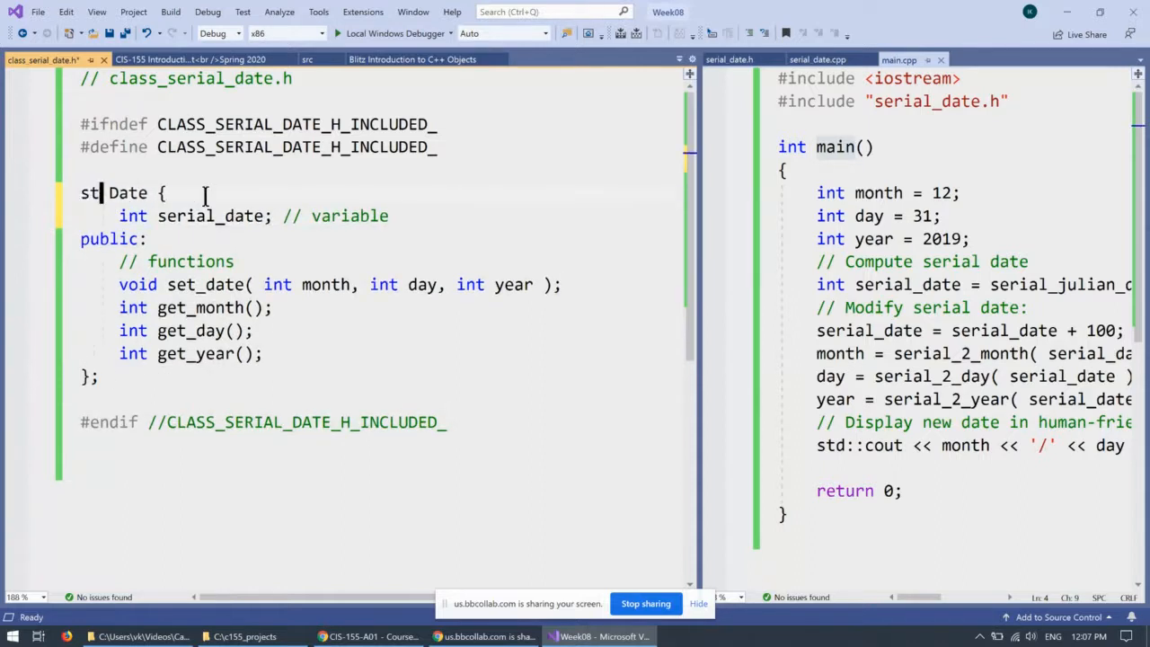
type("ruct")
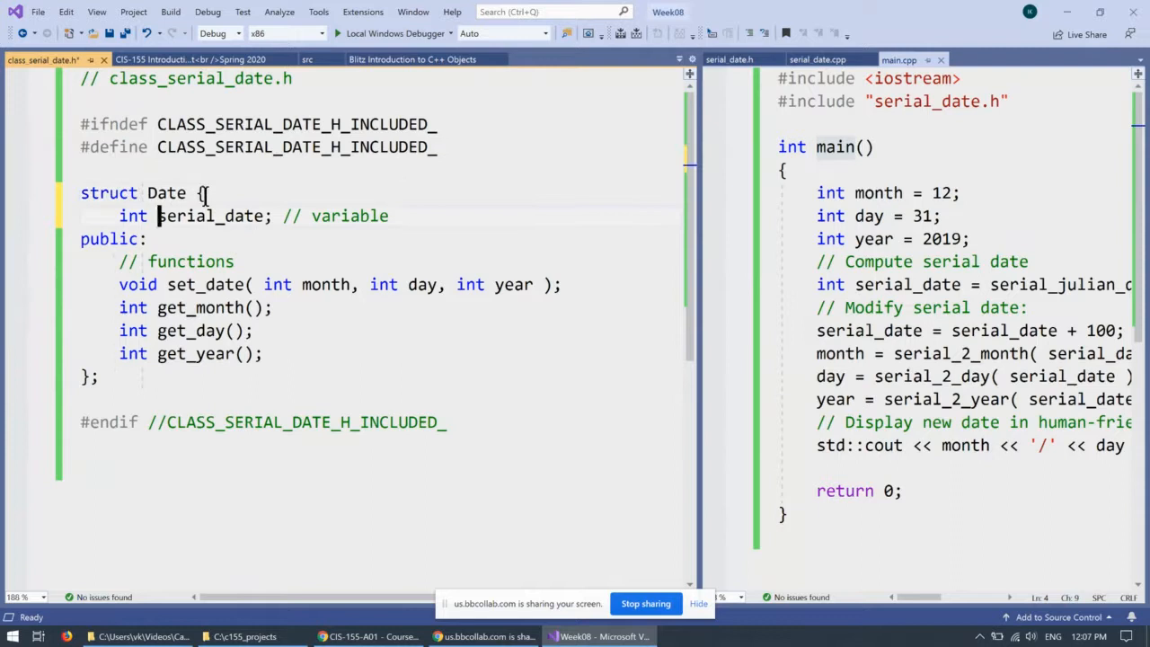
double_click(210, 216)
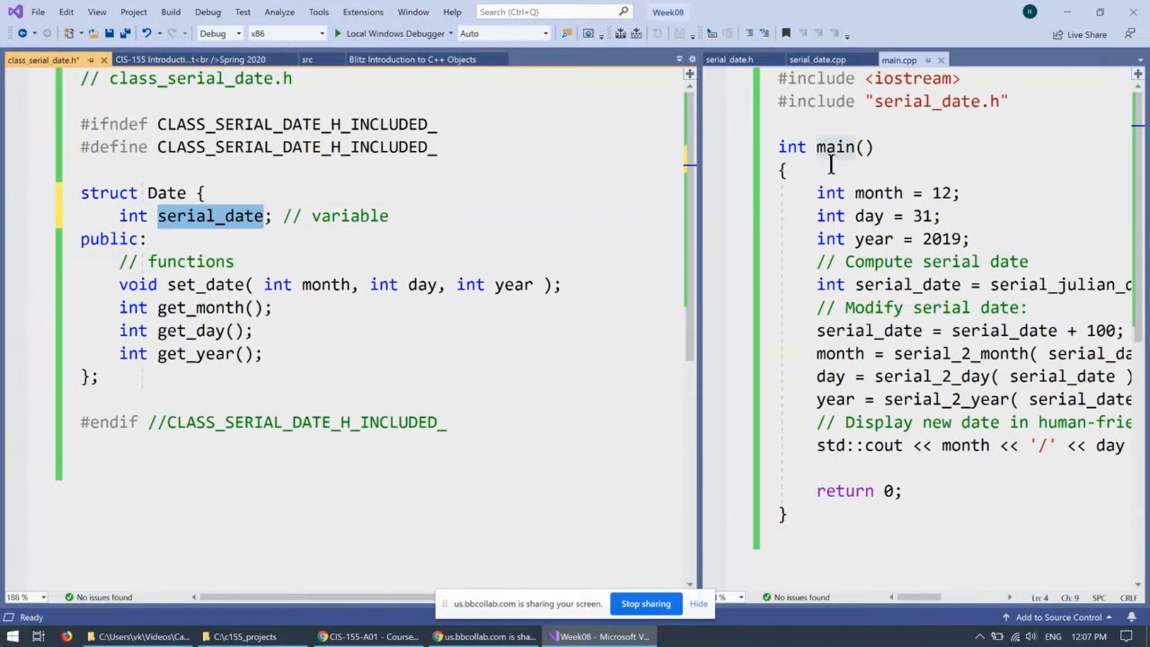
double_click(830, 148)
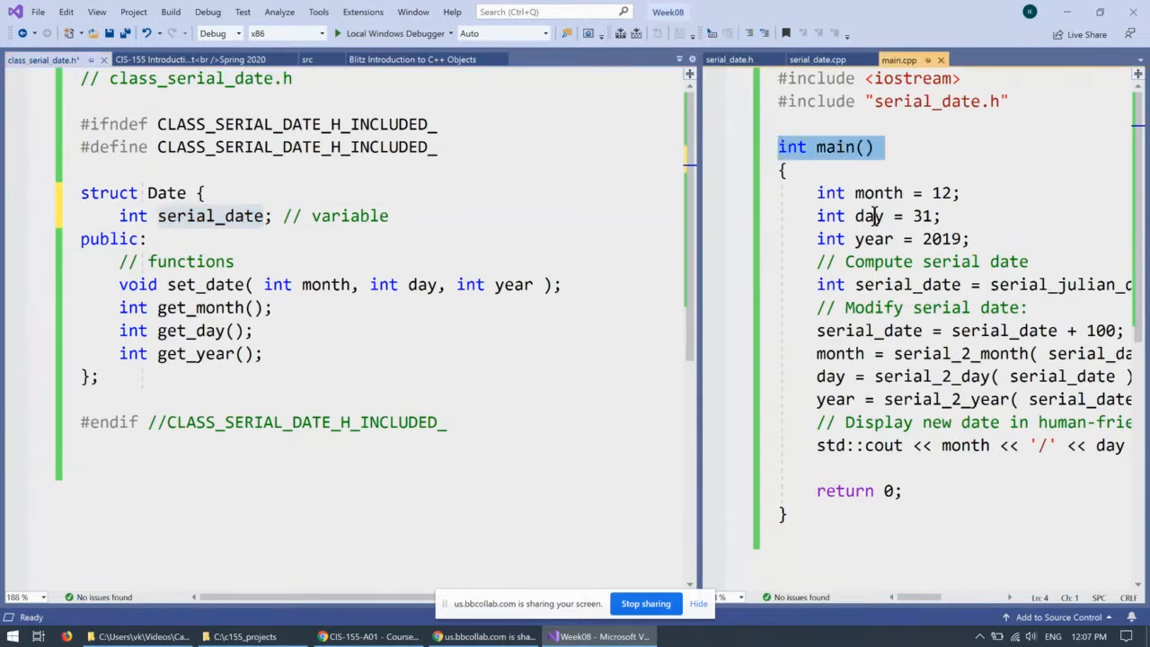
mouse_move(852, 158)
type("la")
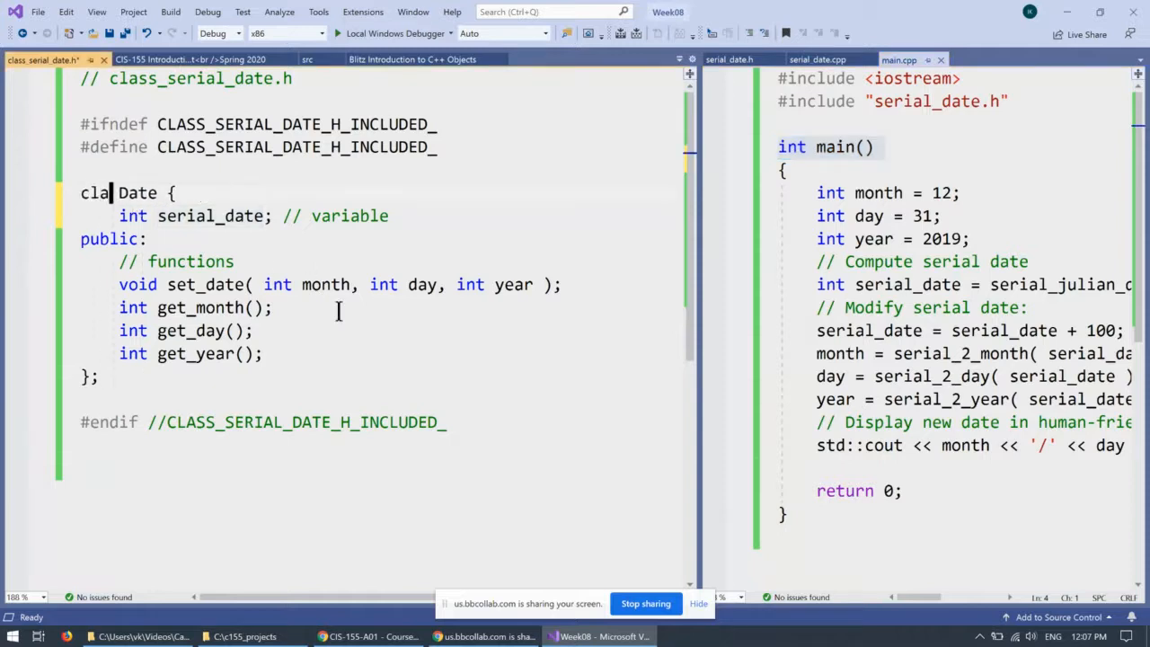
Relabel serial_date's comment as 'member variable' in the Date class
double_click(102, 192)
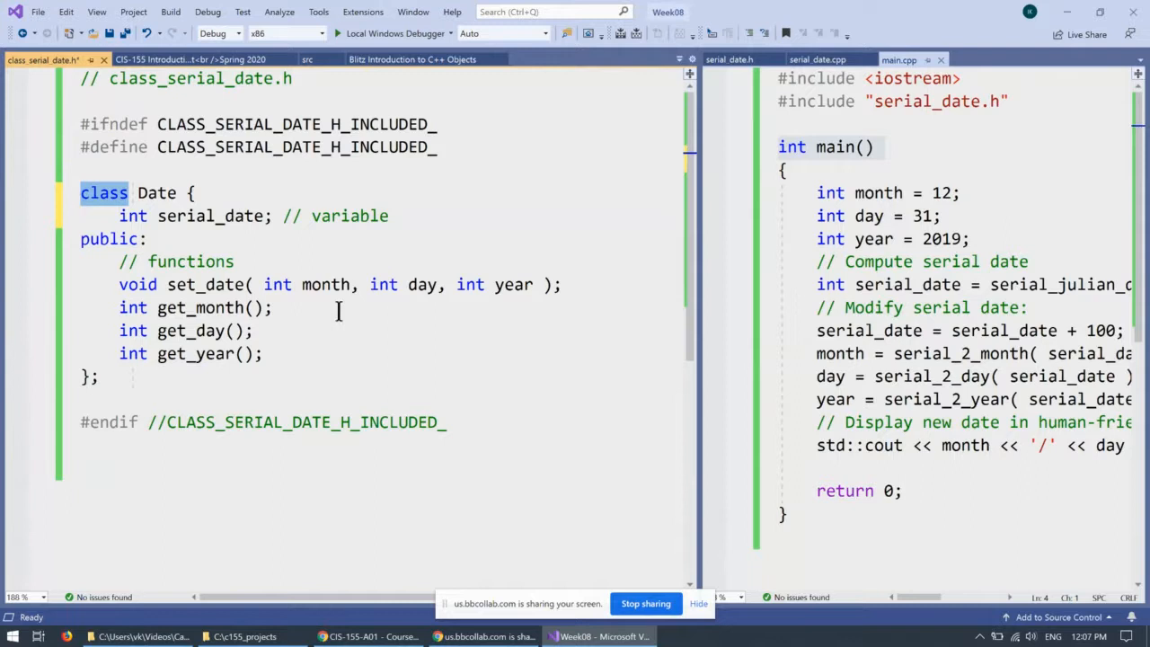
double_click(208, 215)
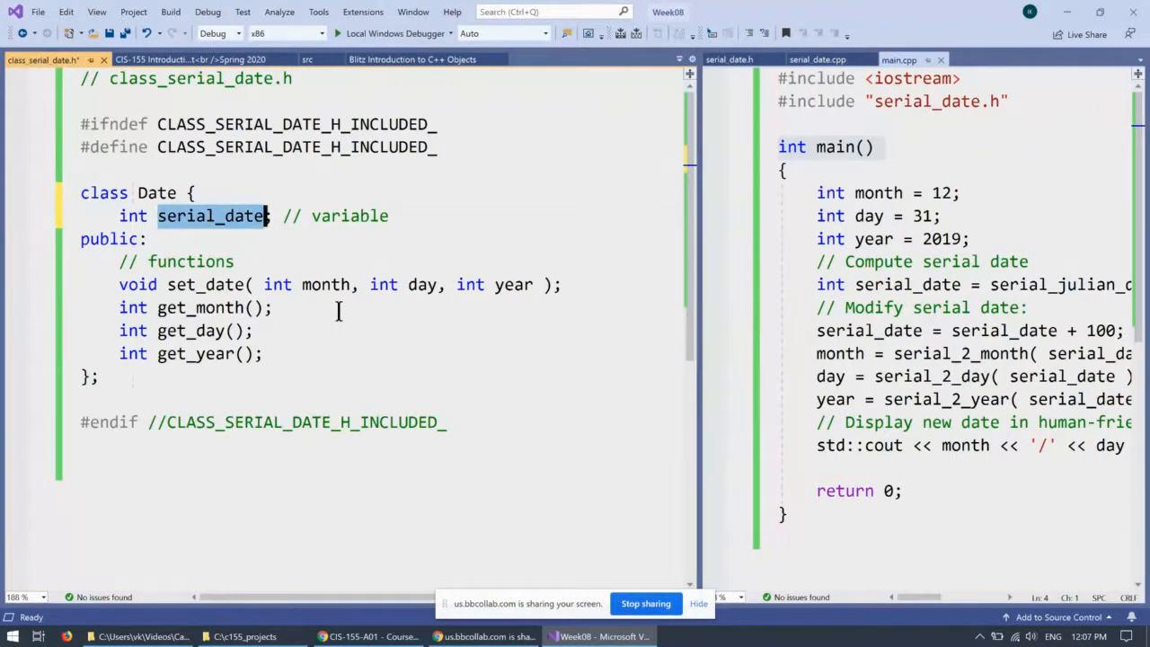
type("member")
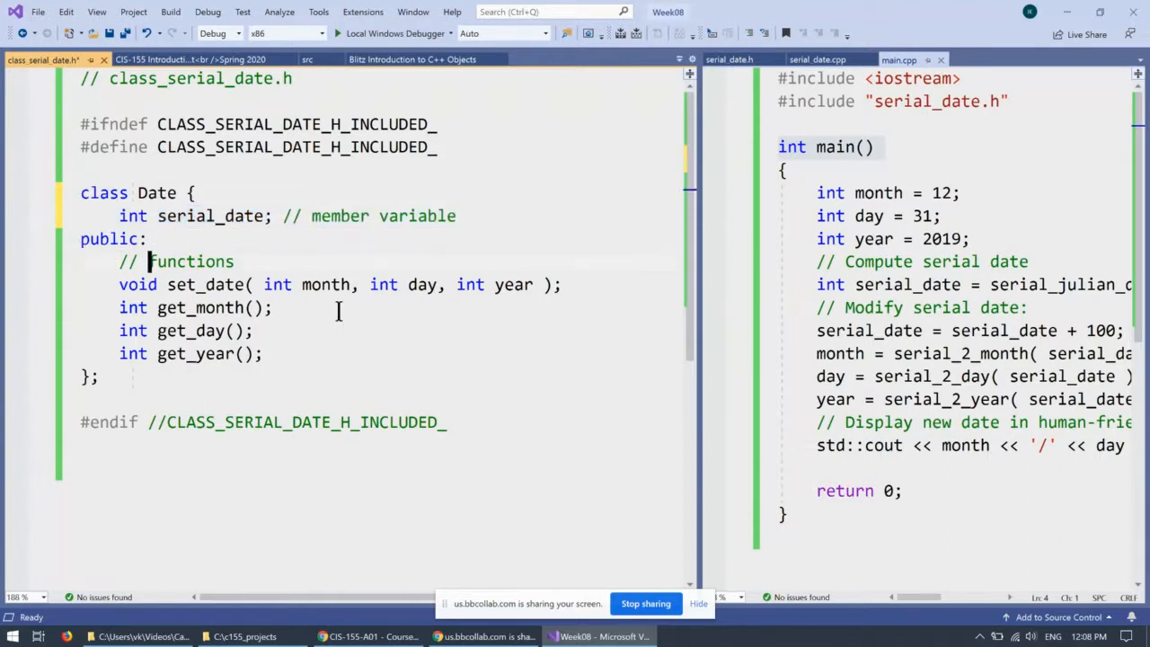
type("member f")
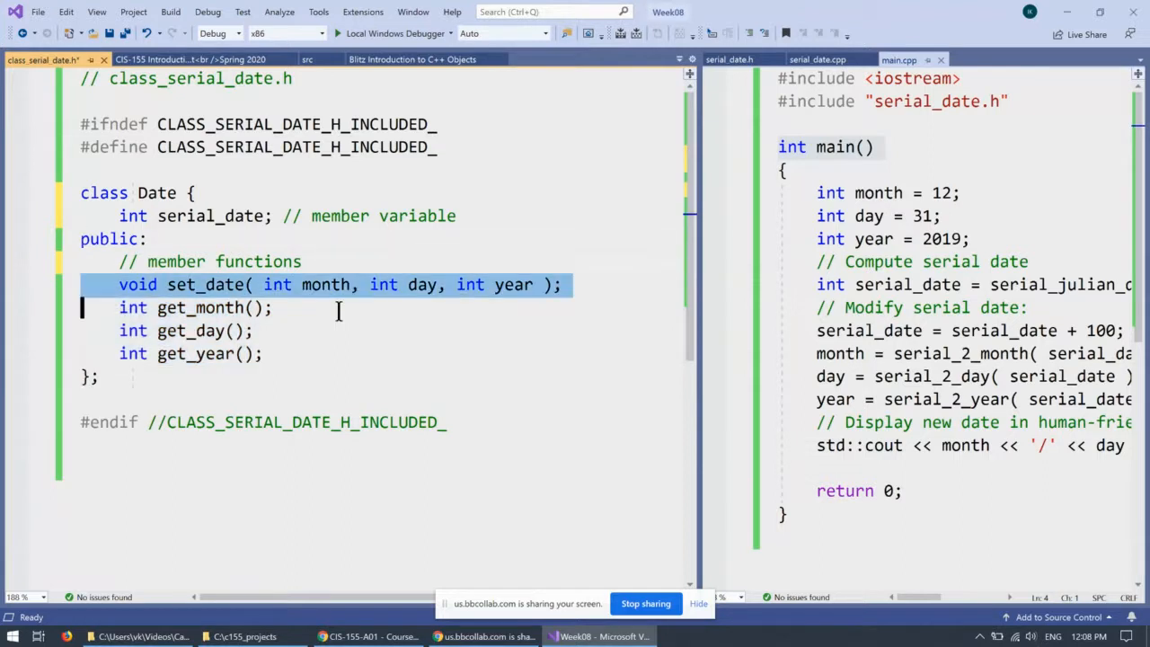
Relabel the functions comment as 'member functions' and save class_serial_date.h
left_click(140, 263)
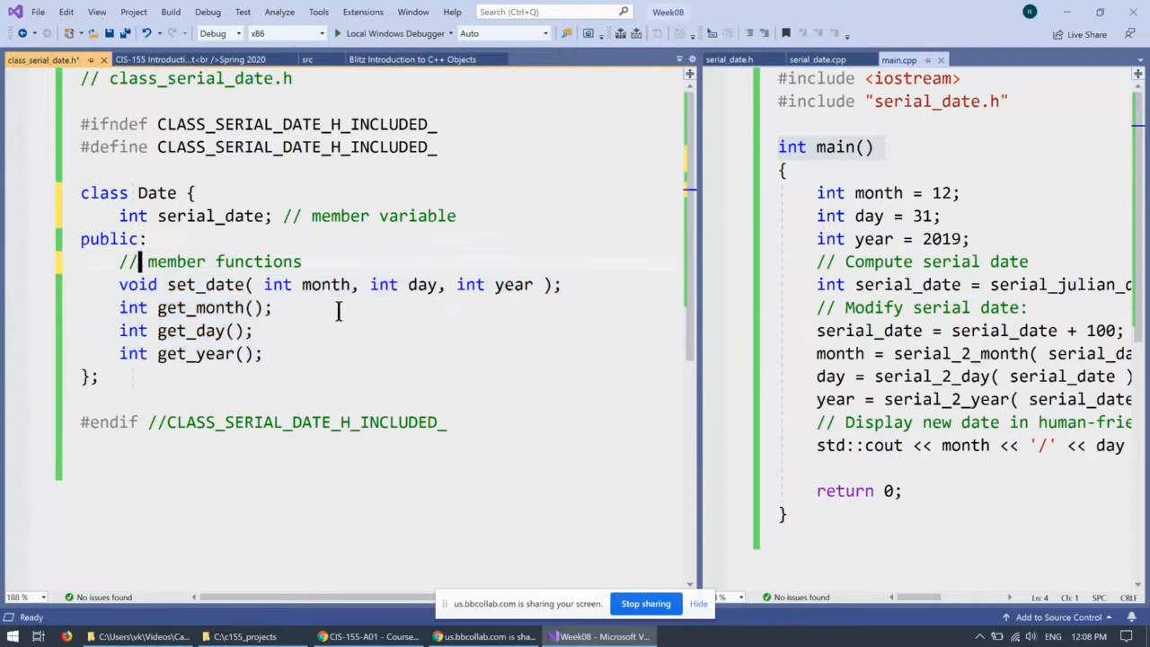
double_click(176, 262)
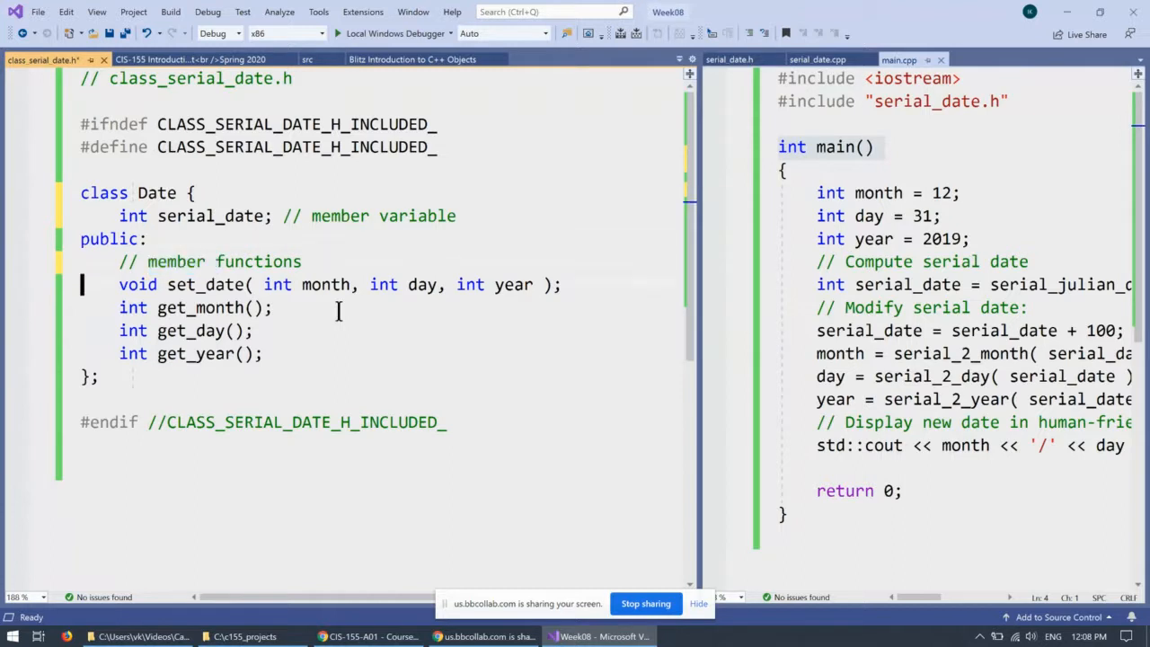
key("ctrl+s")
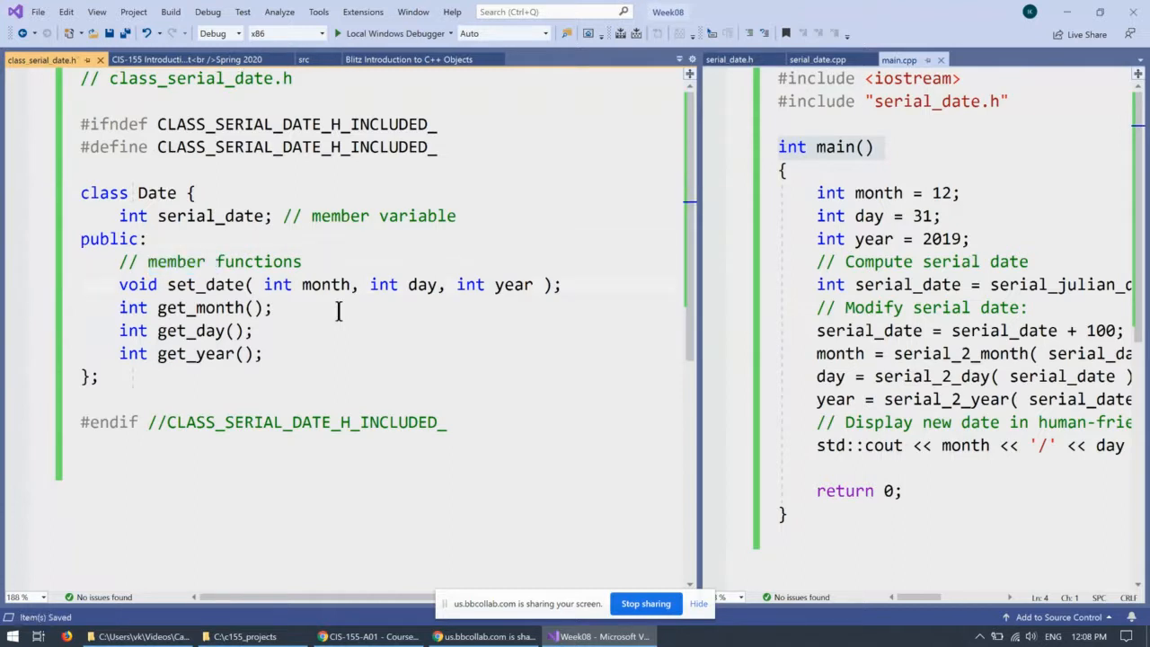
left_click_drag(79, 192, 79, 377)
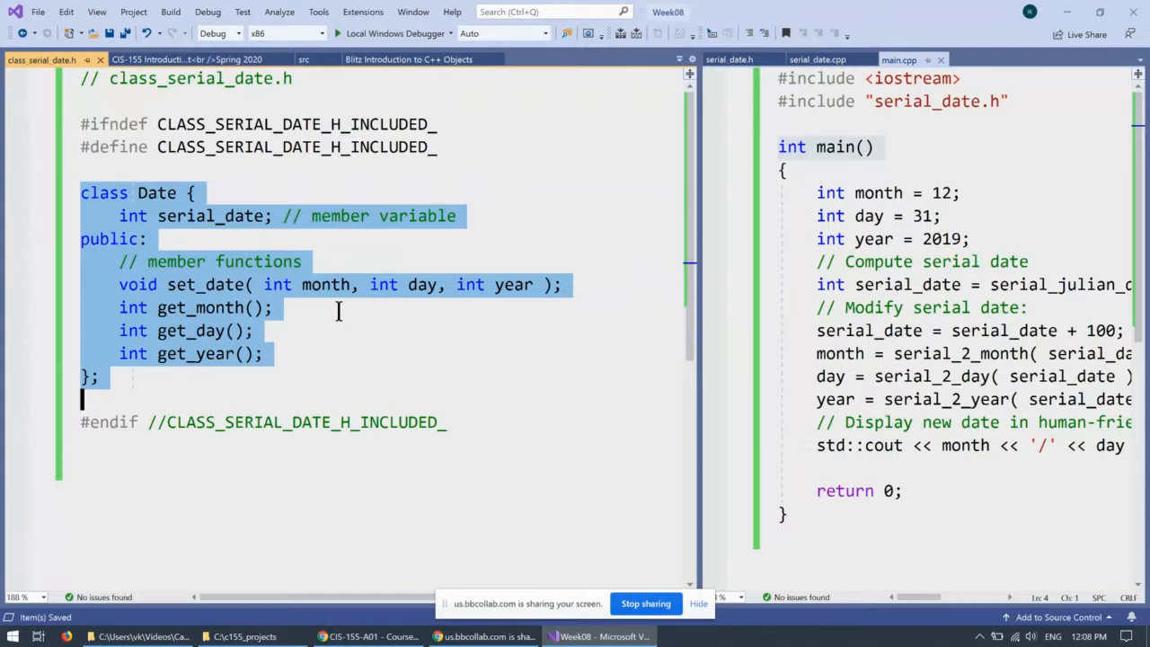
mouse_move(399, 234)
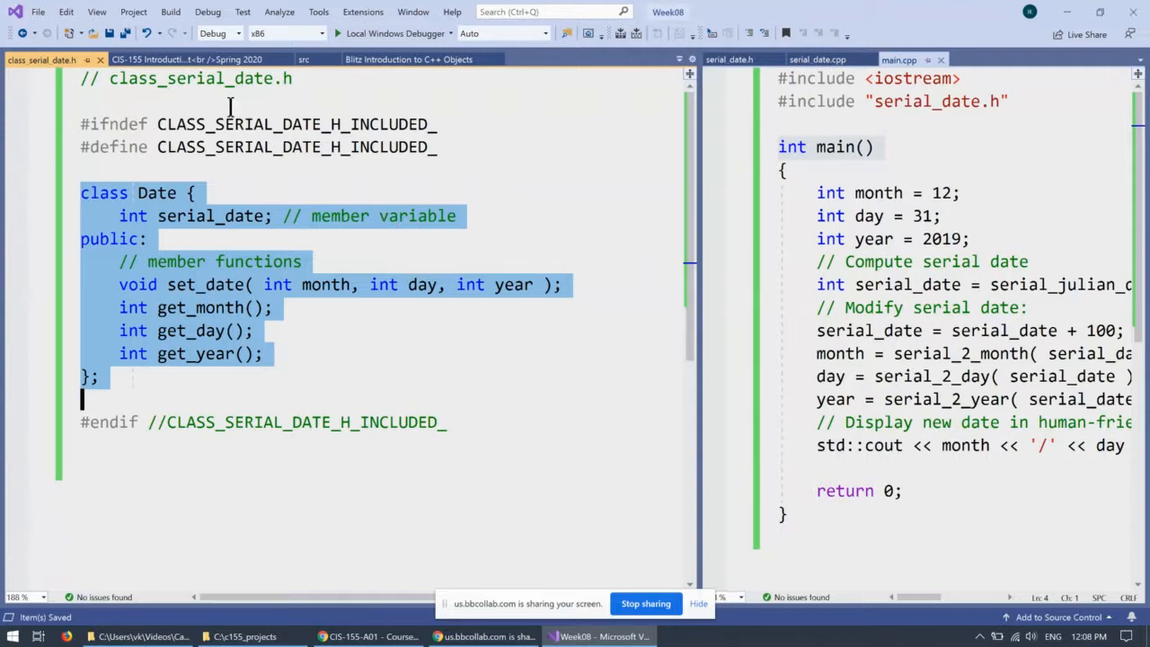
mouse_move(232, 86)
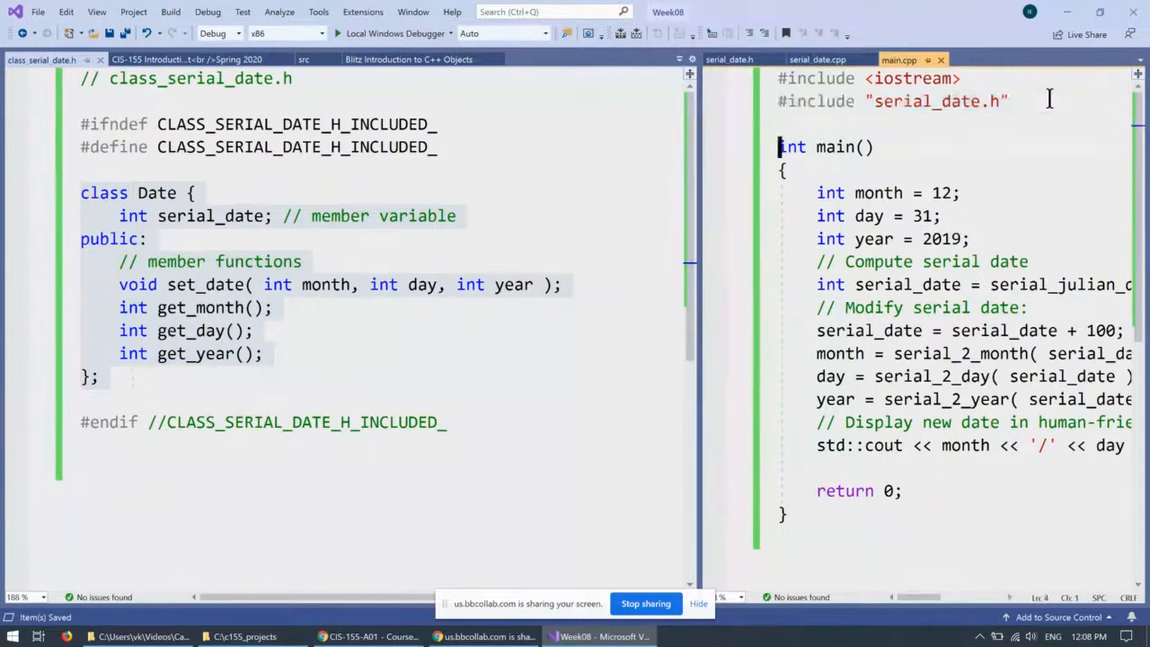
Add #include "class_serial_date.h" to main.cpp alongside serial_date.h
type("#include \"serial_date.h\"")
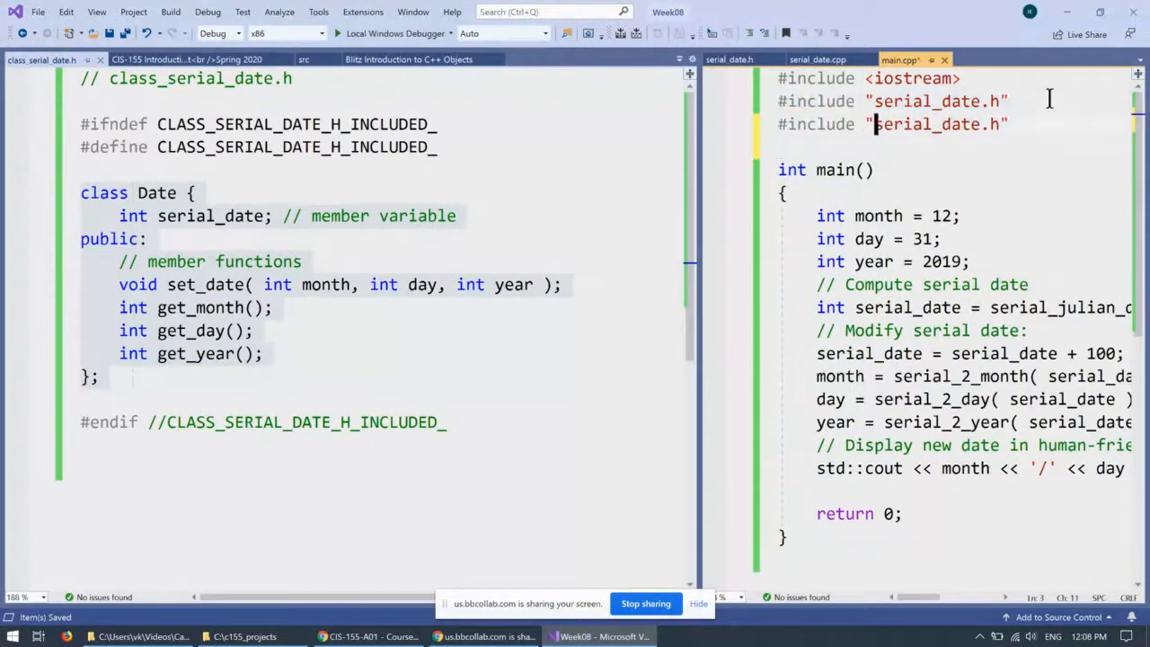
double_click(925, 124)
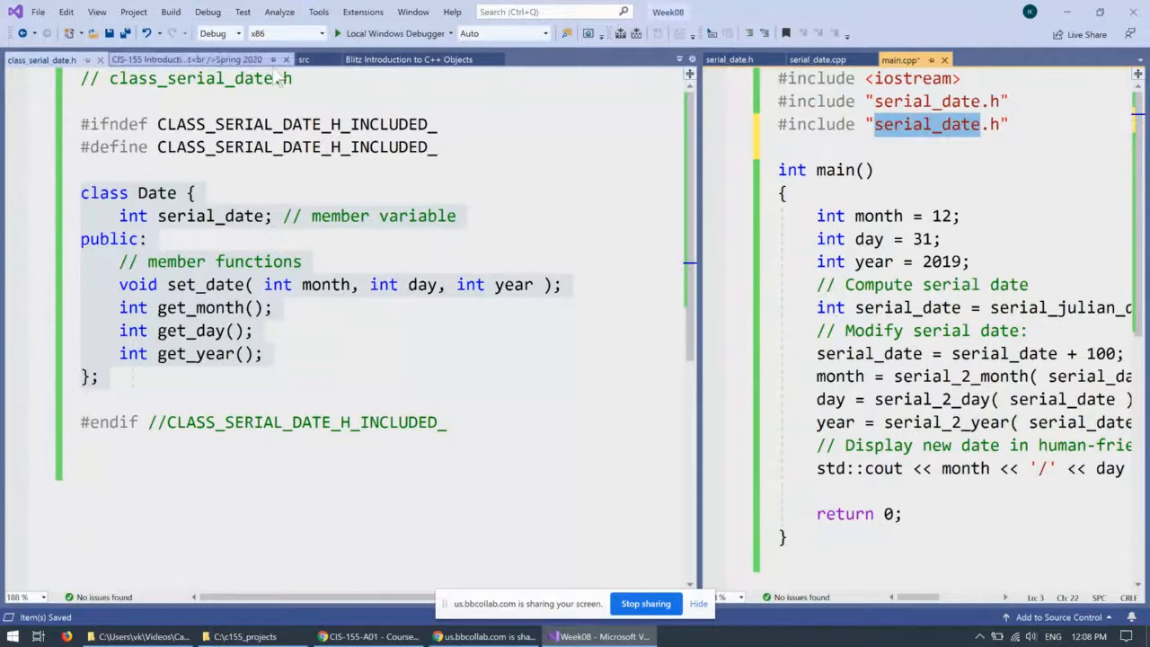
double_click(194, 79)
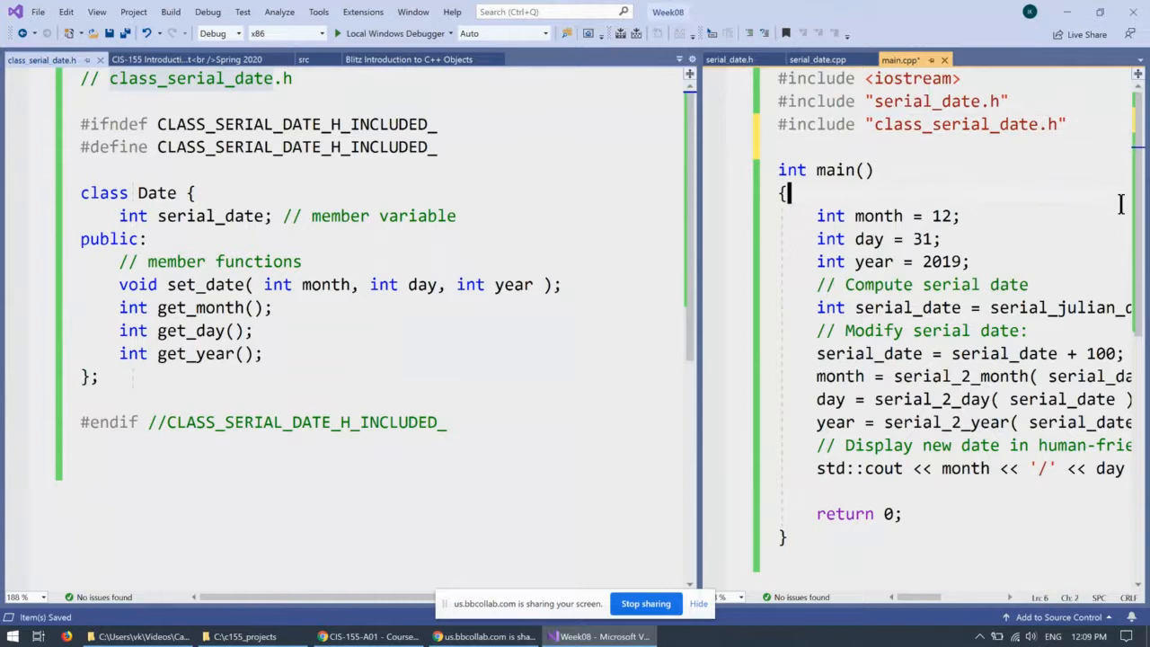
Declare 'Date date;' at the start of main
type("Date")
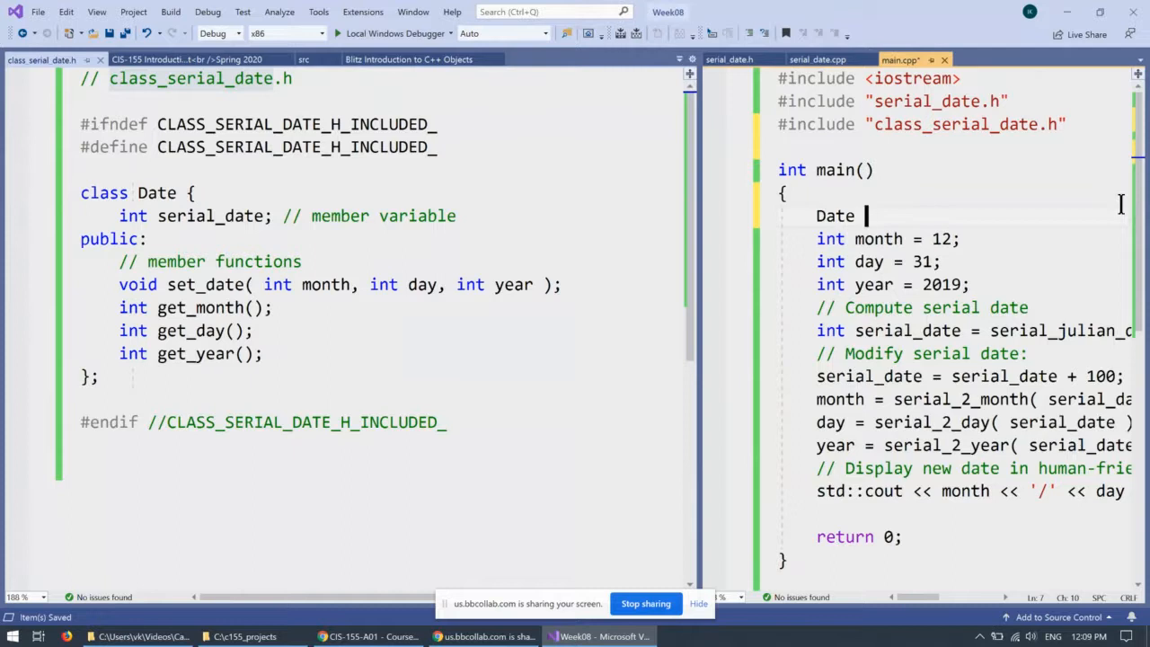
type("da")
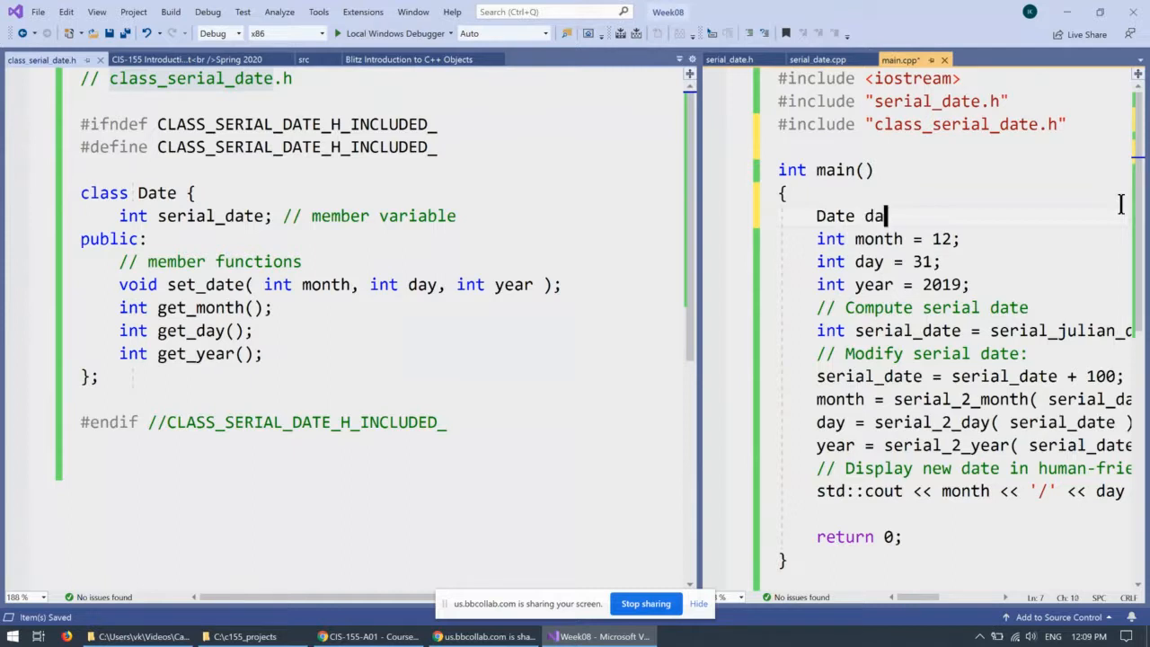
type("te")
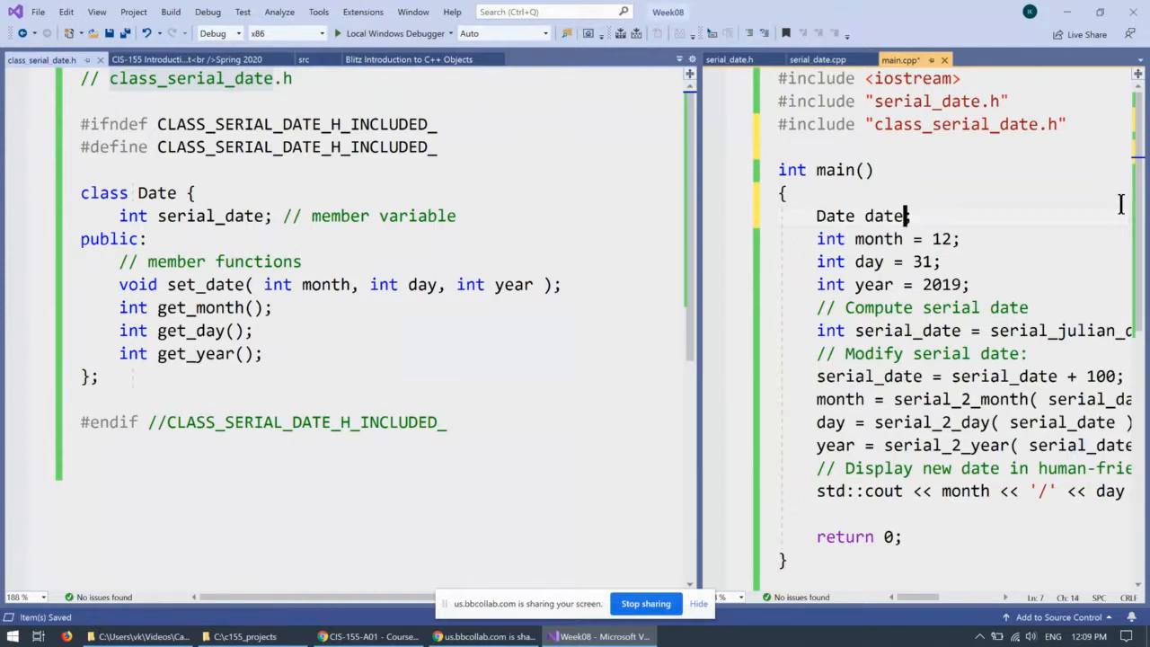
double_click(883, 215)
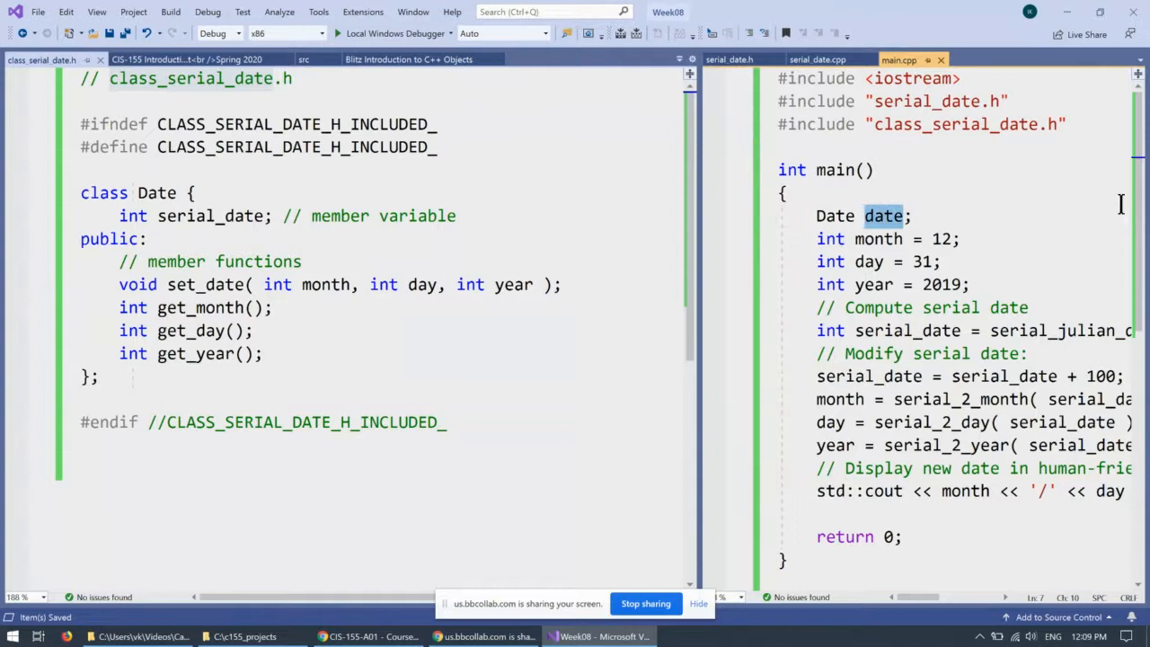
mouse_move(392, 33)
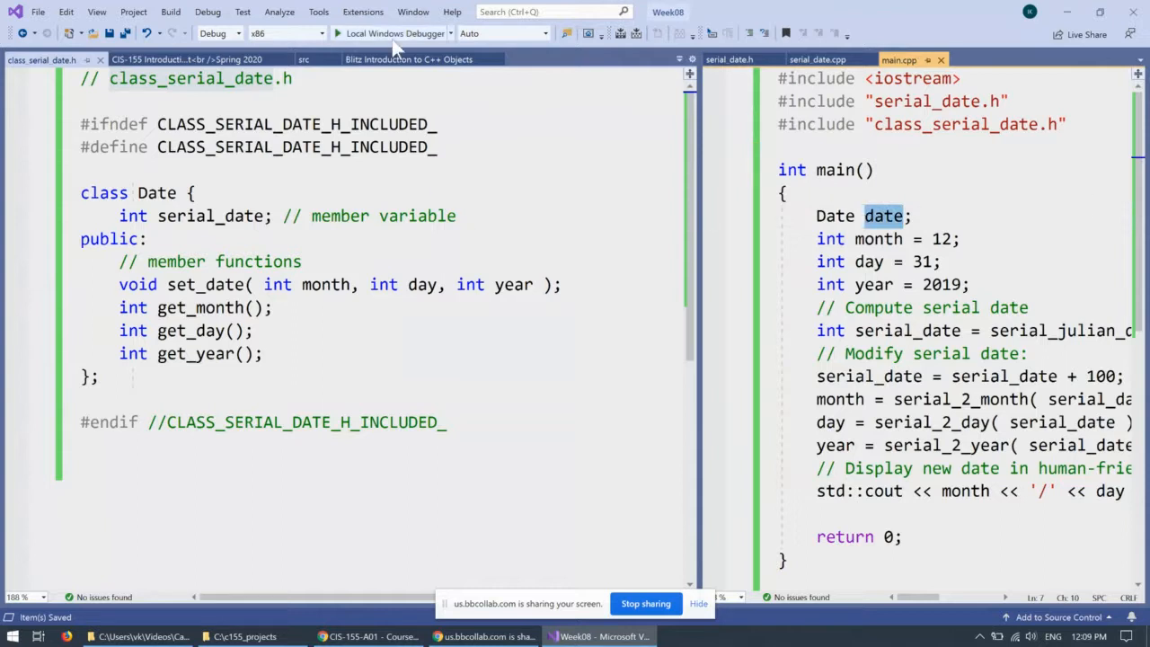
left_click(168, 11)
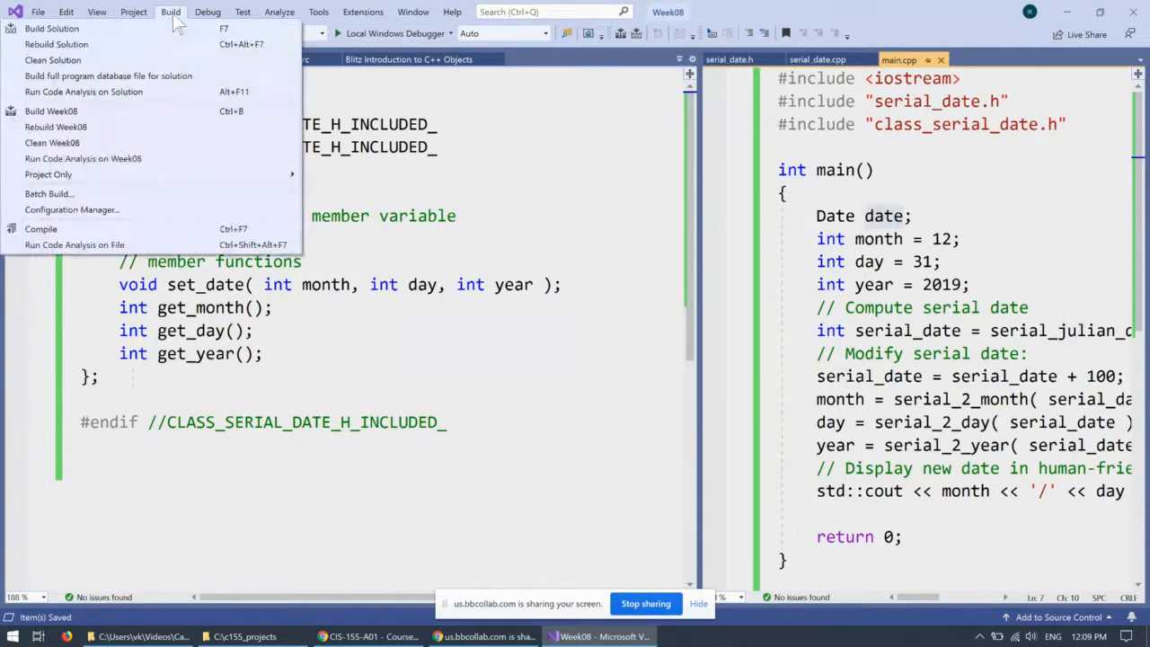
Build the Week08 solution successfully, leaving only the unreferenced 'date' warning
left_click(256, 352)
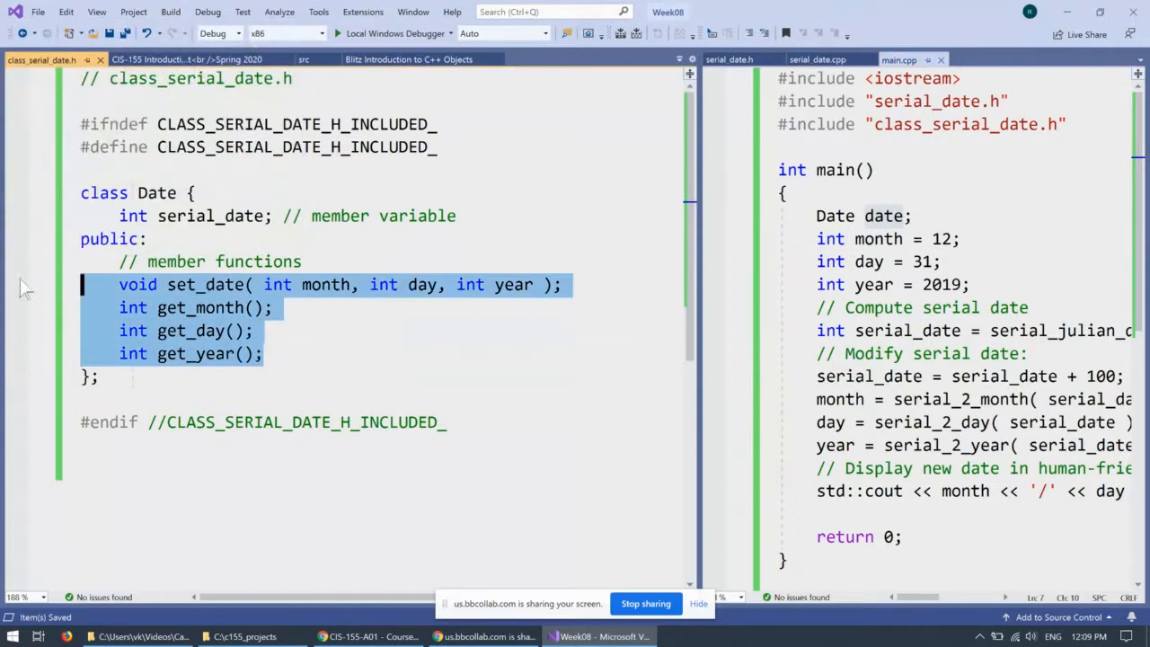
left_click(312, 284)
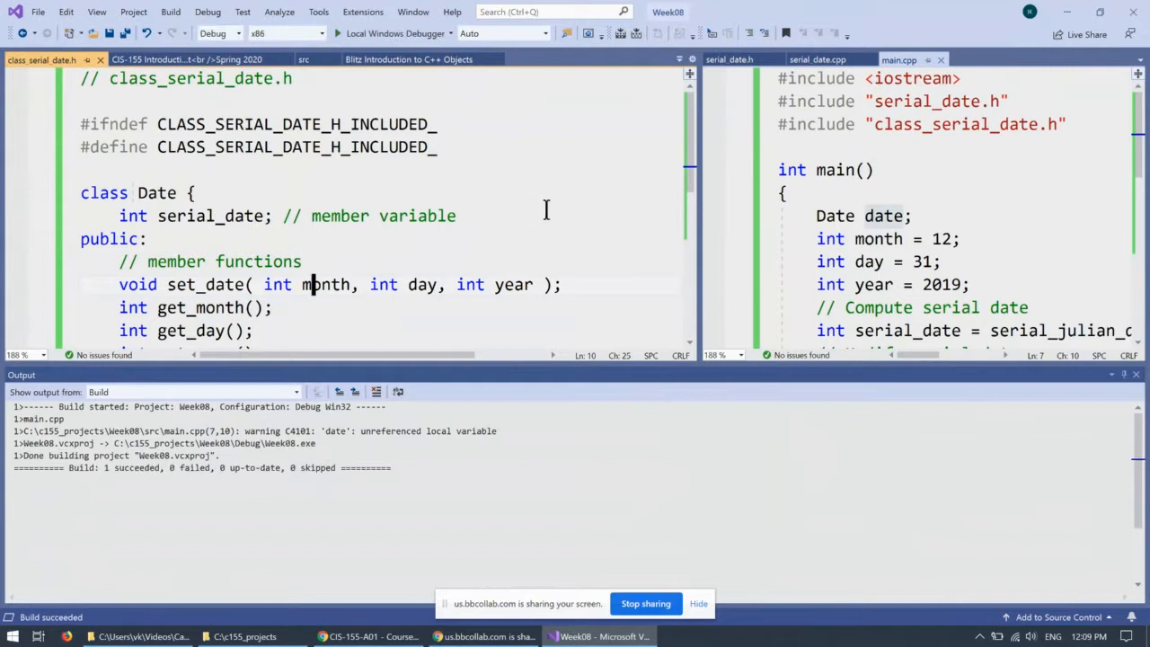
mouse_move(463, 433)
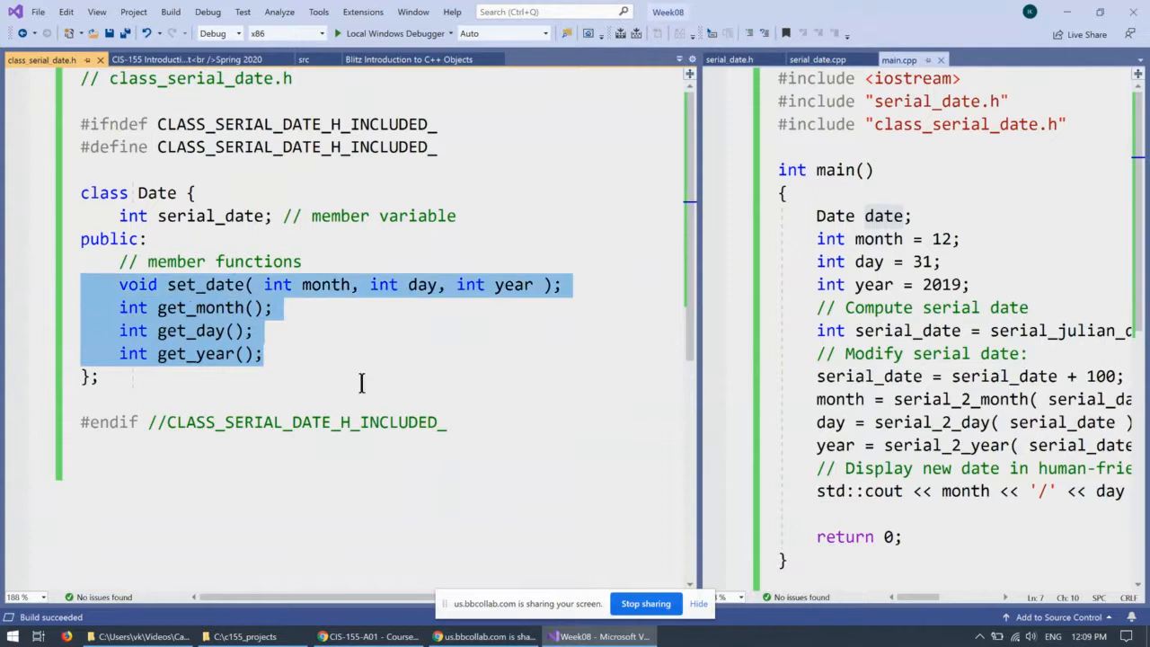
mouse_move(649, 453)
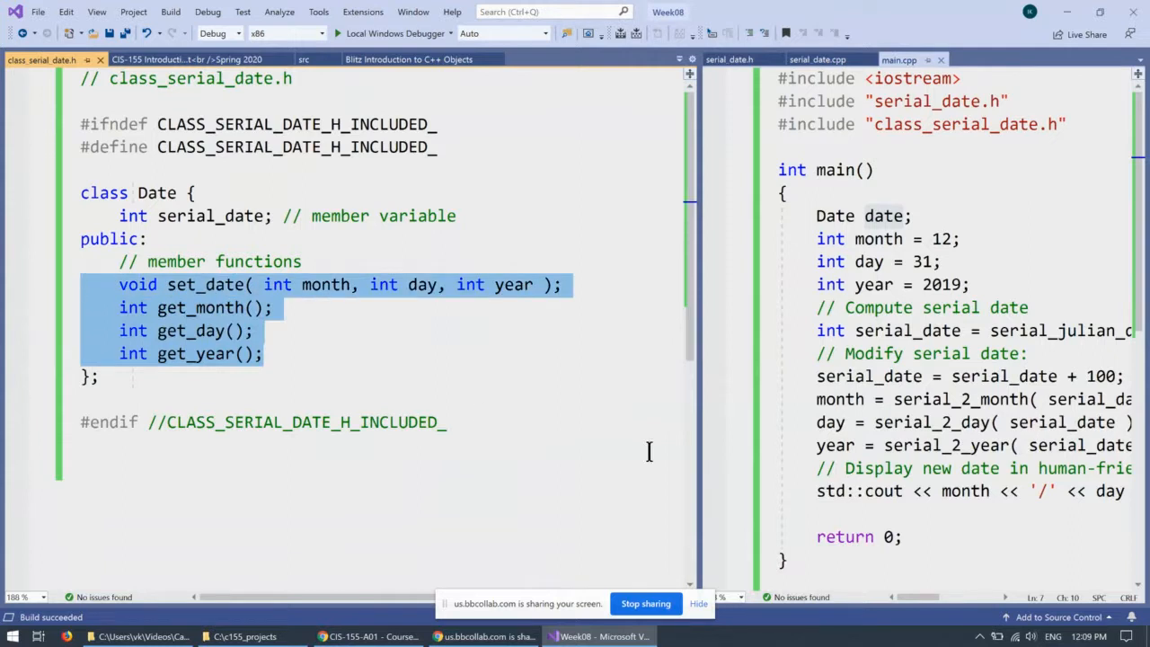
mouse_move(719, 295)
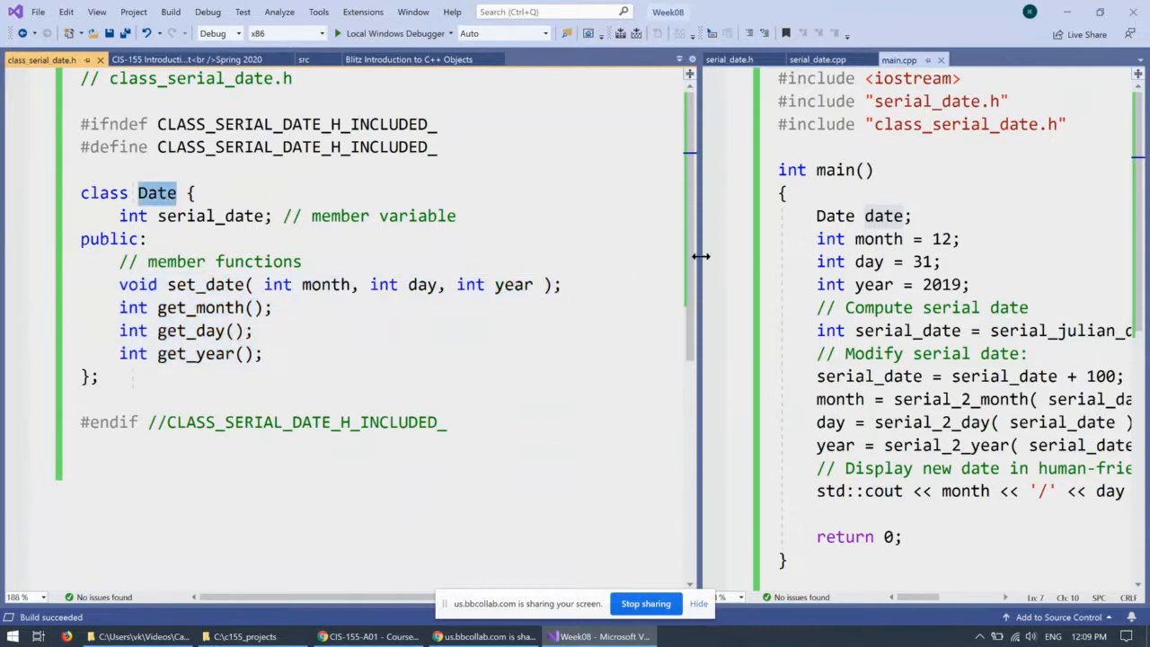
double_click(883, 216)
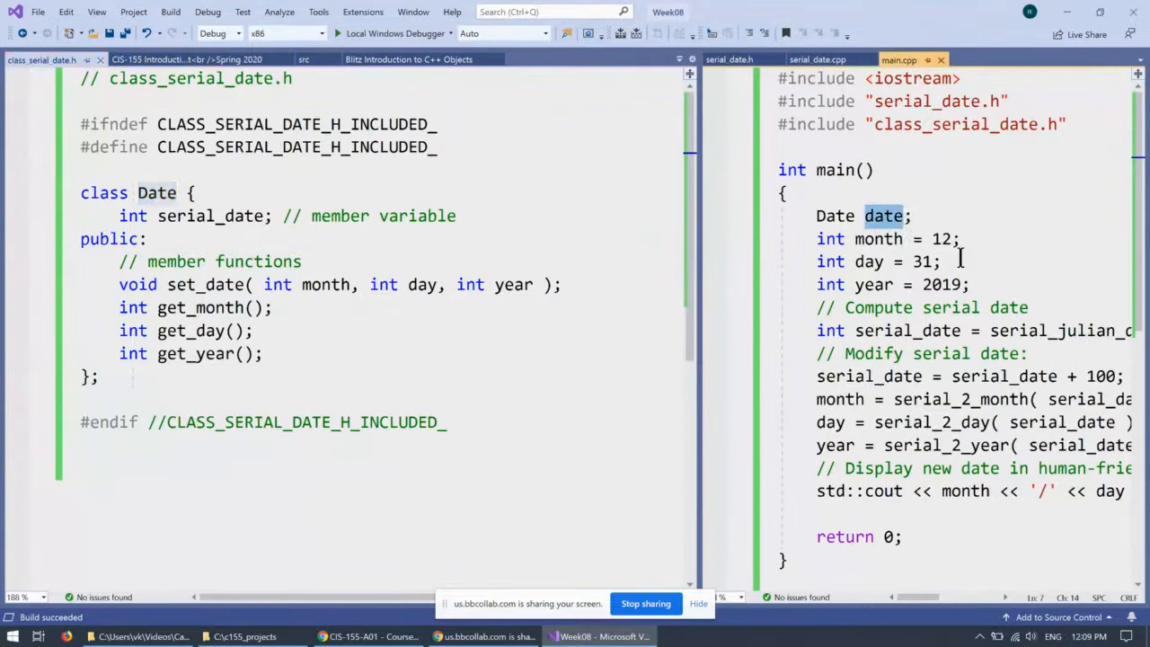